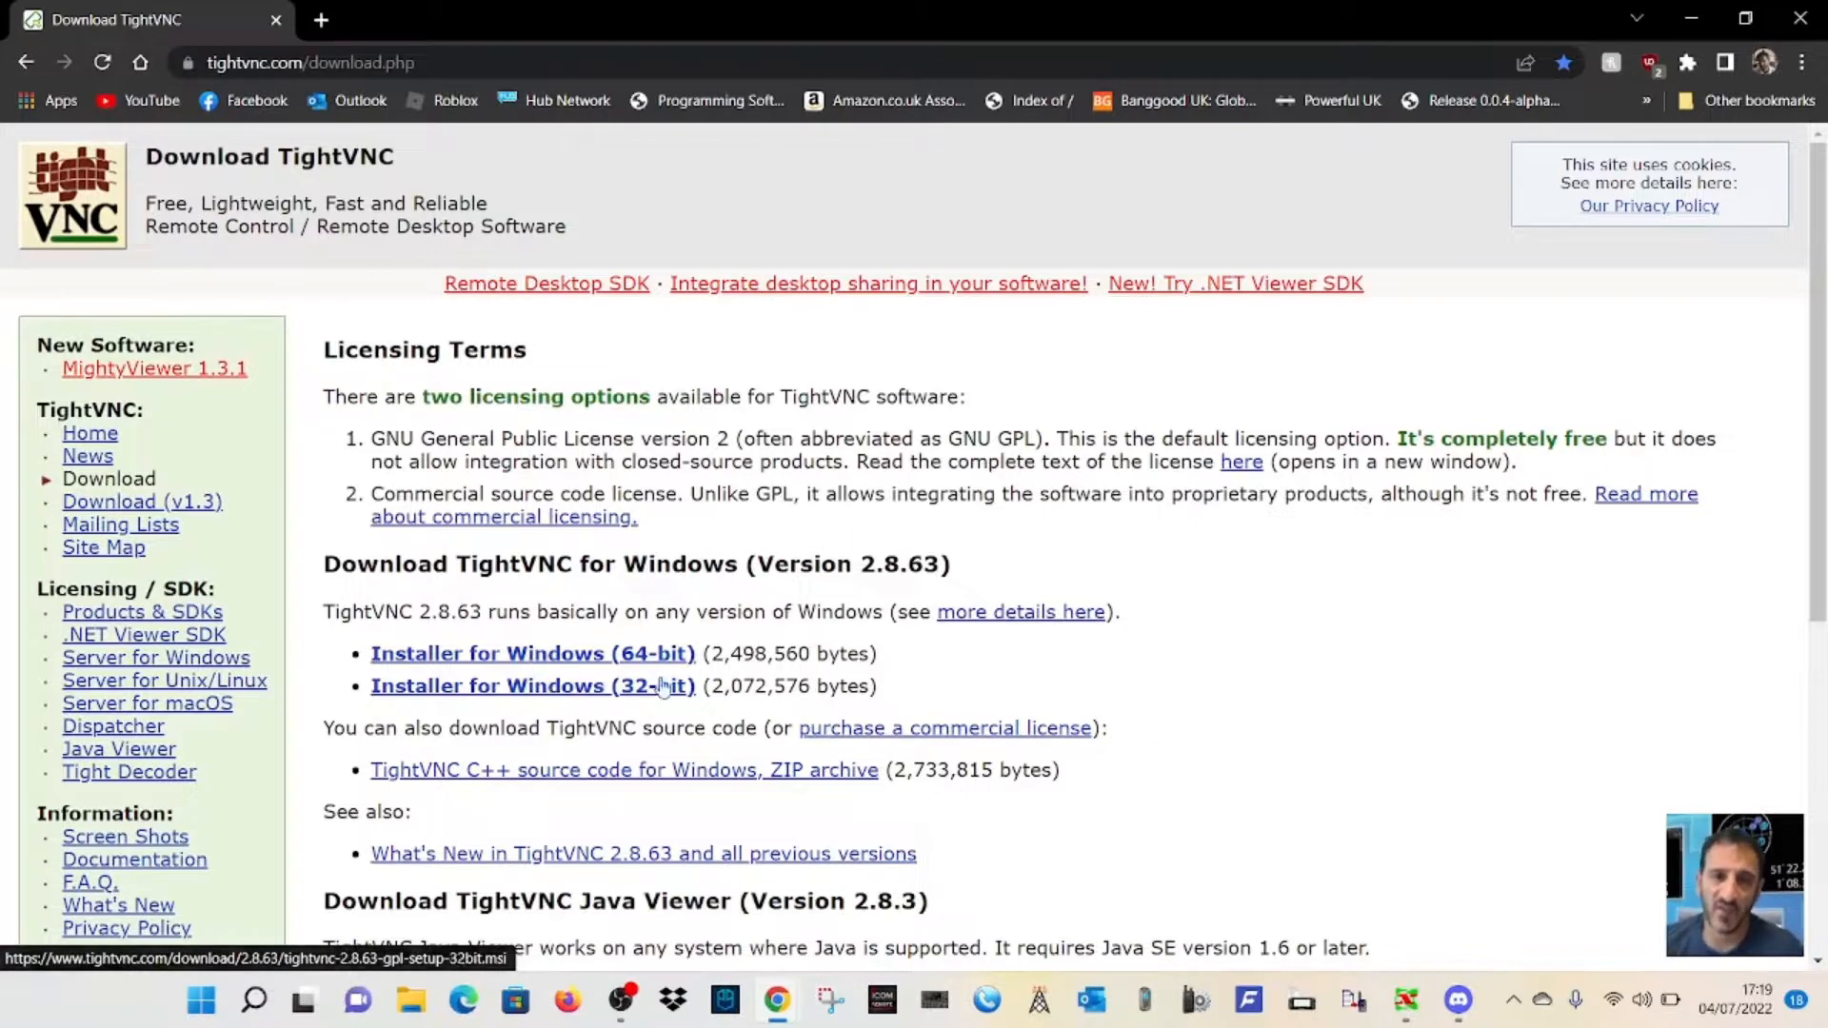
Download the 32-bit TightVNC Windows installer in Chrome and keep it despite the warning
left_click(531, 685)
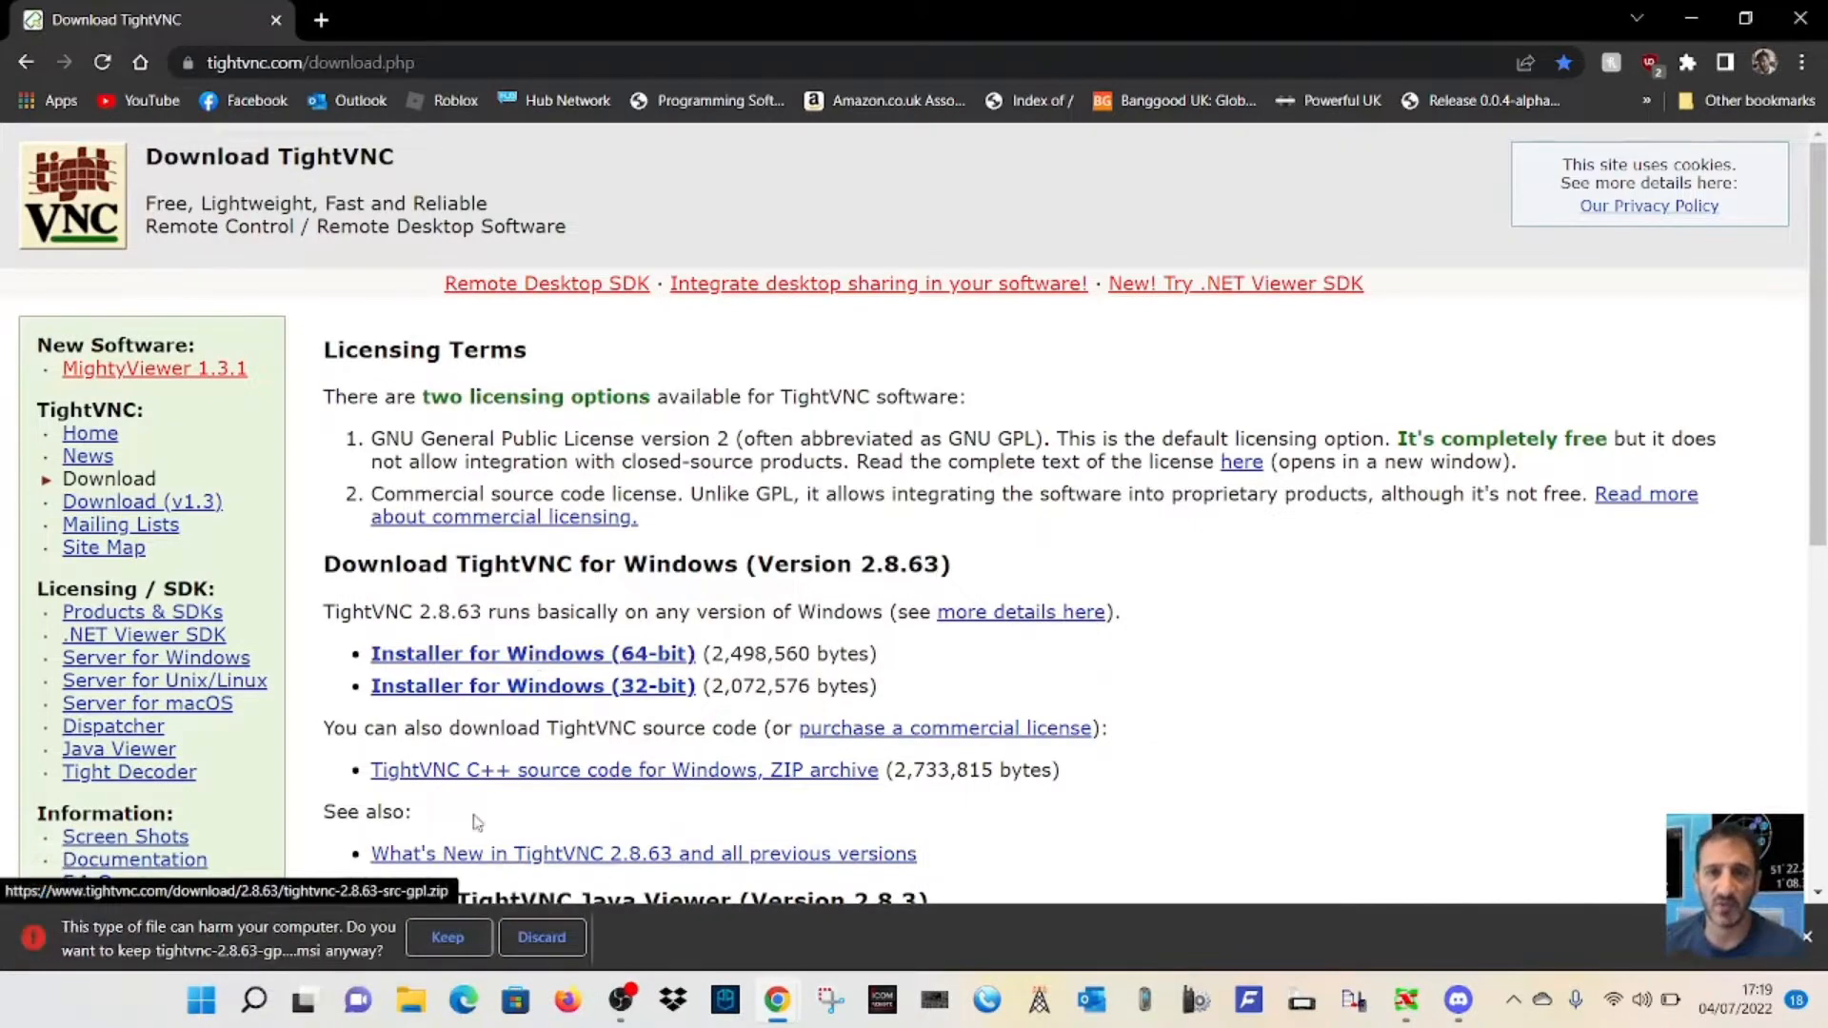
left_click(448, 936)
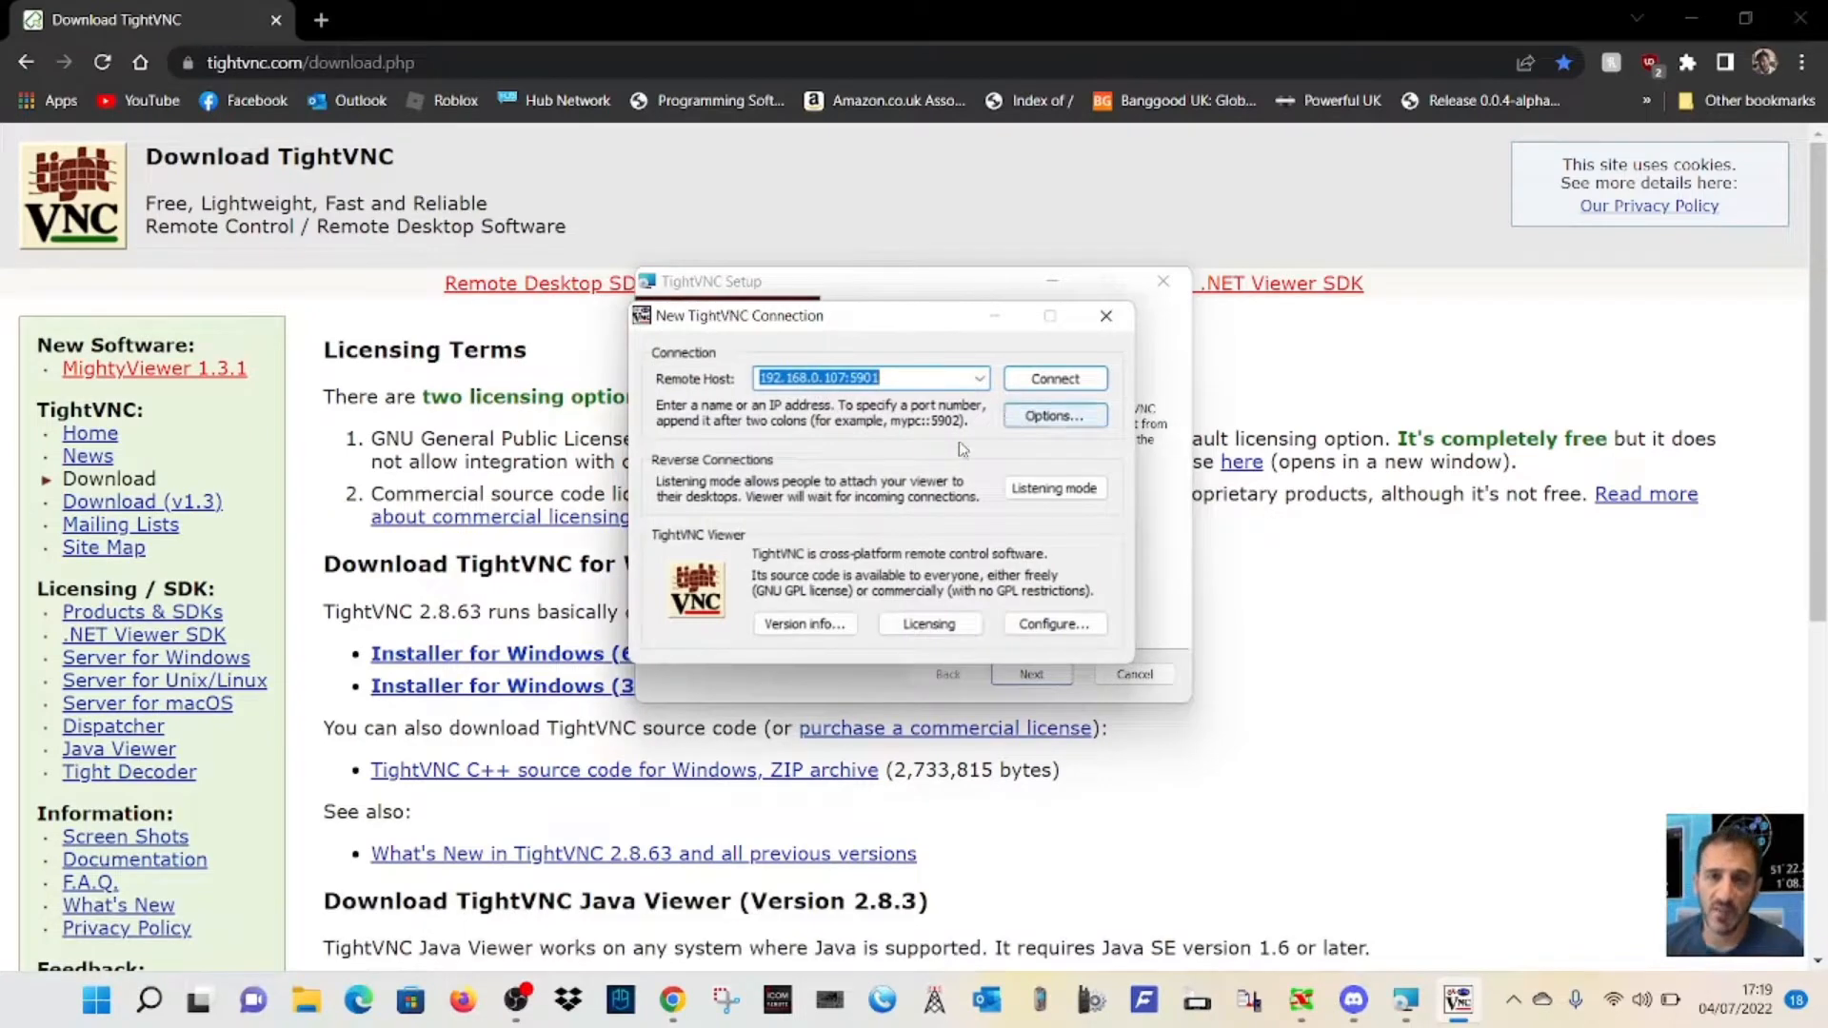
mouse_move(1568, 618)
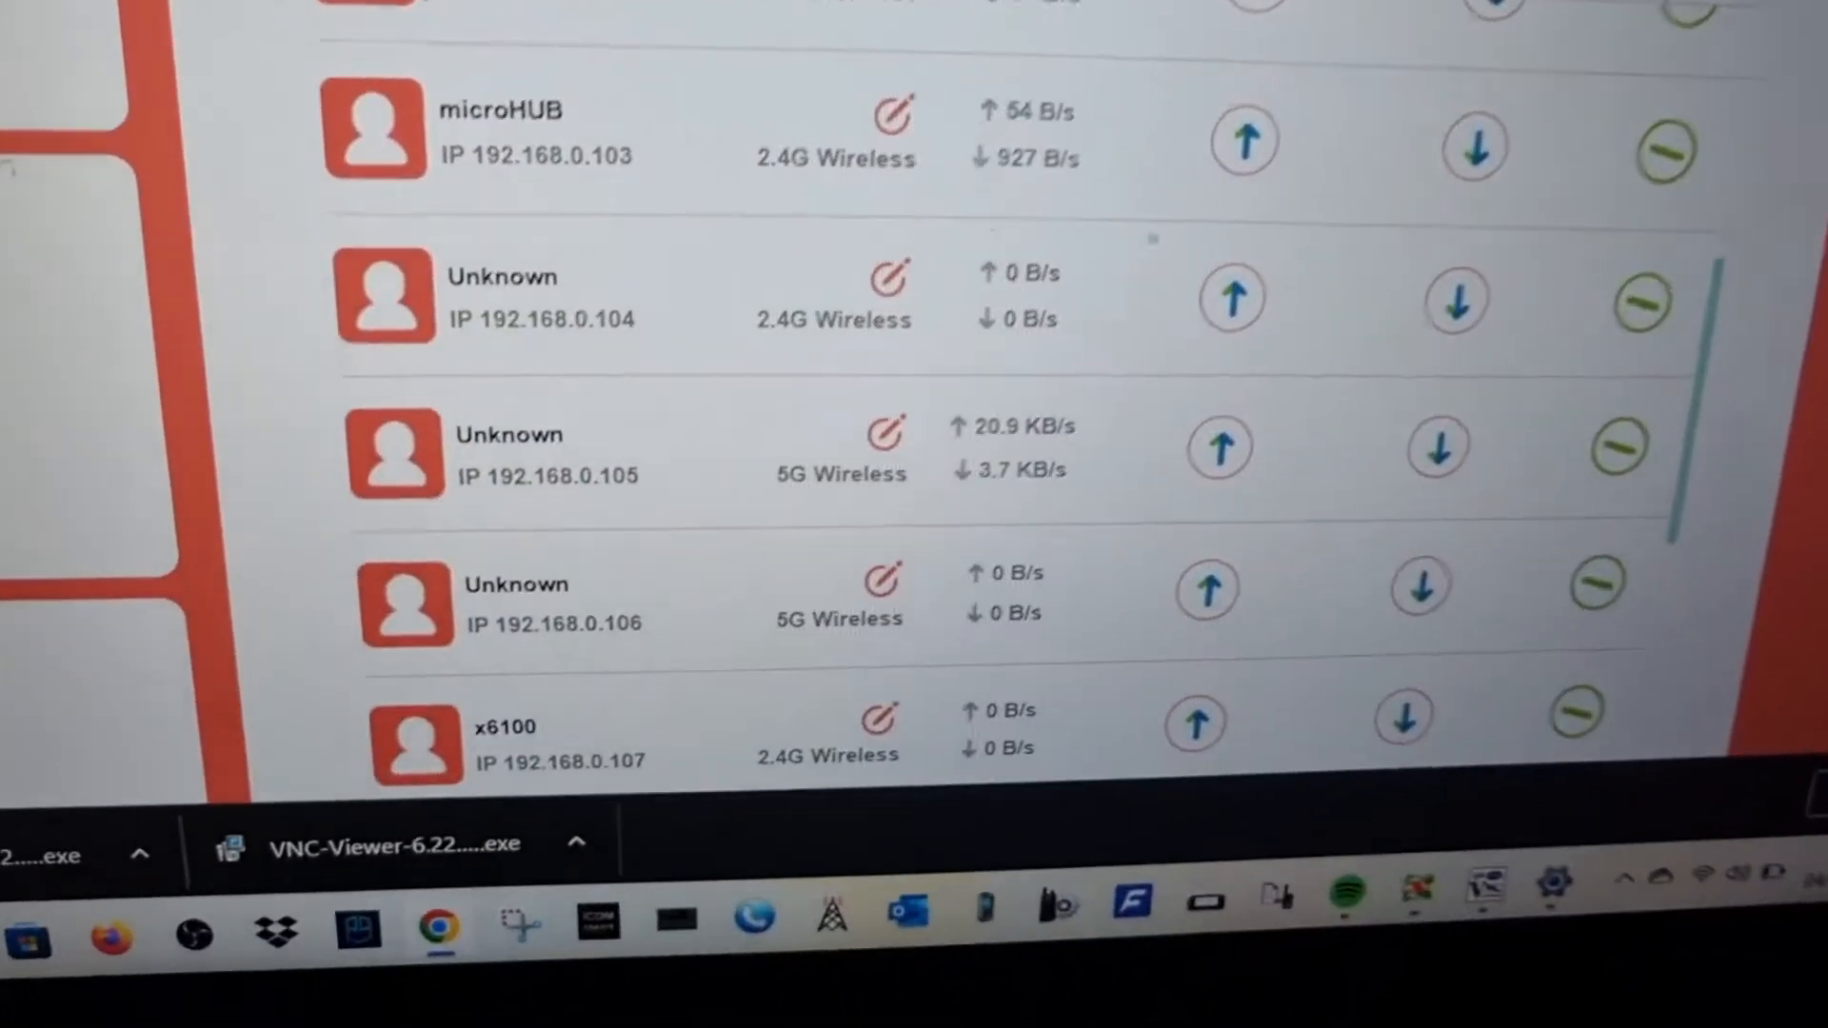
Scroll the router's connected-devices list down to the x6100 entry at 192.168.0.107
scroll("down", 3)
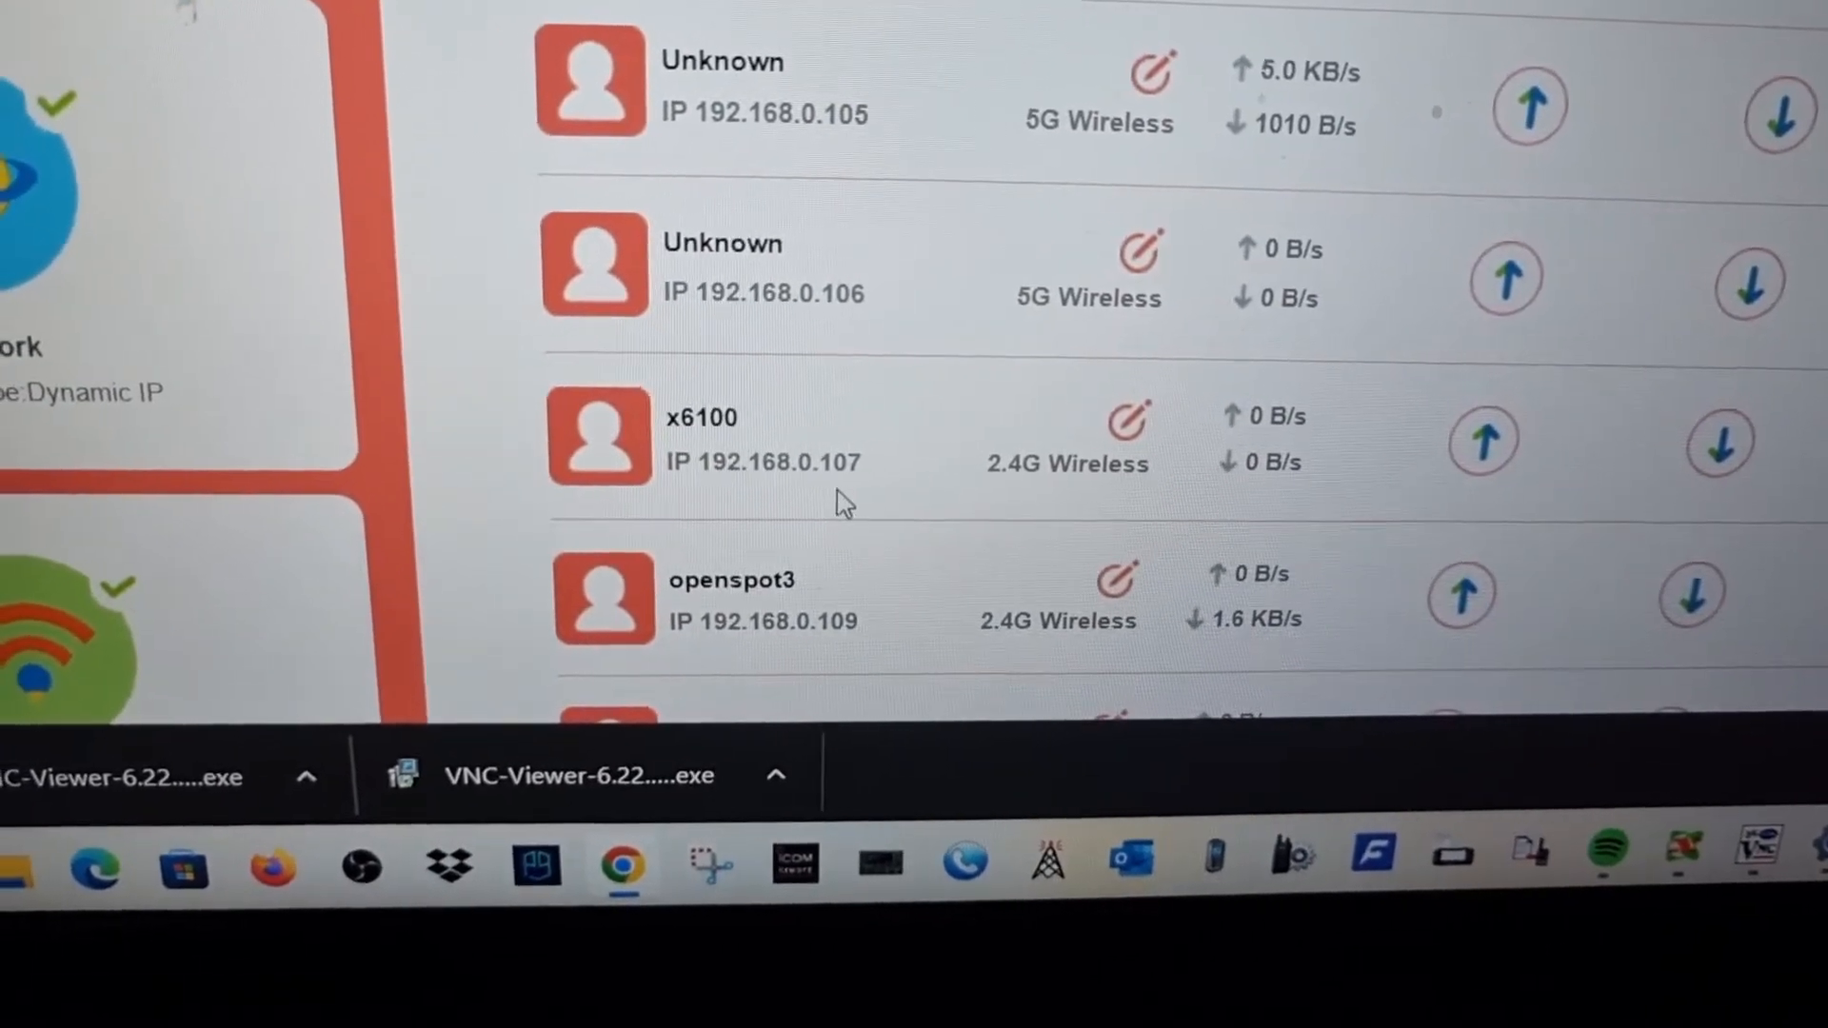
scroll("down", 3)
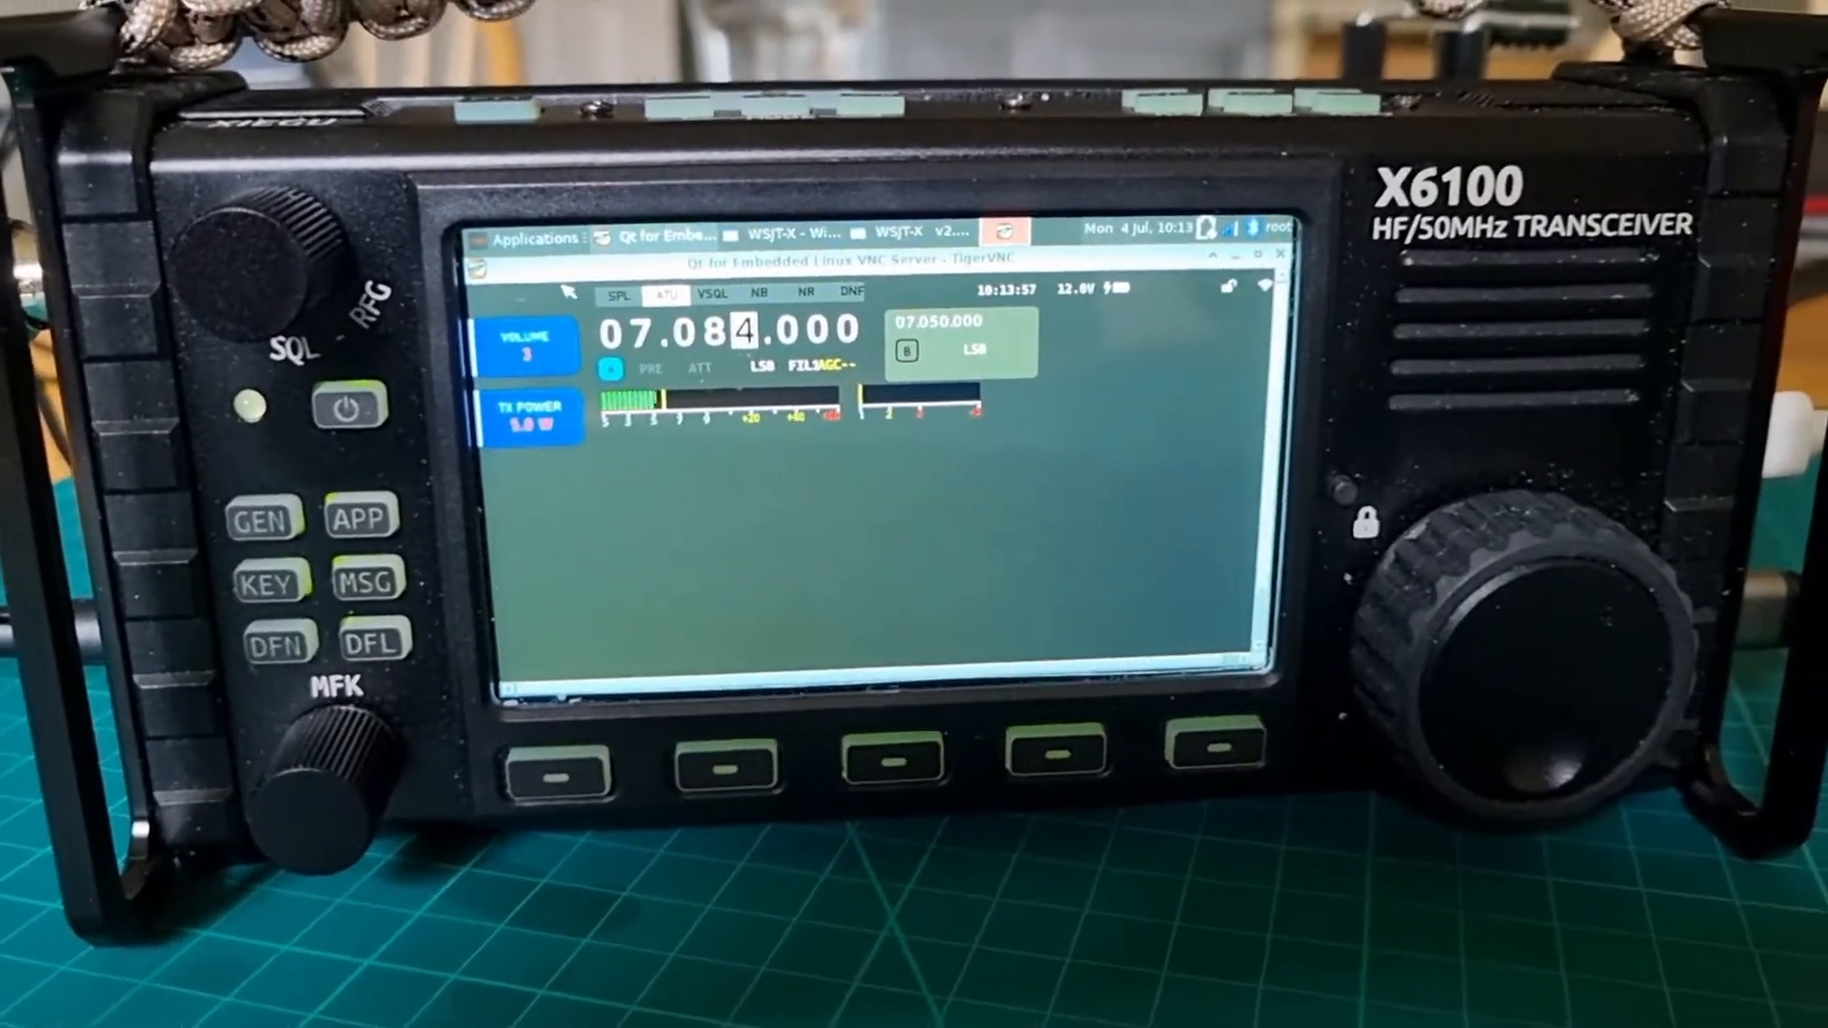
Open the Xfce Applications menu on the X6100 desktop
left_click(534, 238)
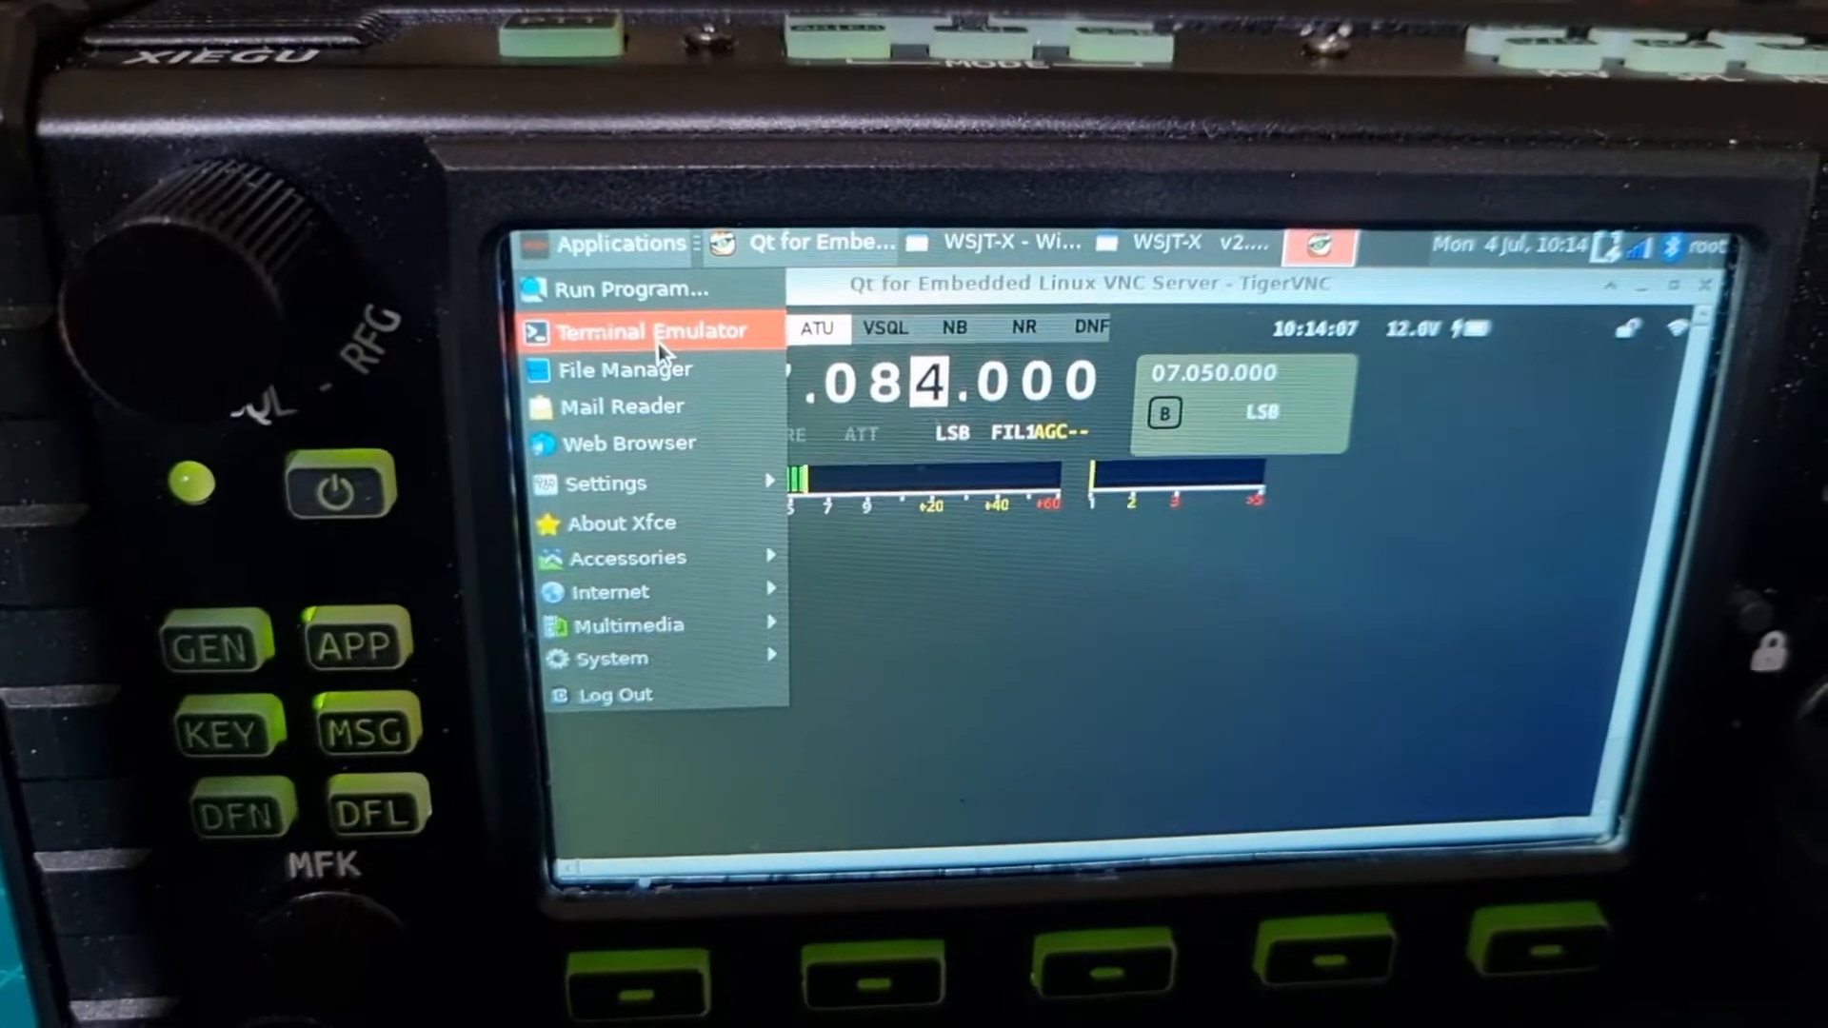
mouse_move(653, 447)
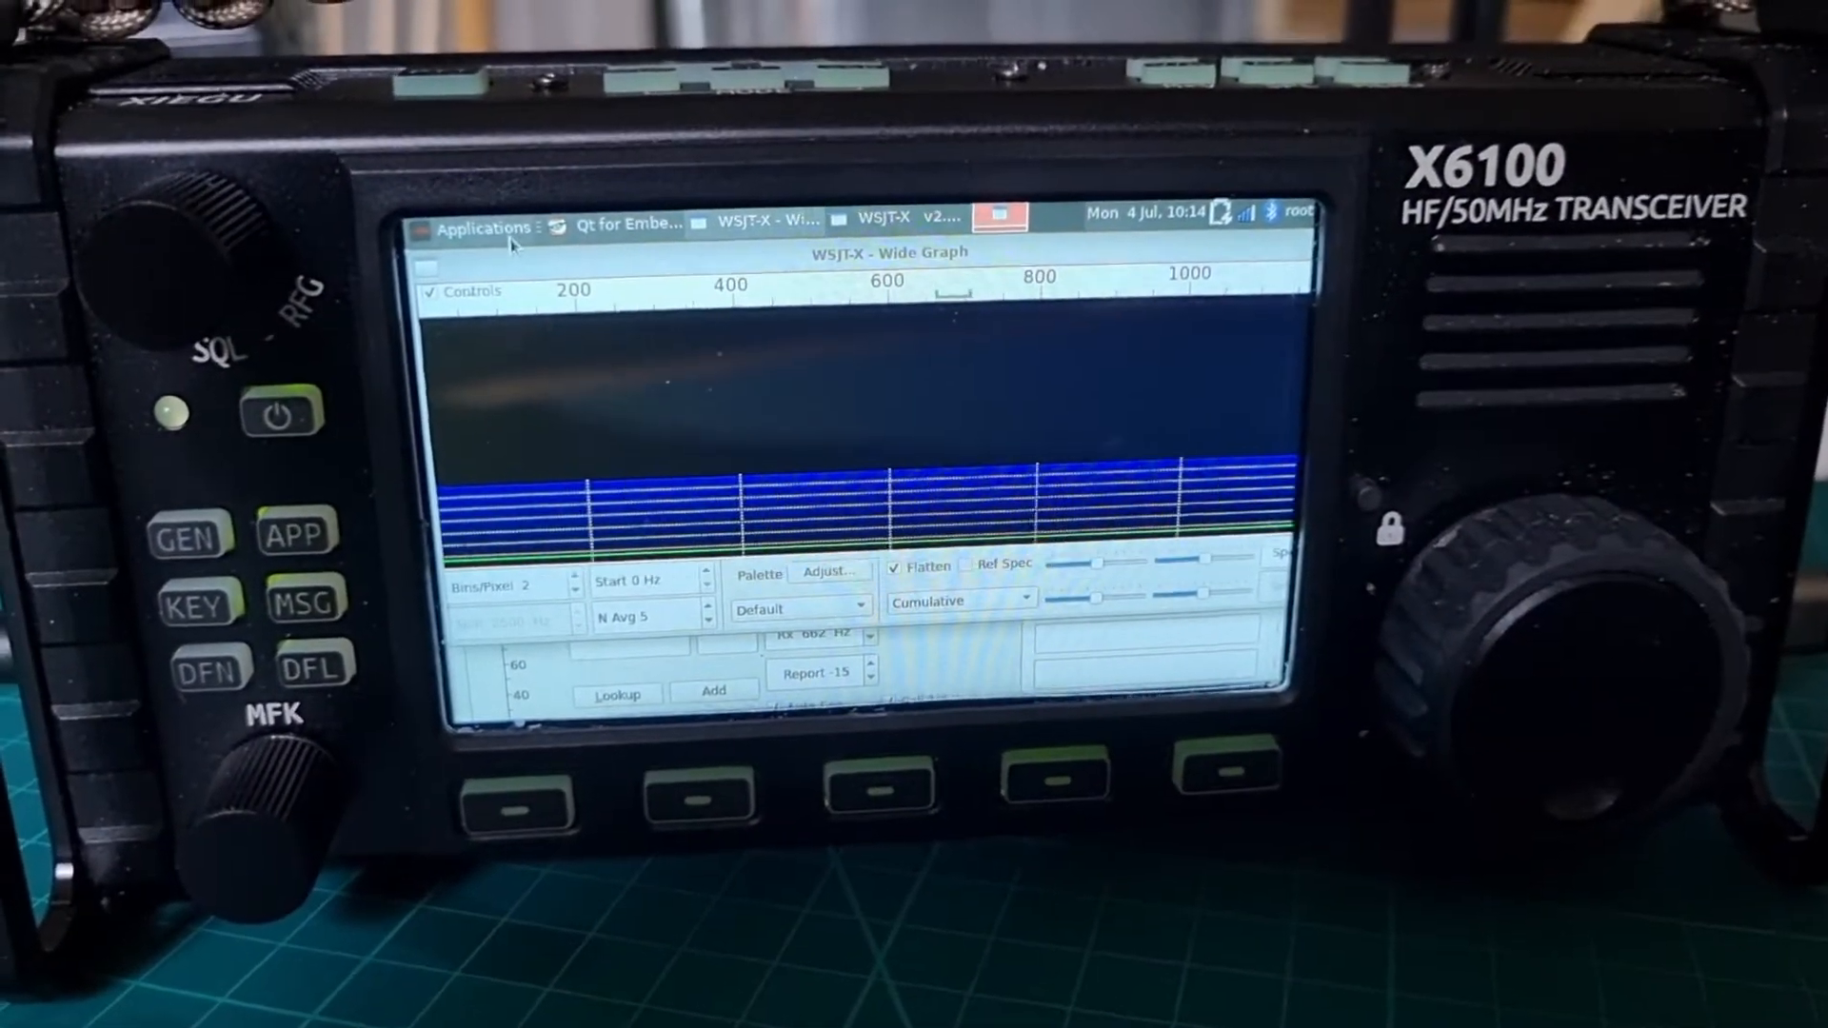
Open the Applications menu's Multimedia group to launch JS8Call
left_click(482, 227)
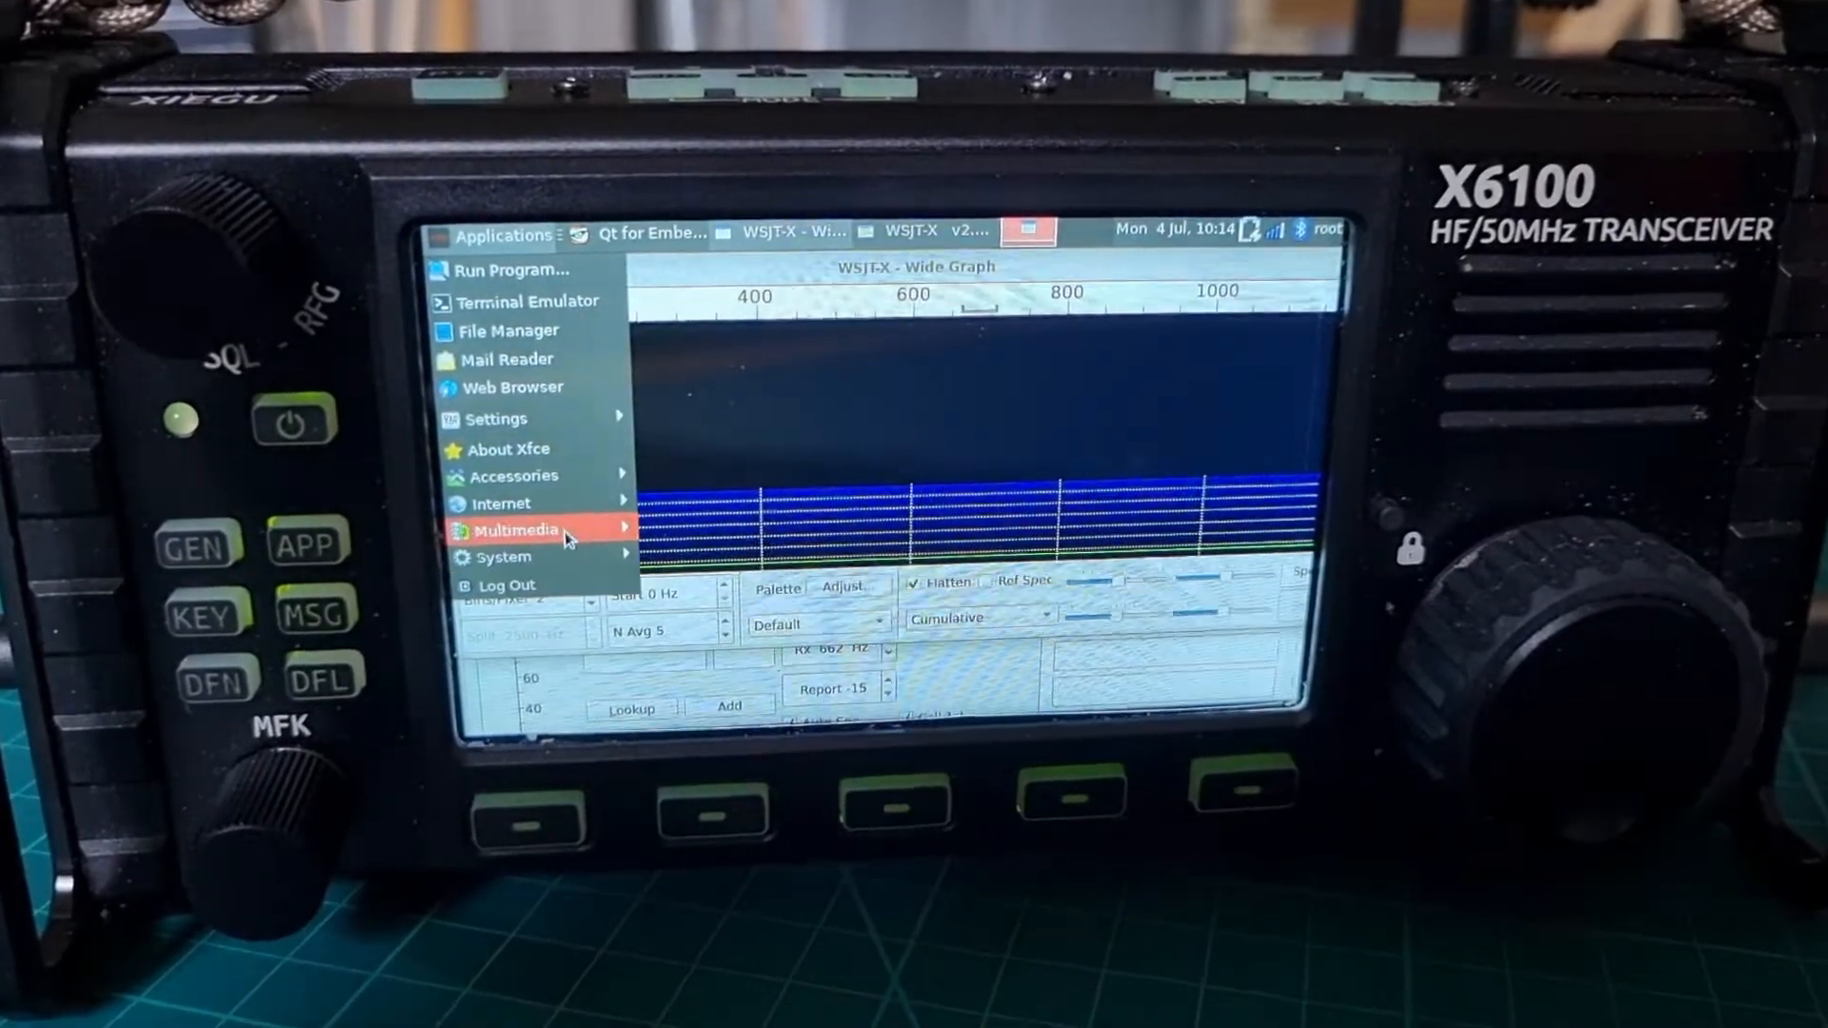
left_click(516, 530)
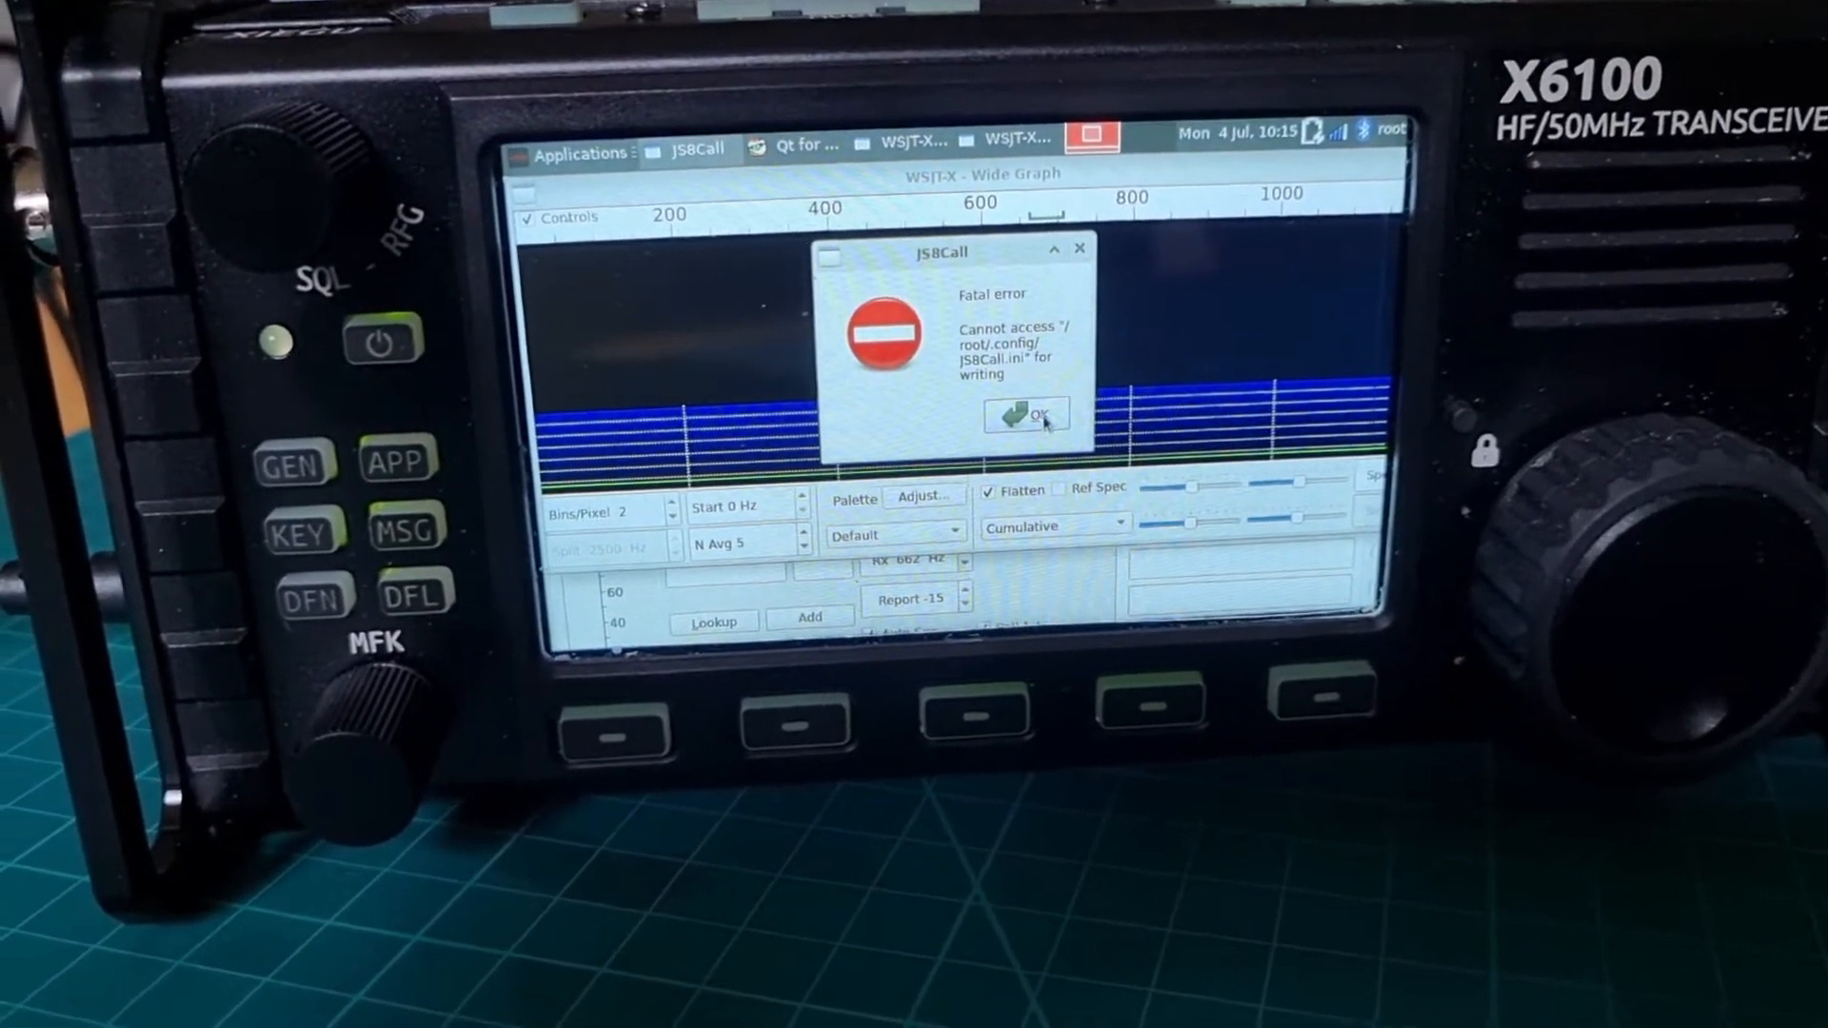
Dismiss JS8Call's fatal configuration-file error with OK
left_click(1023, 416)
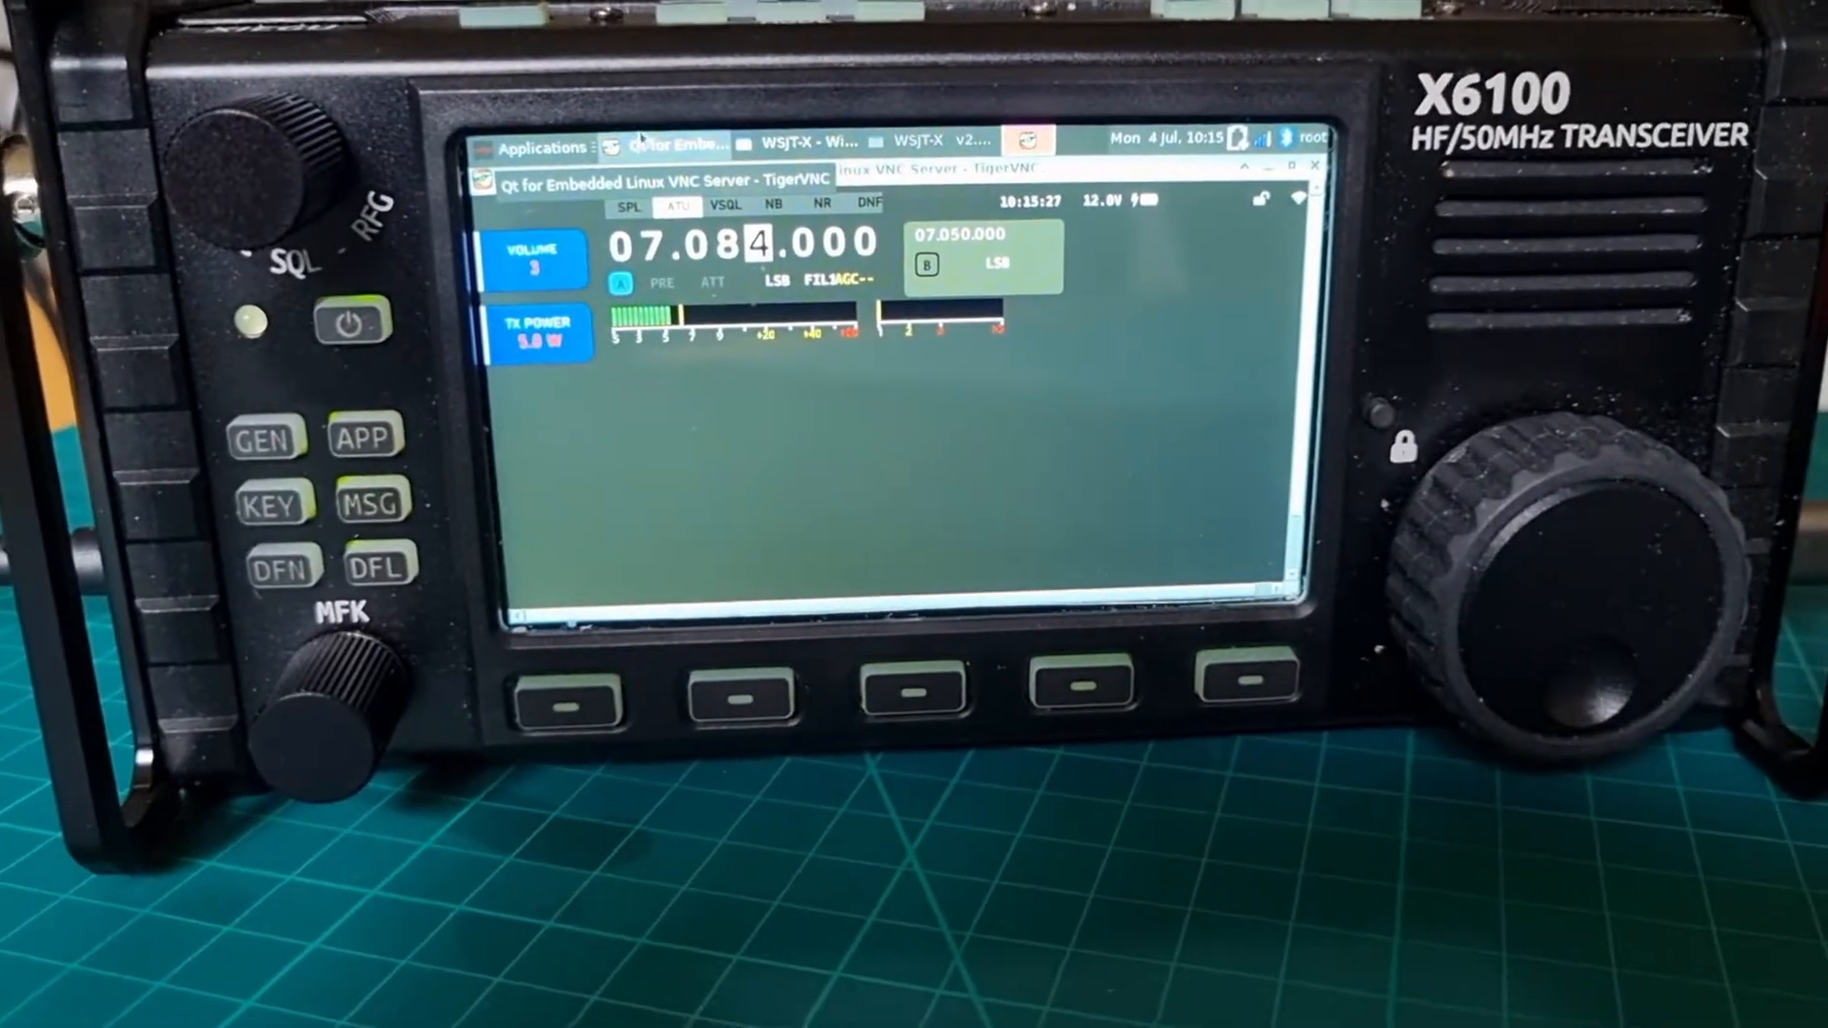
Raise the WSJT-X v2.5.4 main window from the taskbar, showing 40m at 7.084 MHz
left_click(539, 145)
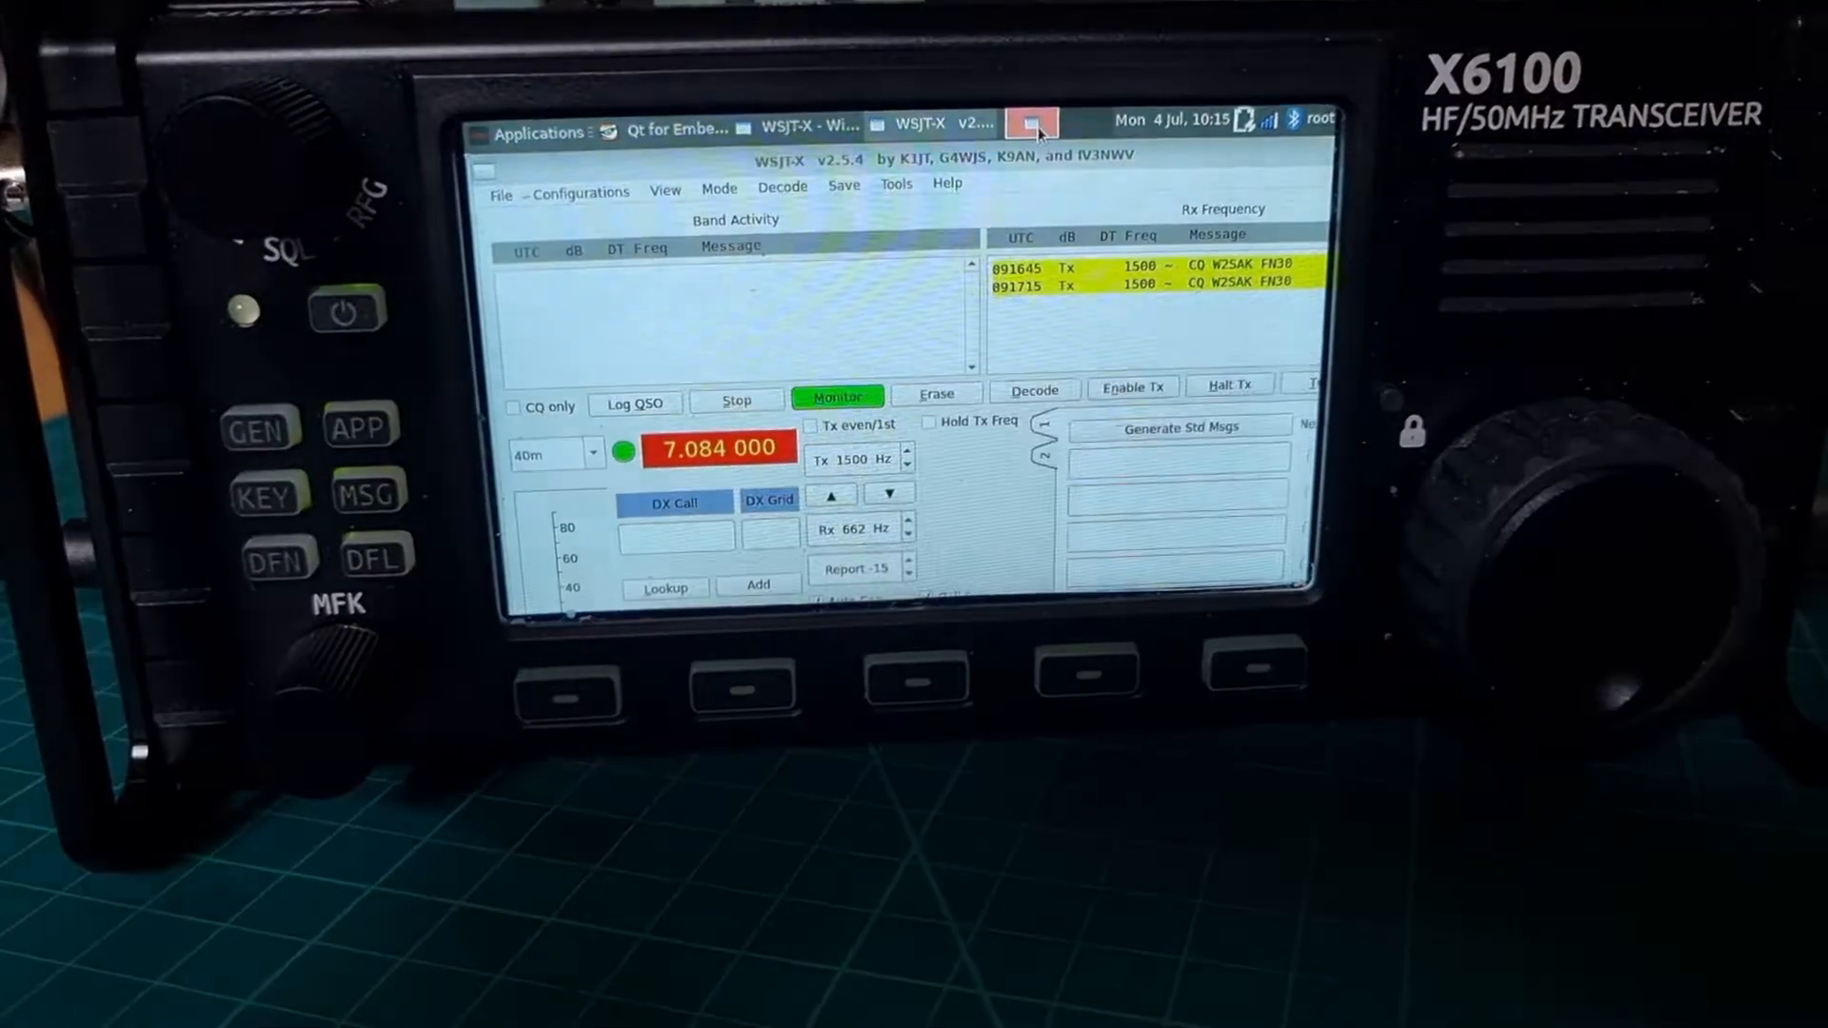
left_click(539, 131)
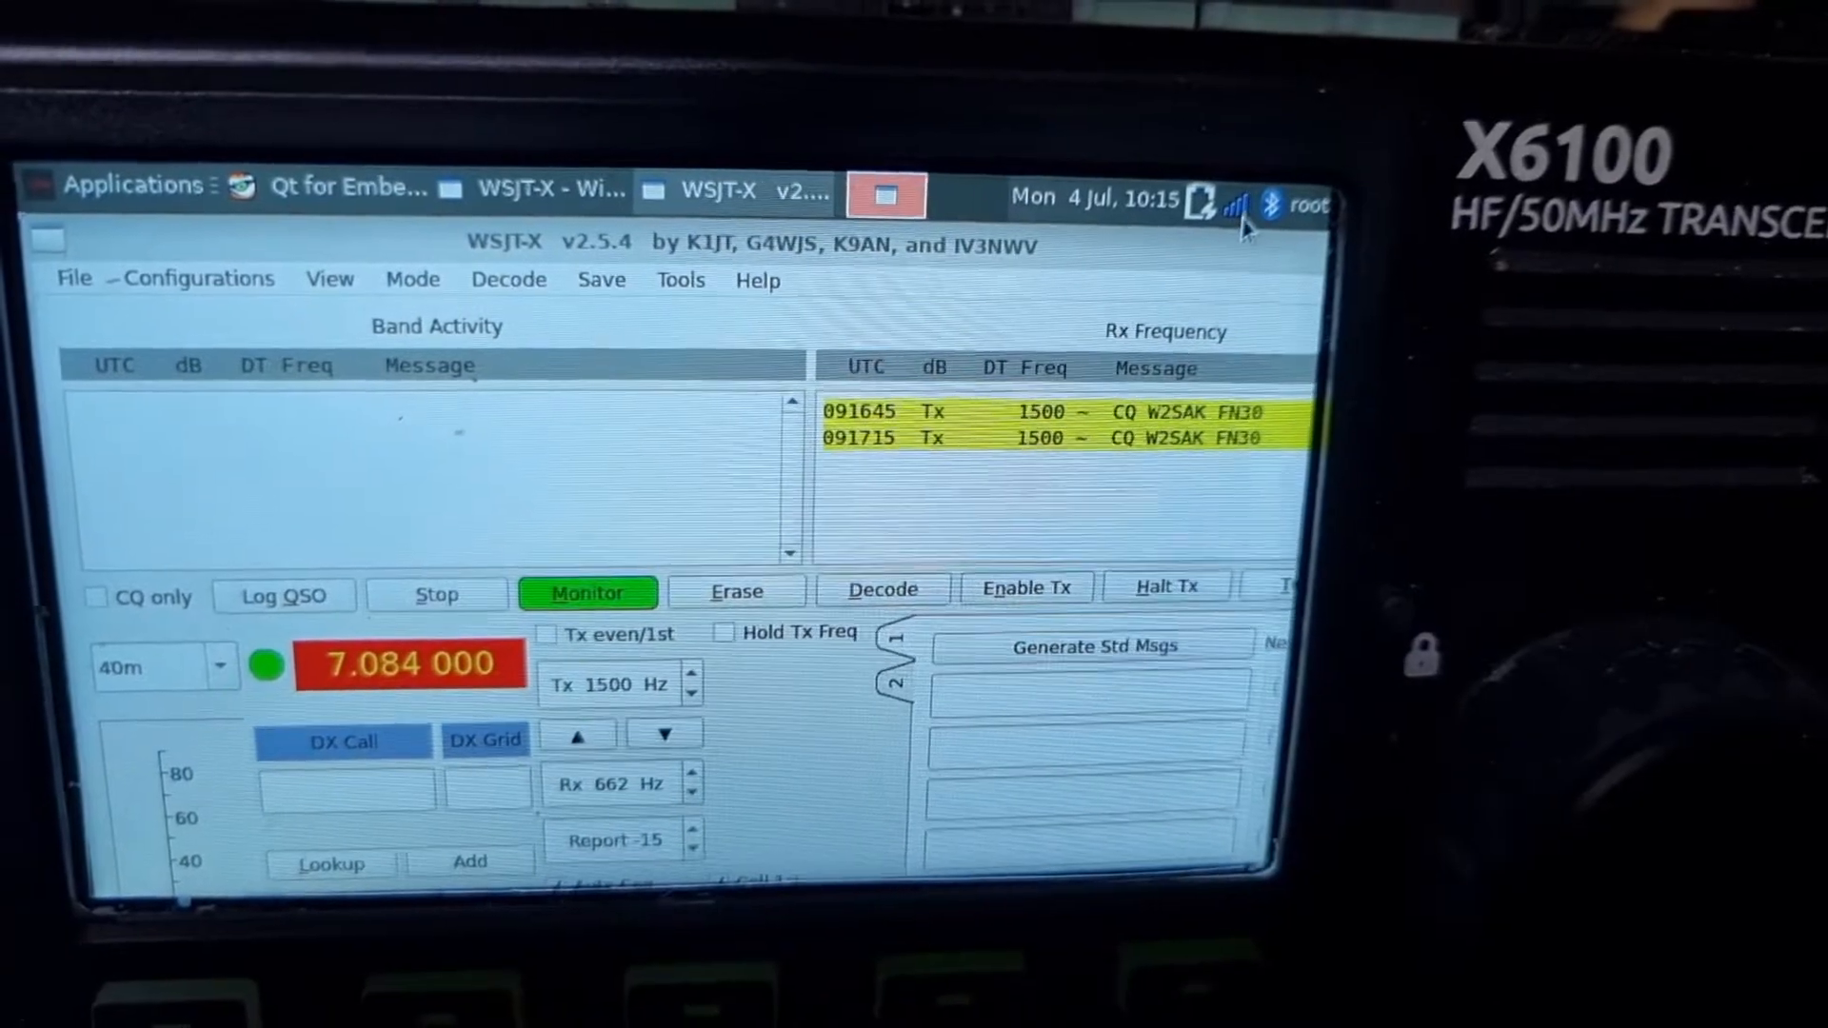
left_click(1262, 208)
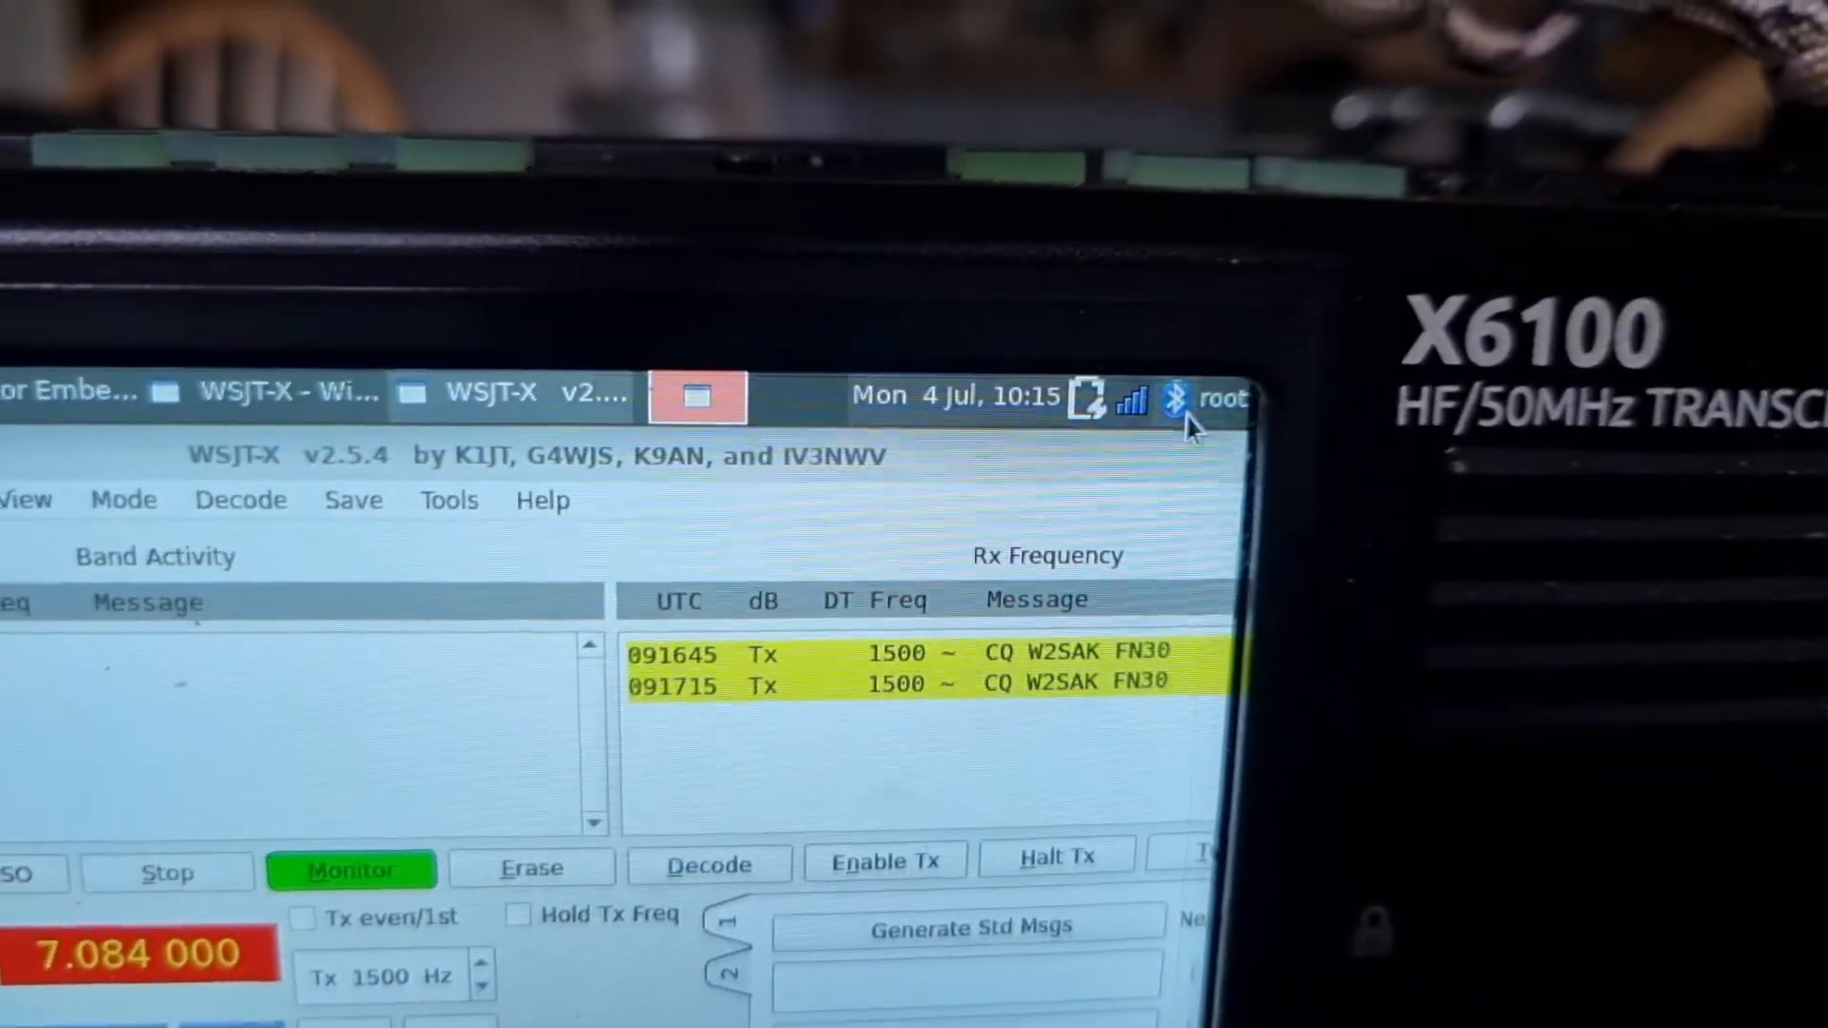
Open the Bluetooth tray applet's menu to reach Local Services
left_click(1169, 400)
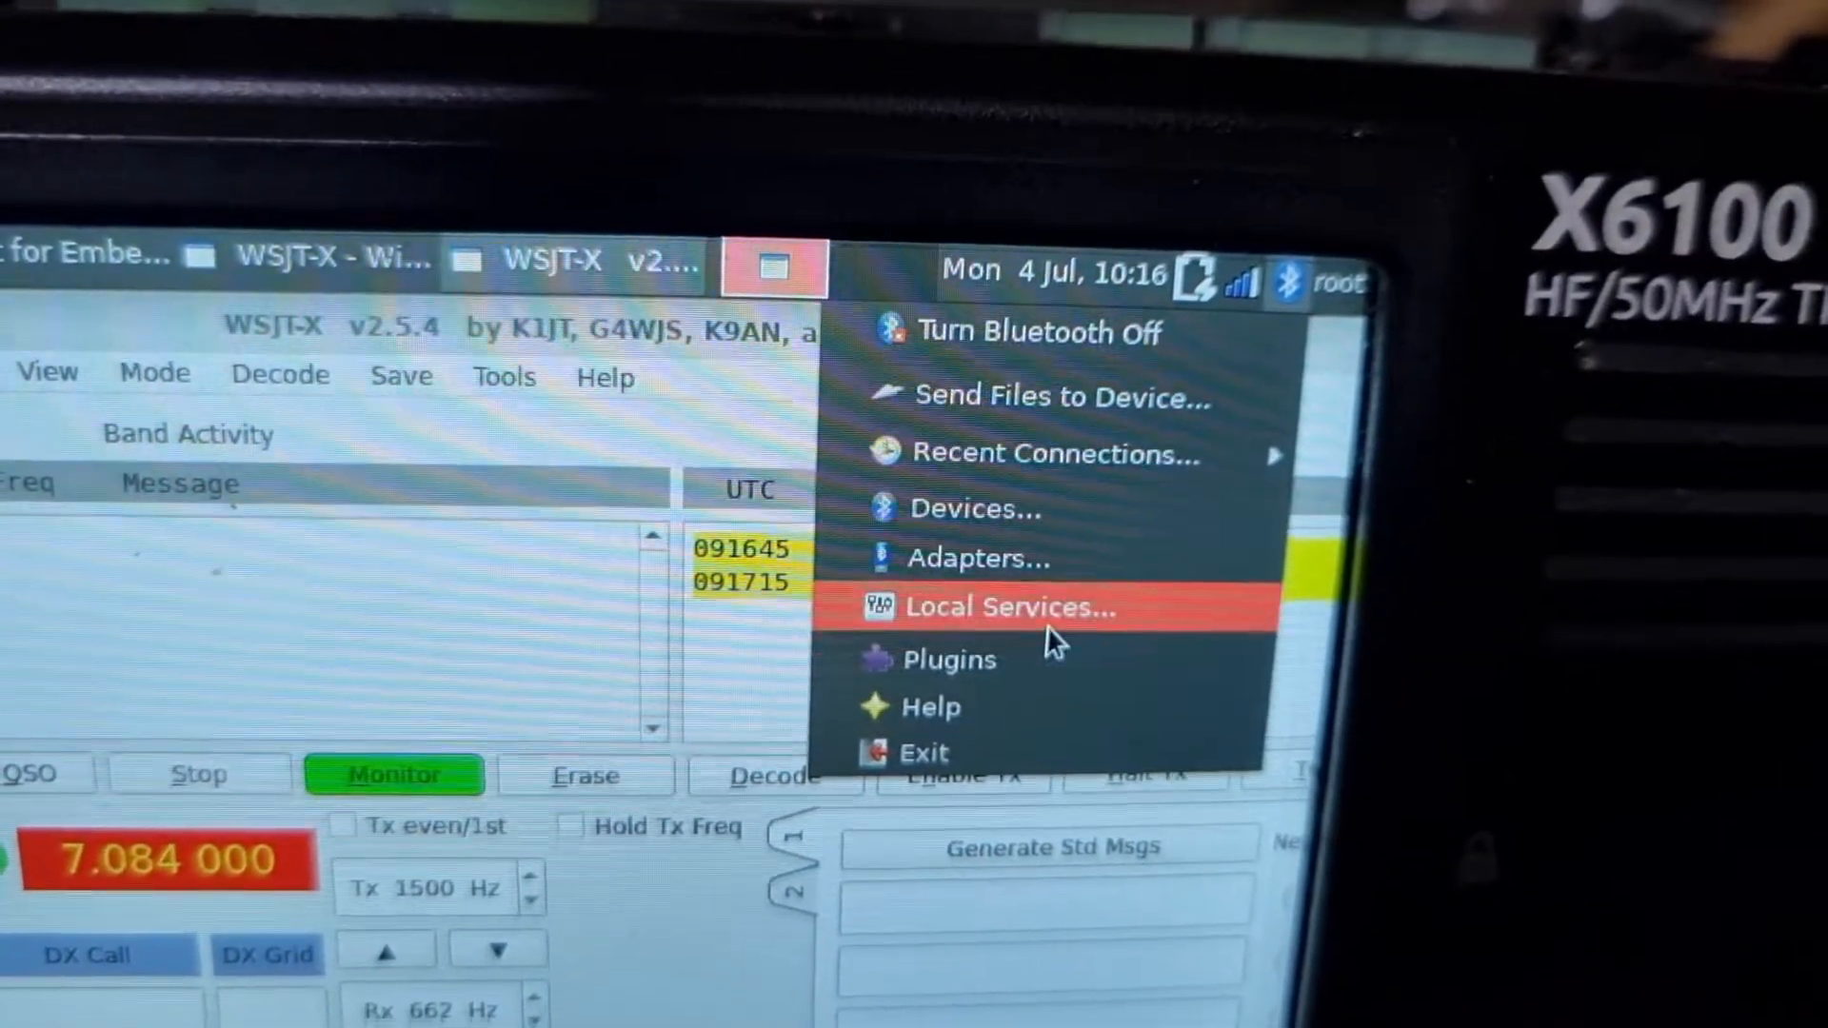
mouse_move(1061, 687)
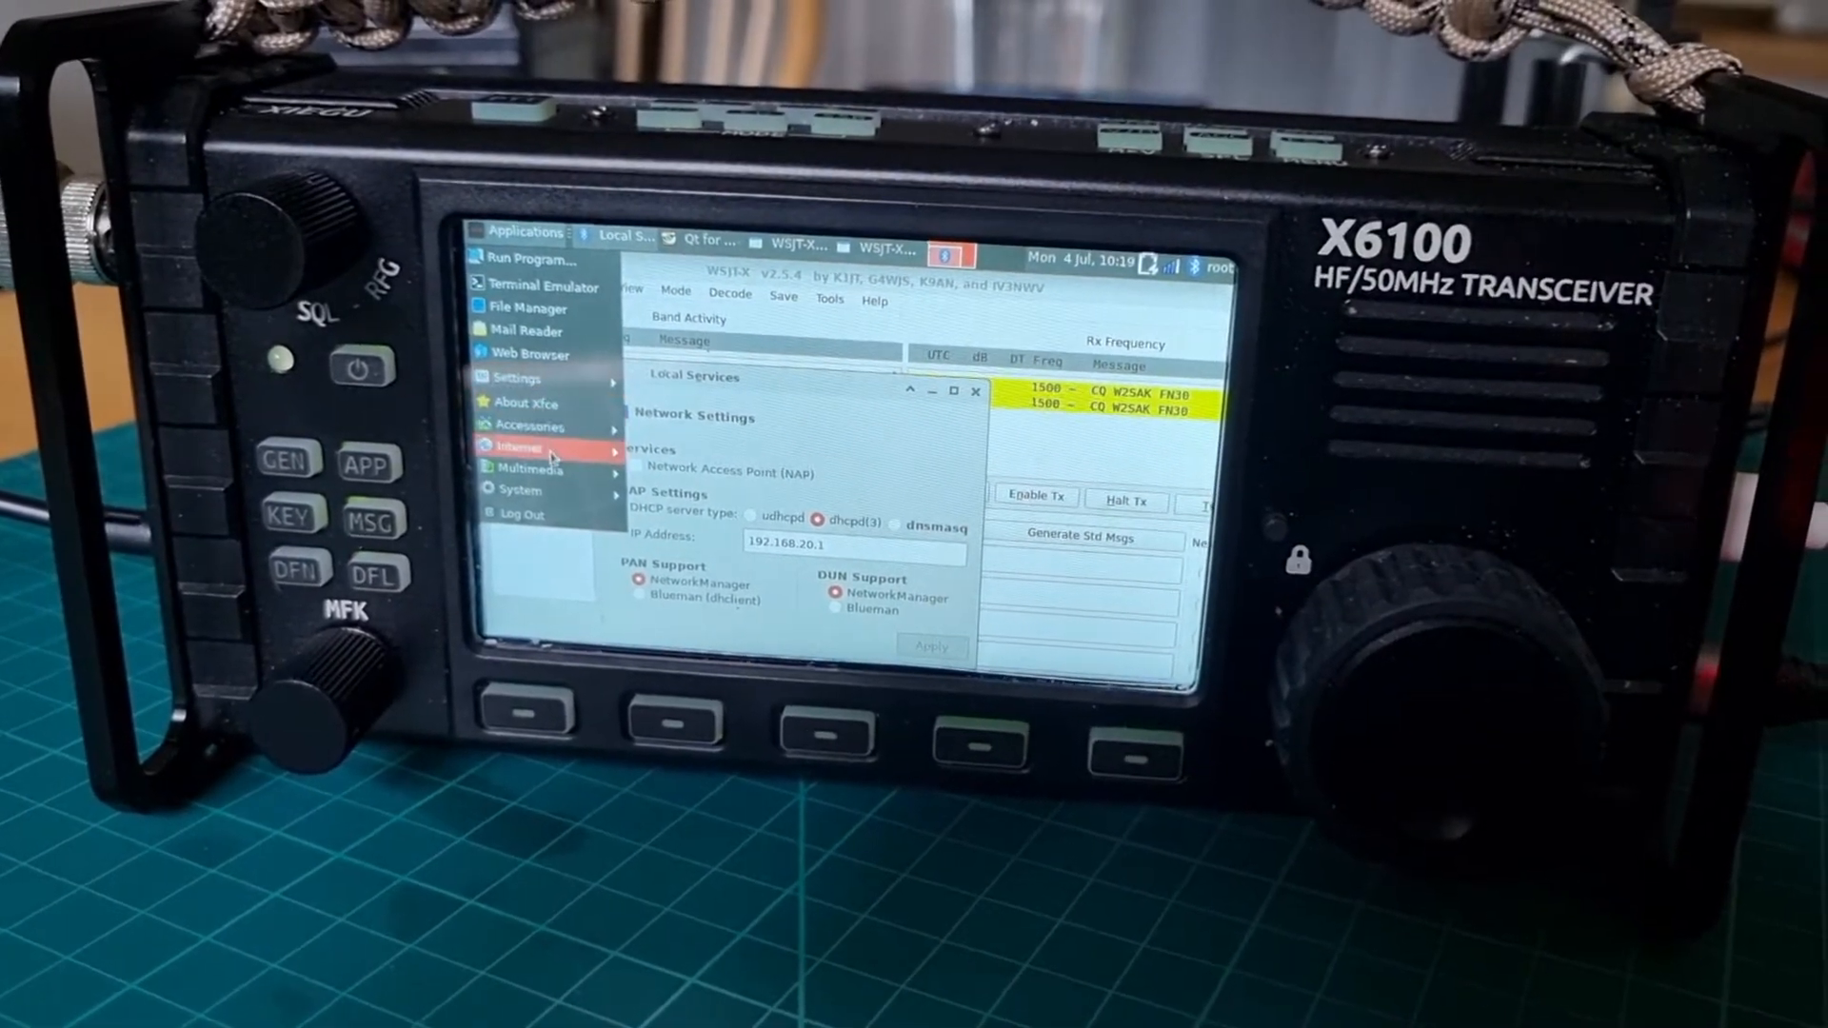
left_click(520, 451)
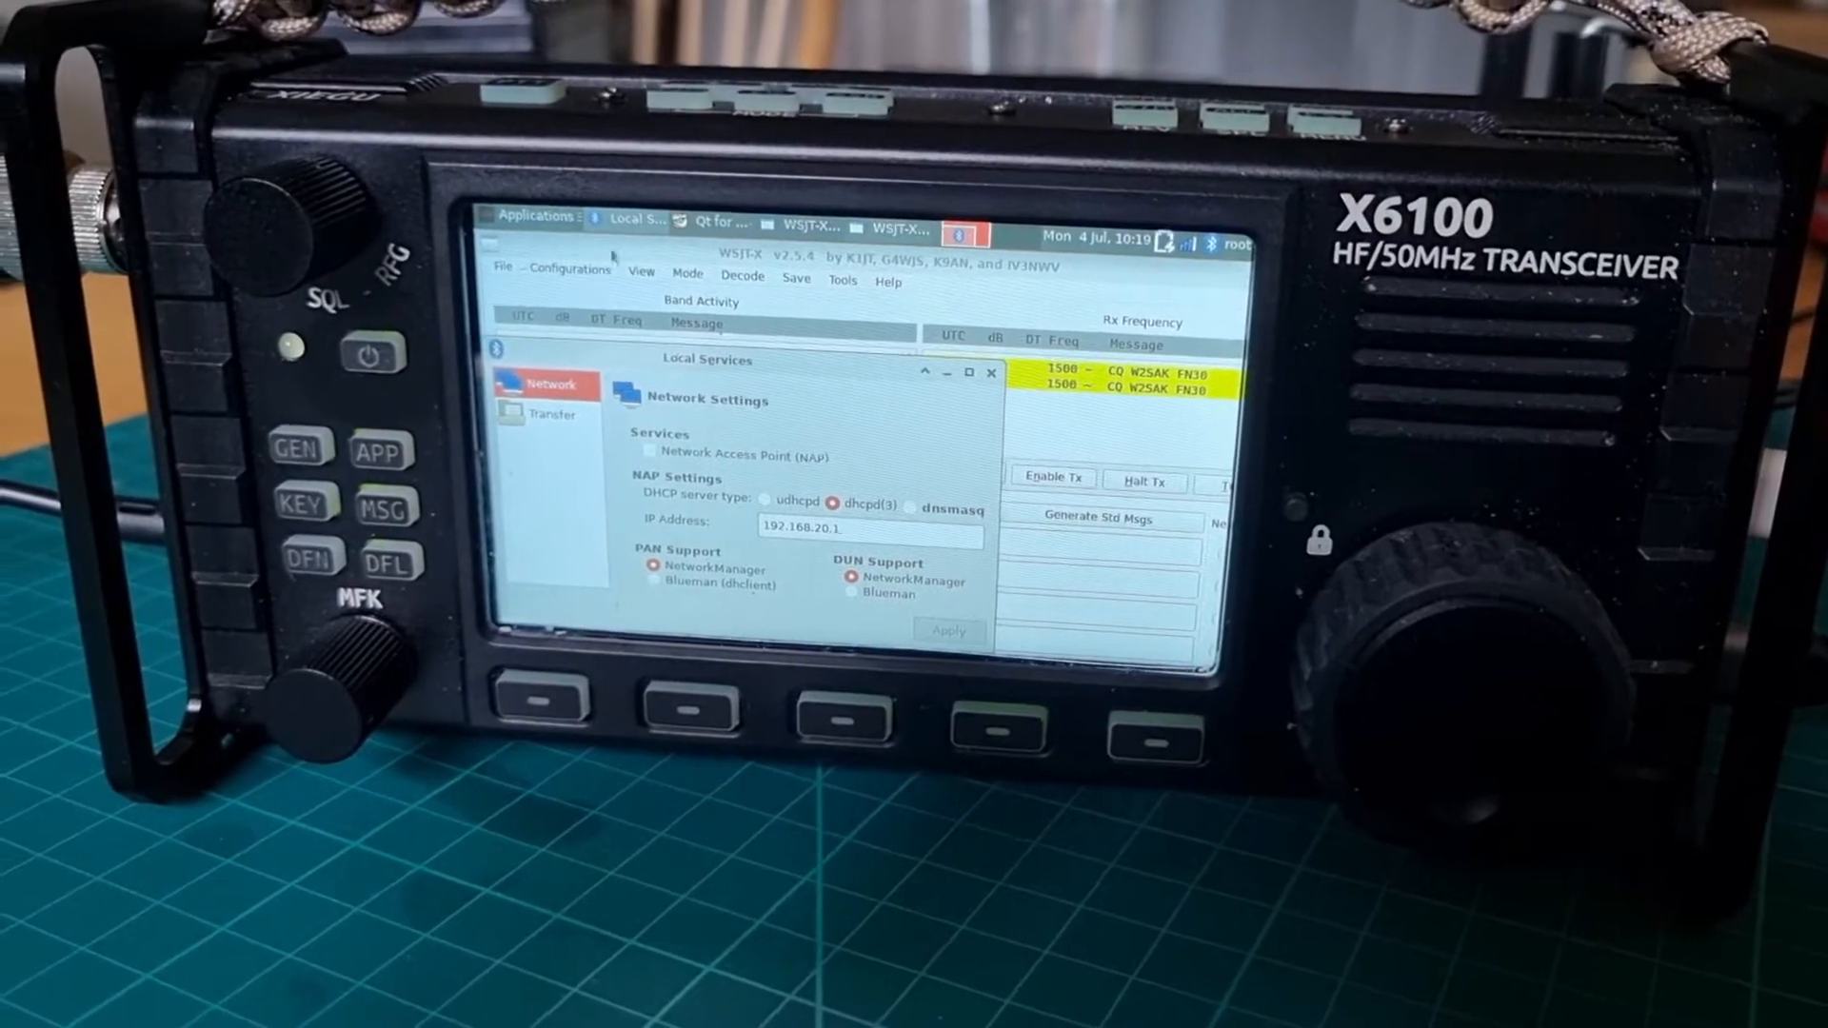
left_click(531, 216)
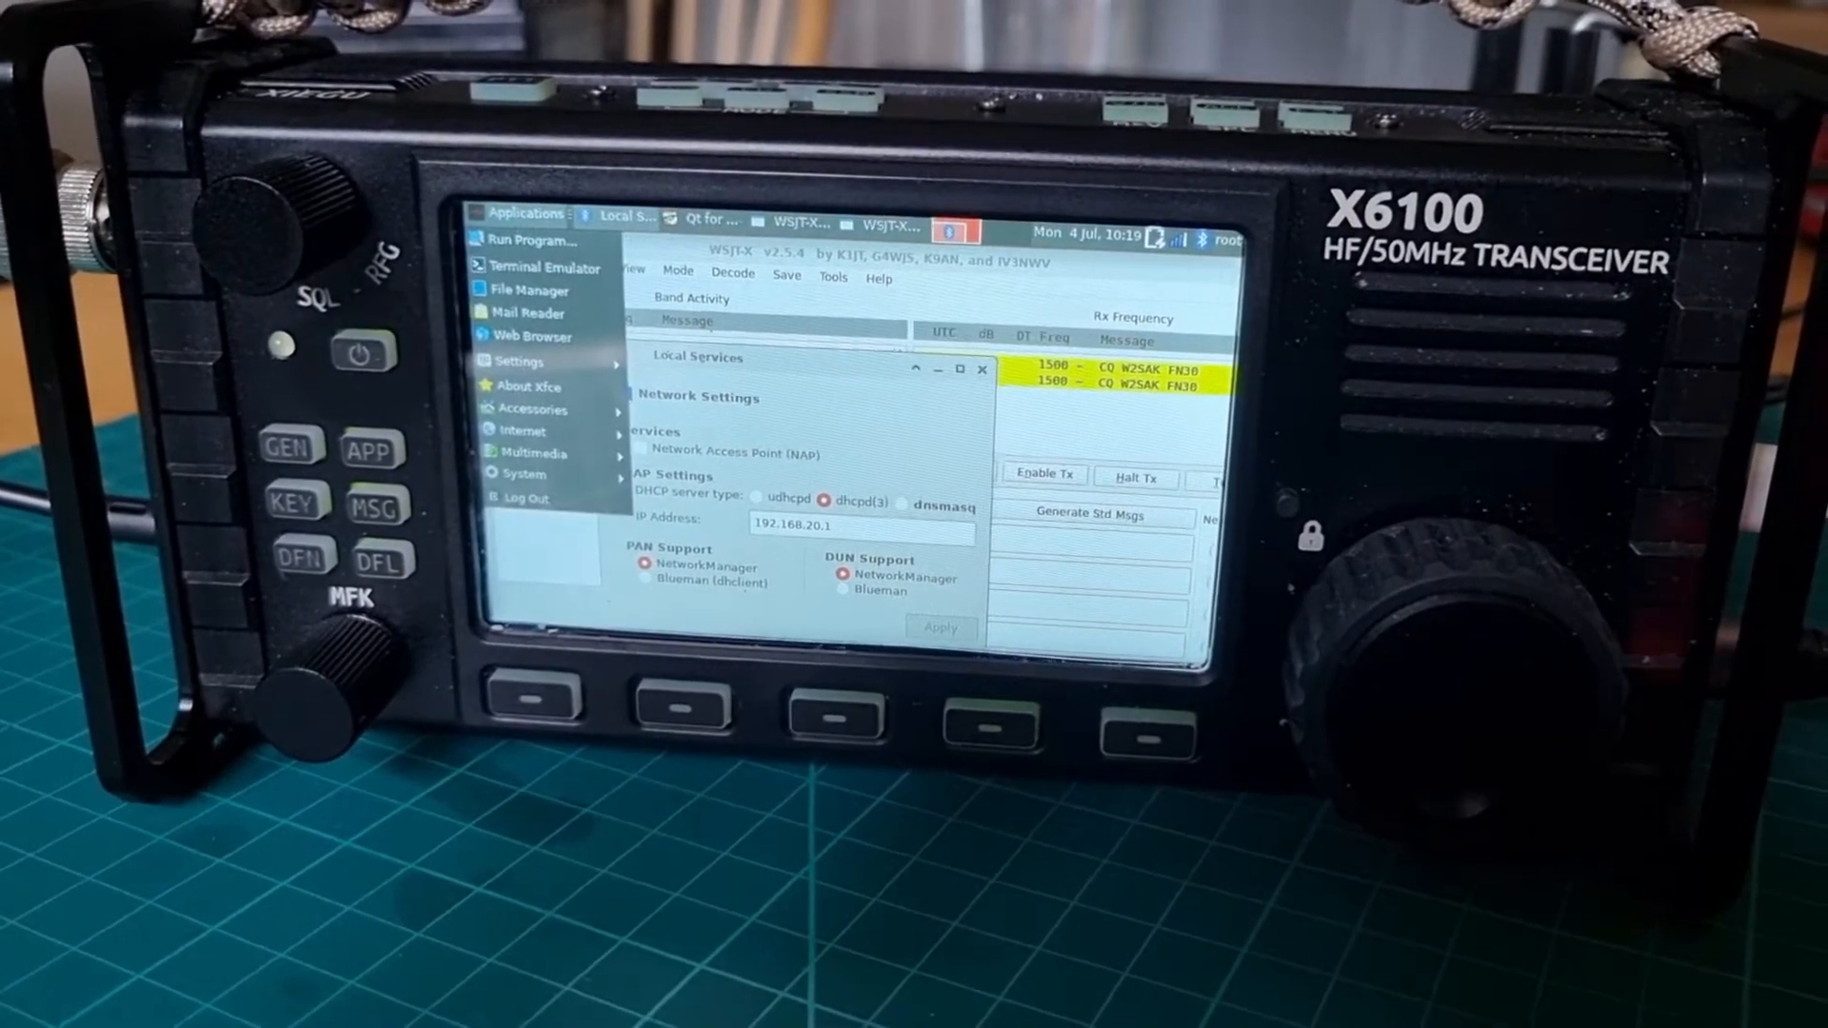
mouse_move(527, 498)
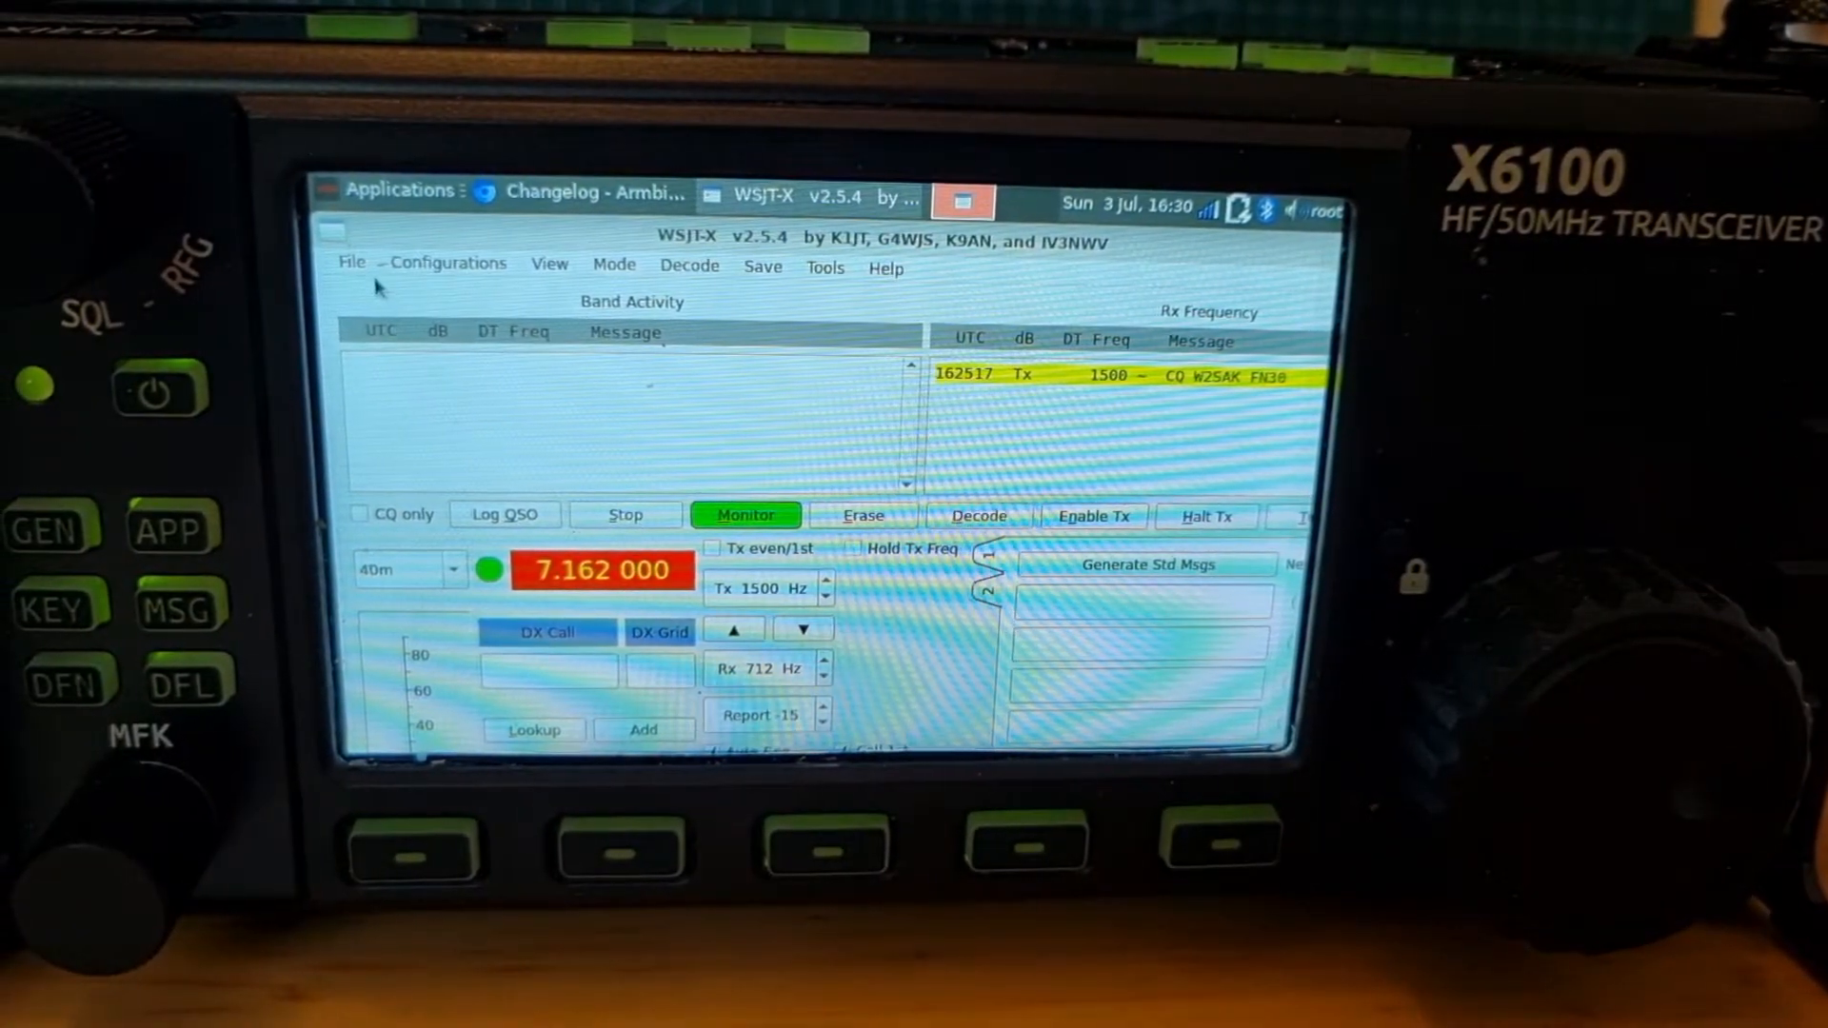
Review WSJT-X General, Radio and Audio settings, then return to the band dropdown
left_click(352, 263)
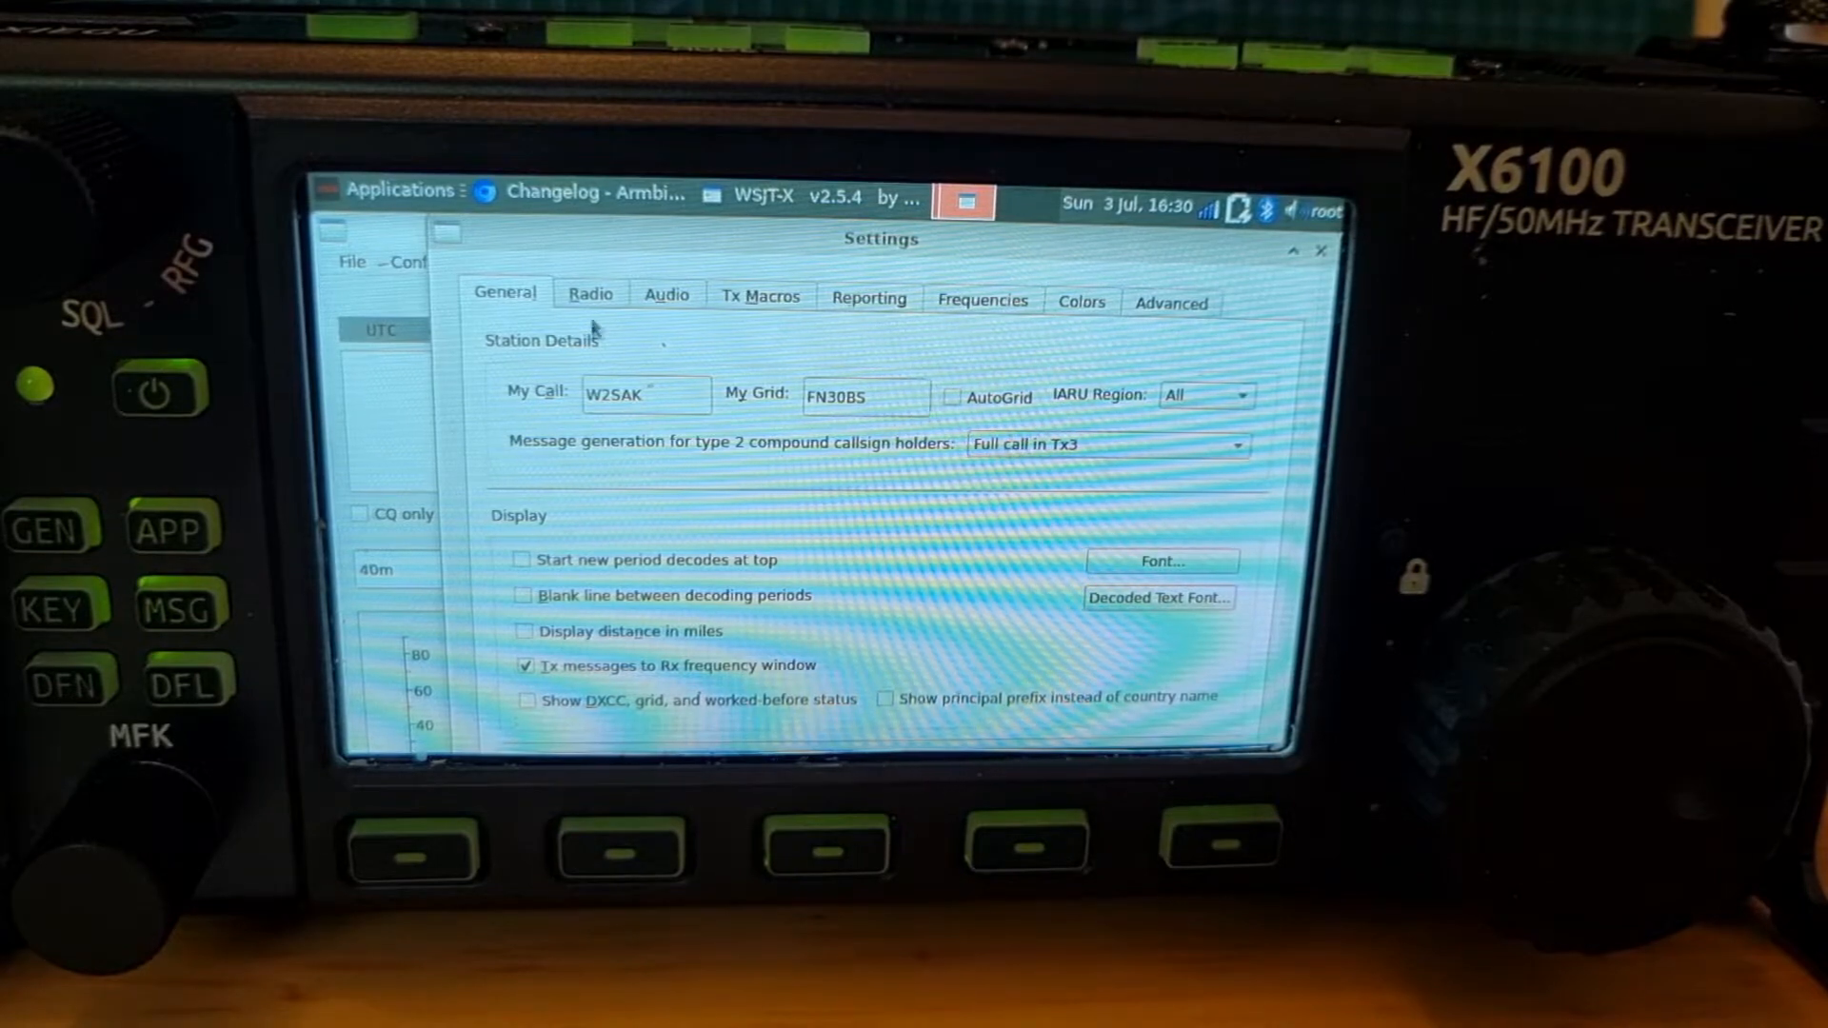
left_click(591, 300)
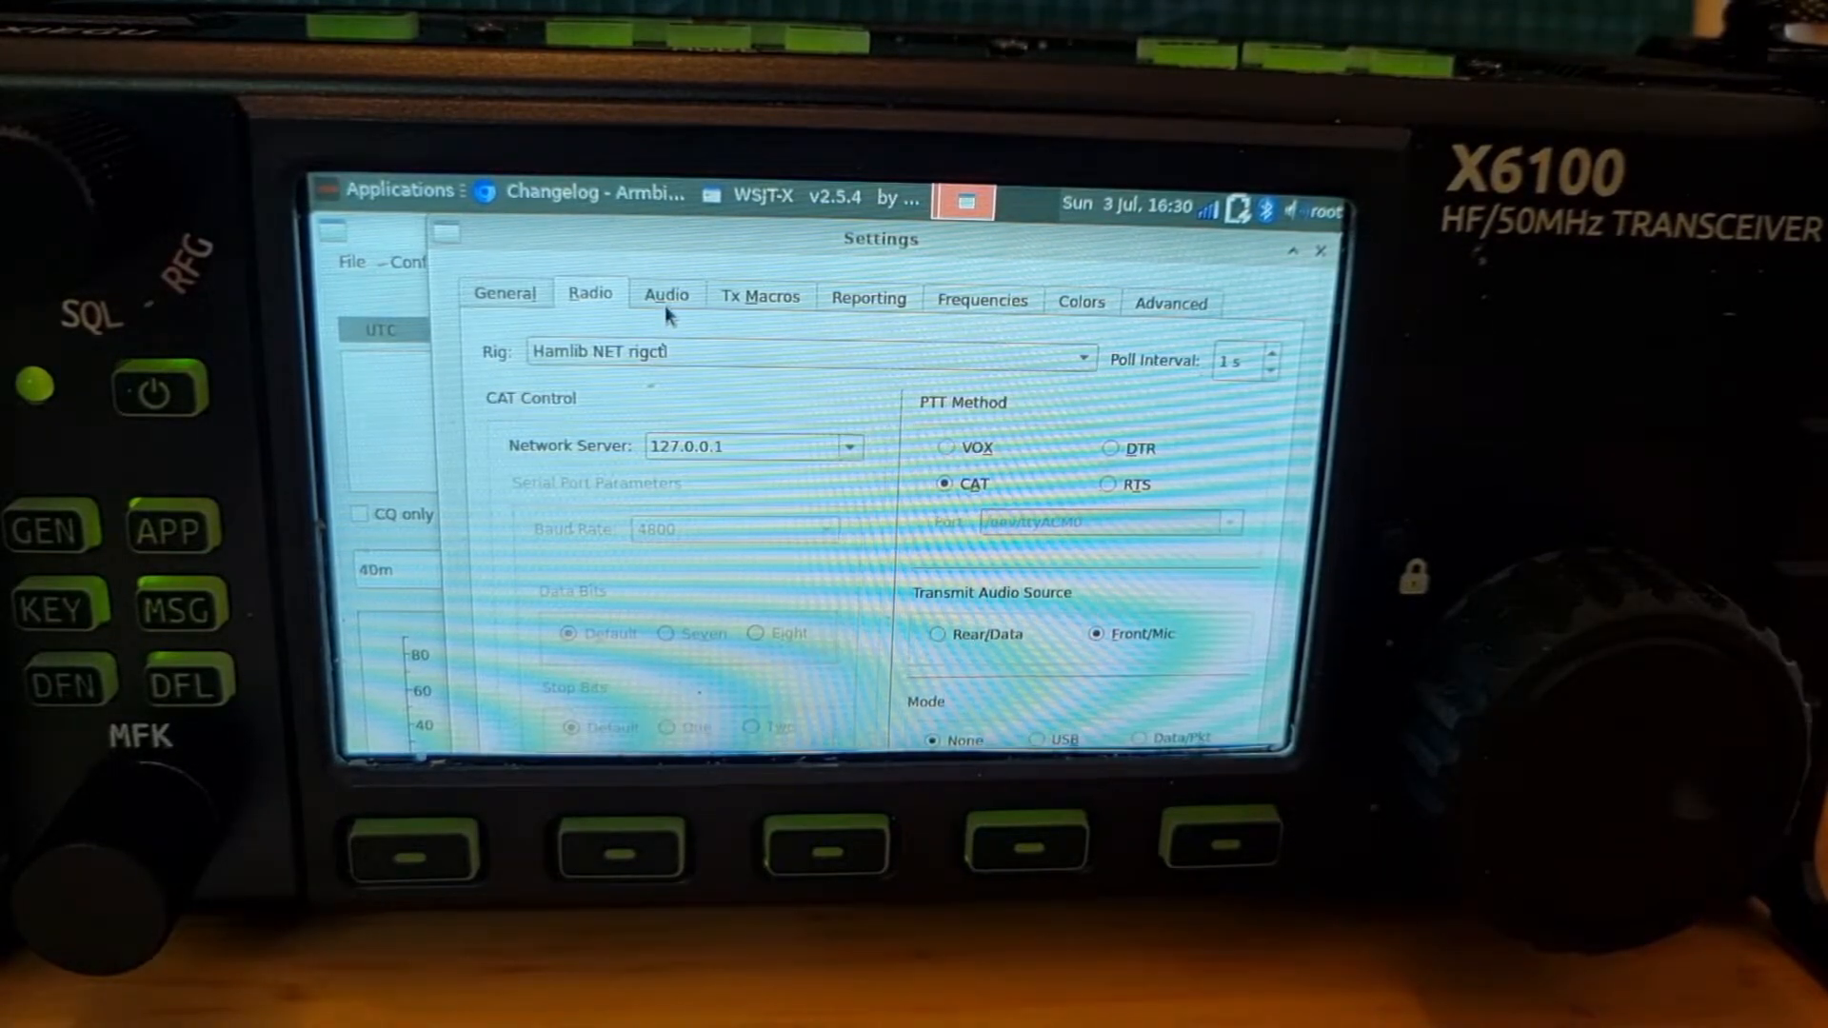
left_click(665, 294)
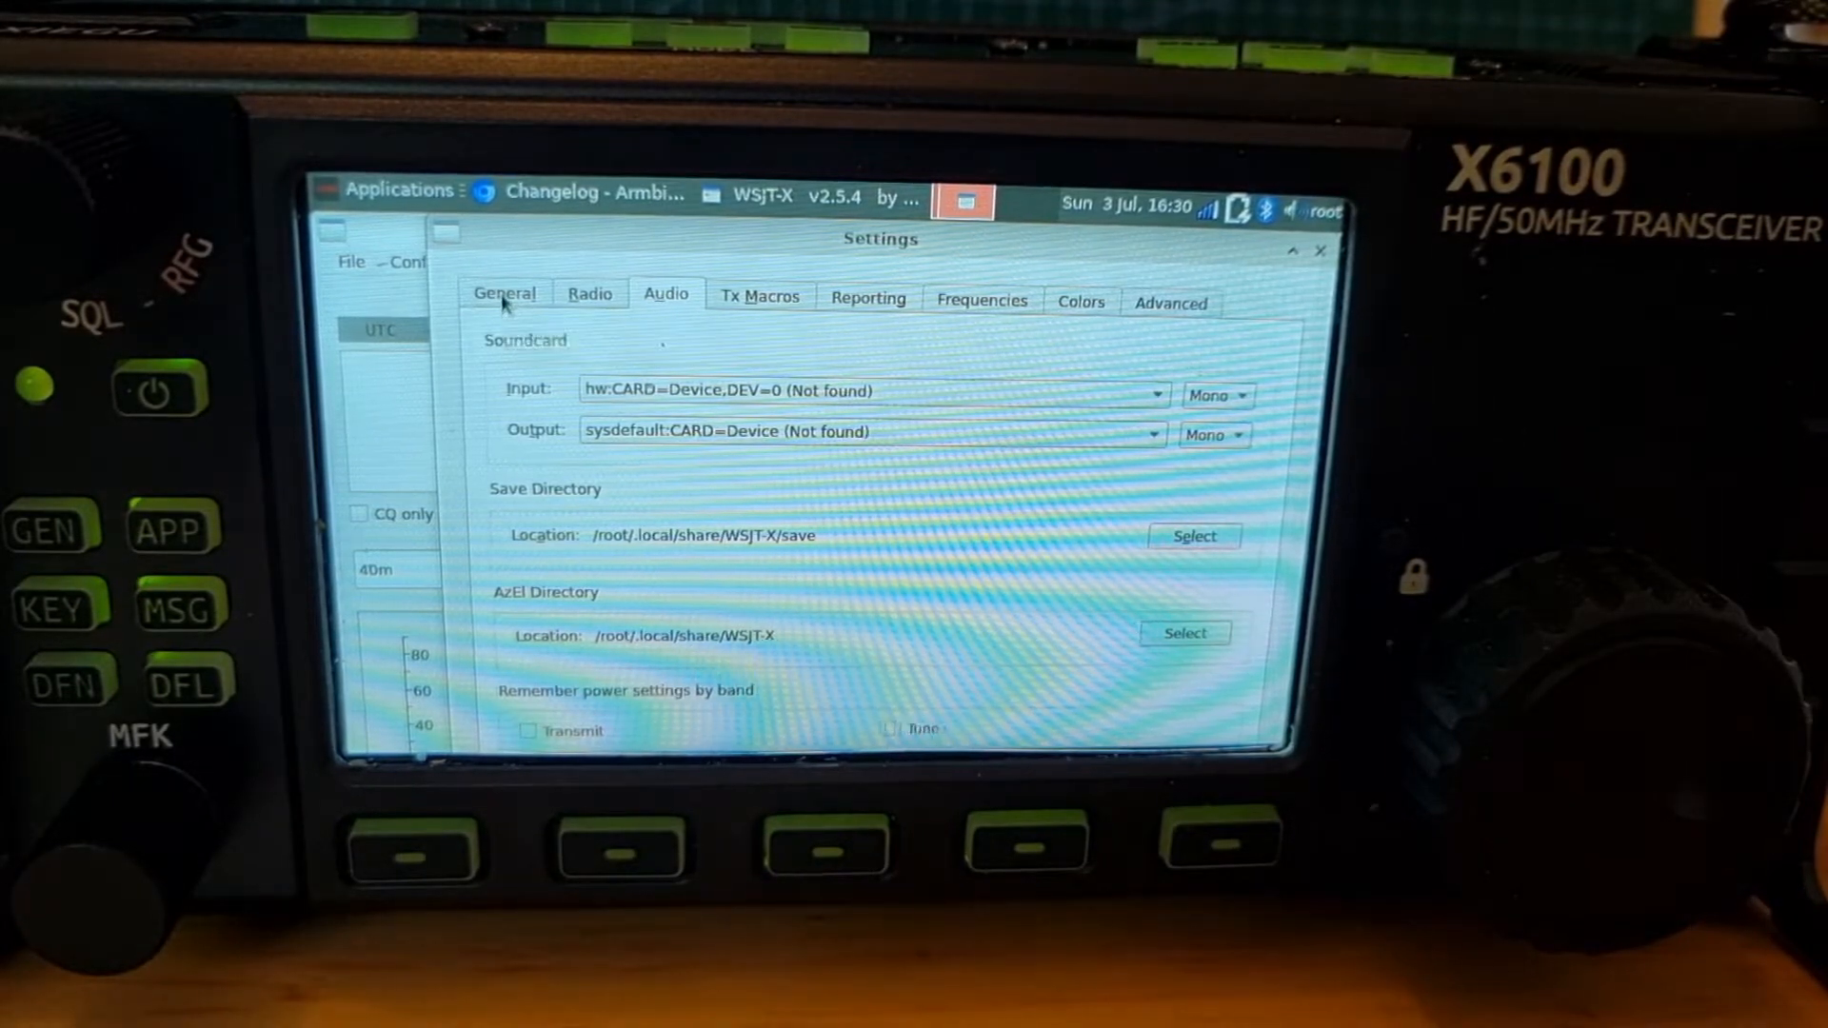
left_click(504, 294)
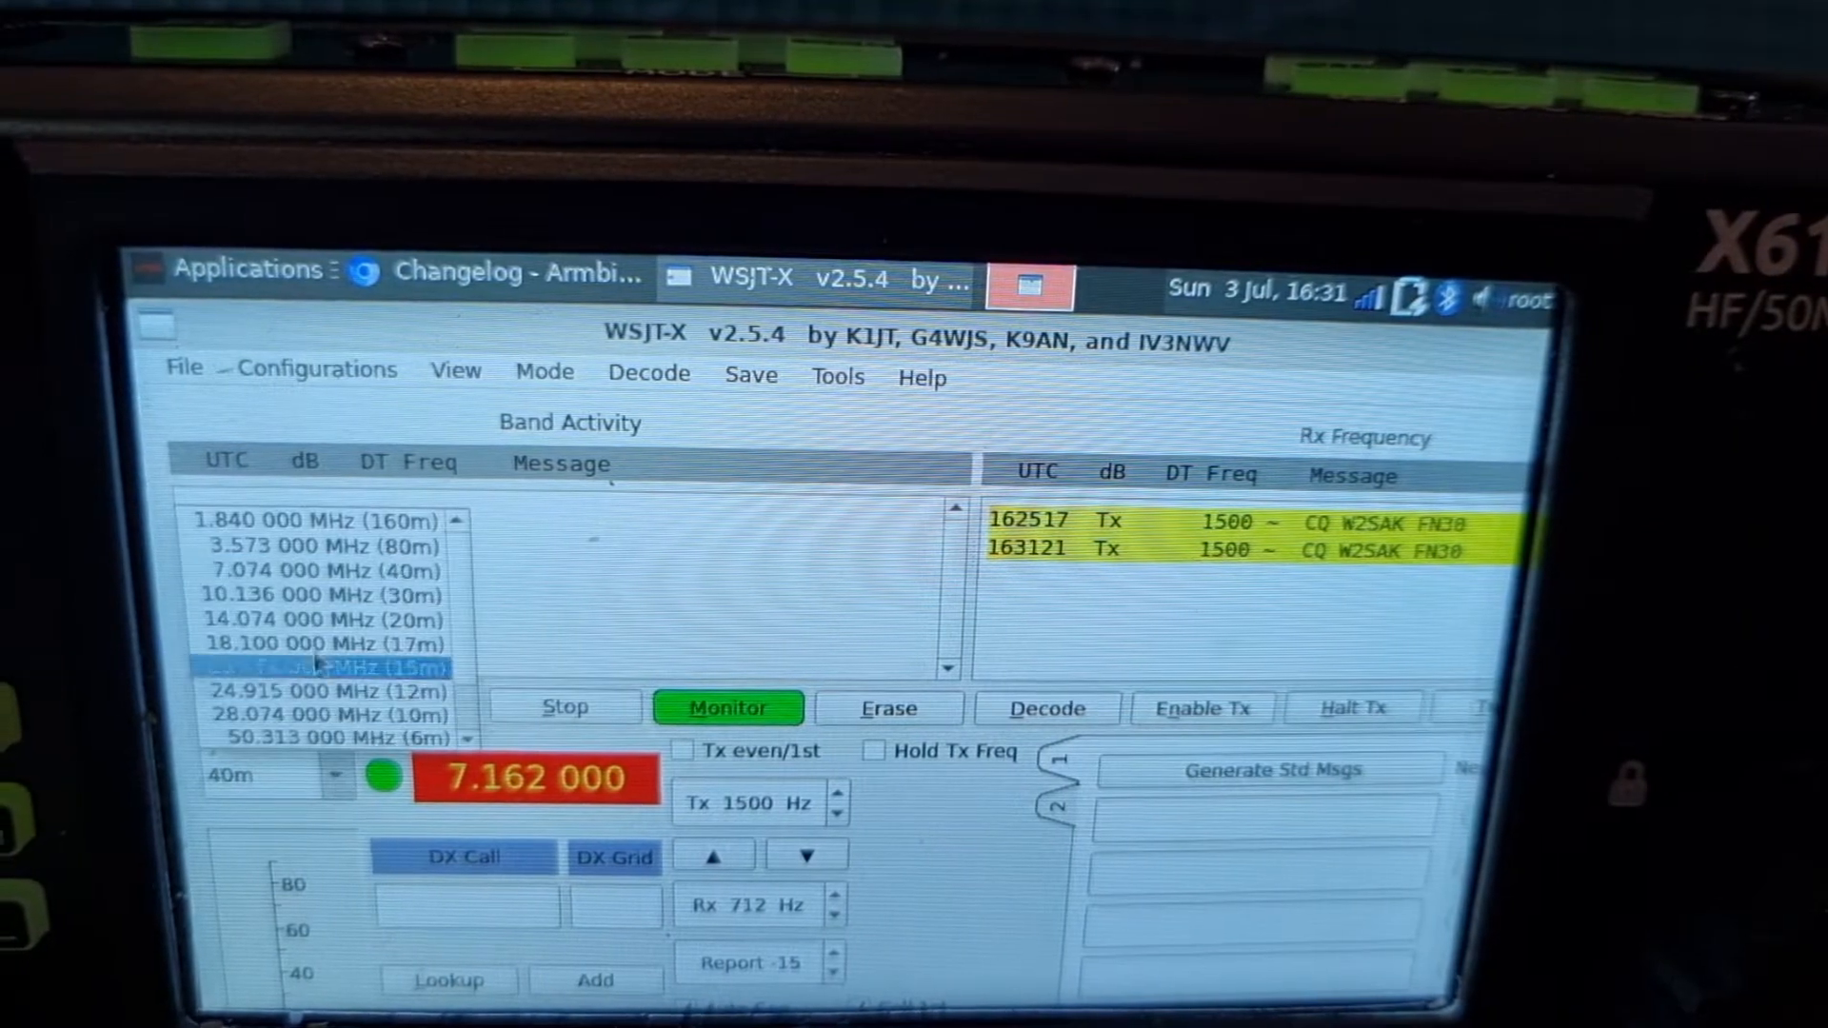
Switch WSJT-X to 80m at 3.573, then back to 40m at 7.211 360
left_click(326, 548)
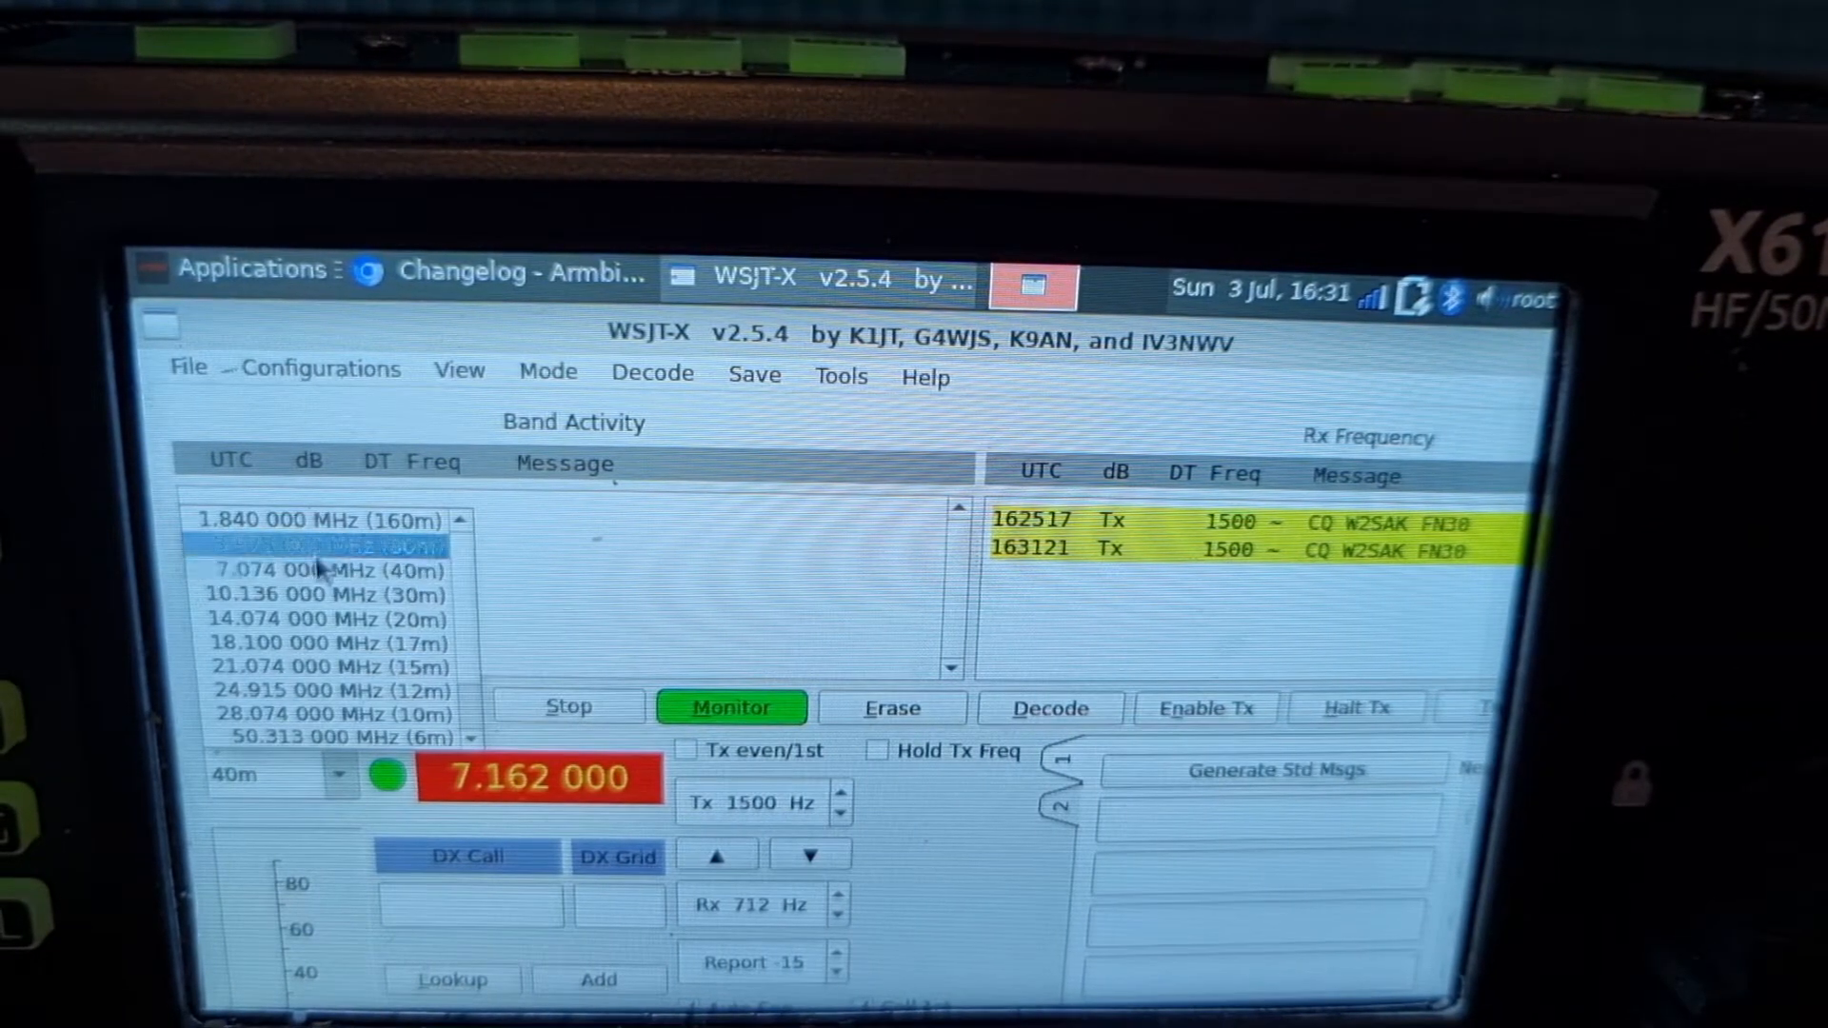
left_click(327, 541)
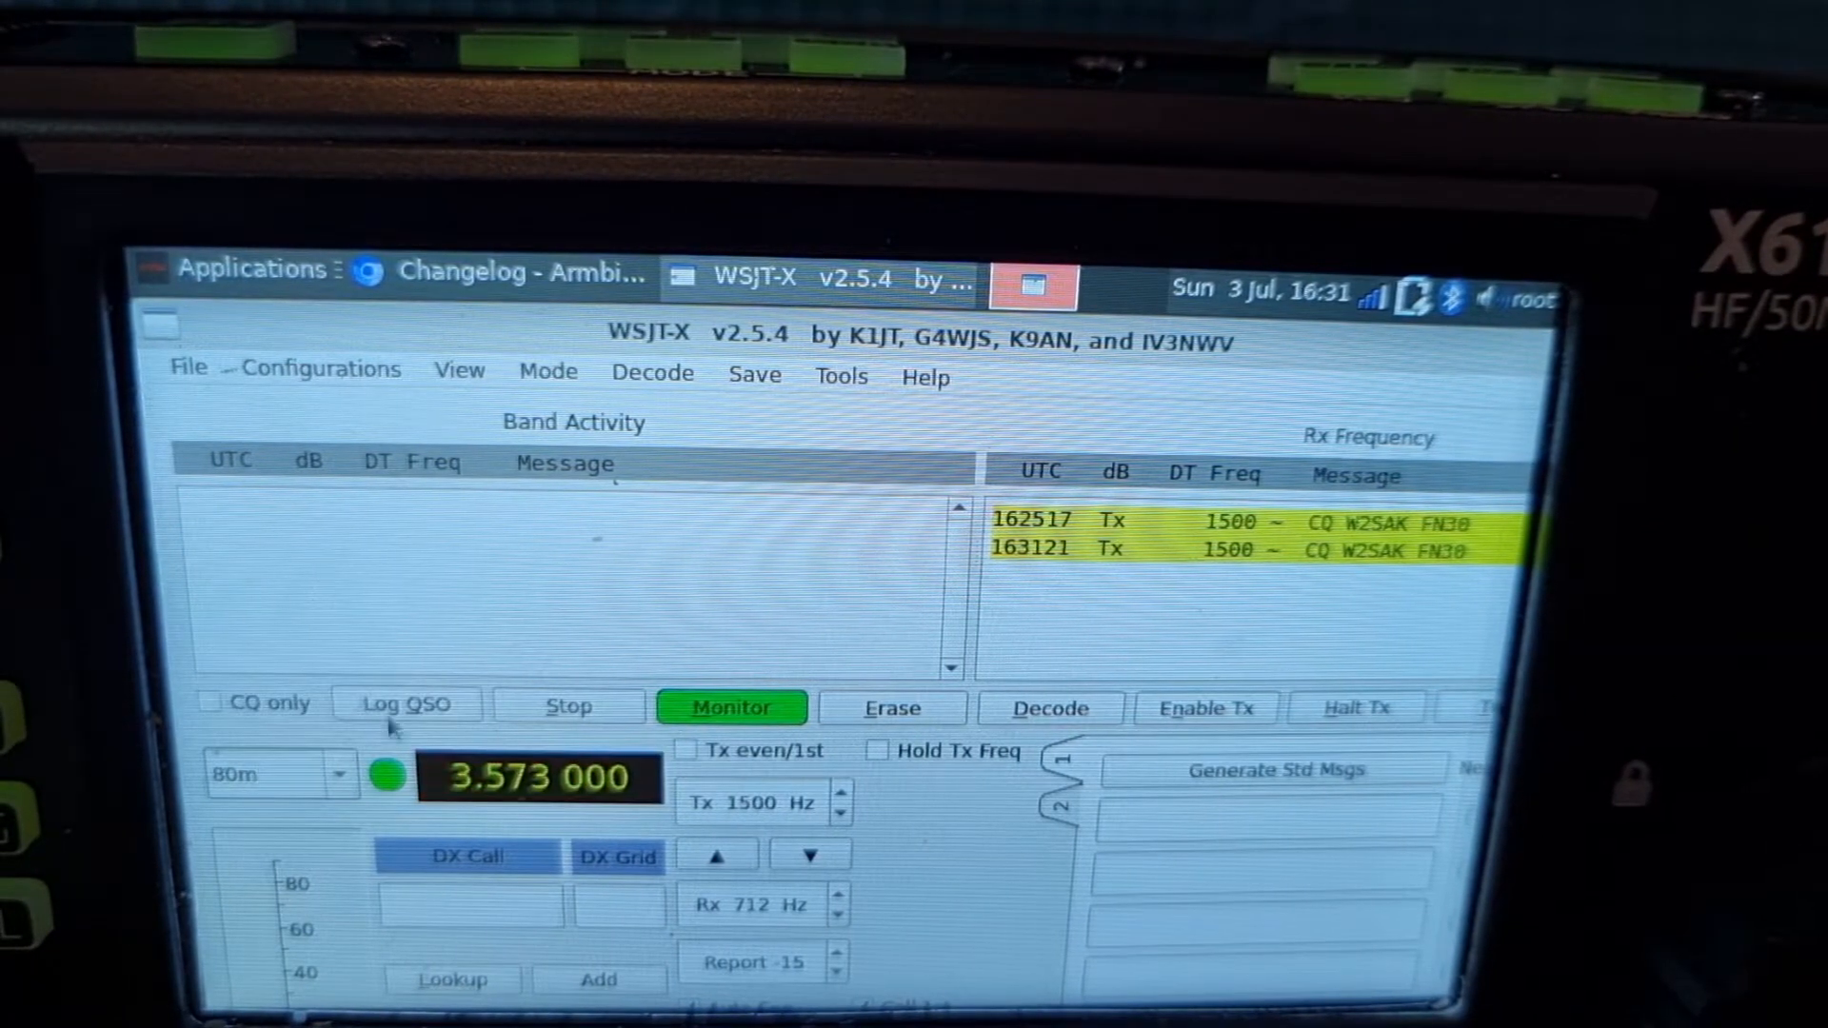
left_click(280, 775)
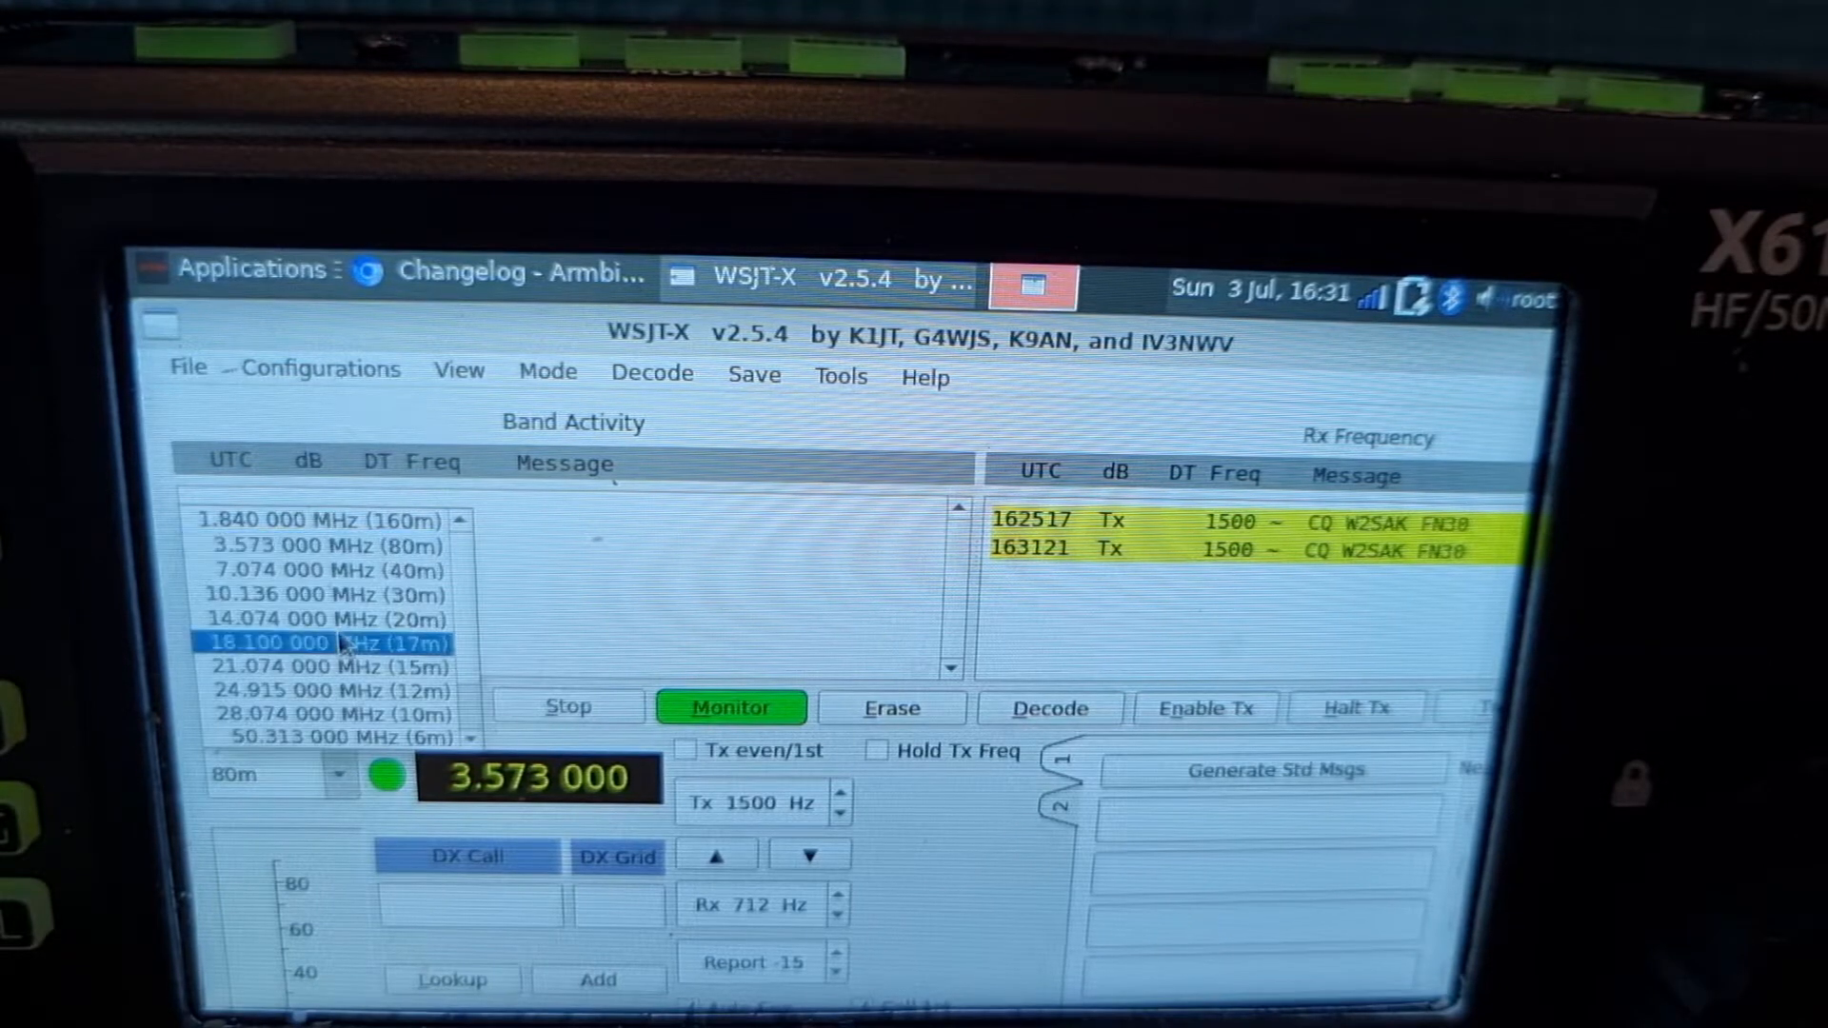
left_click(328, 618)
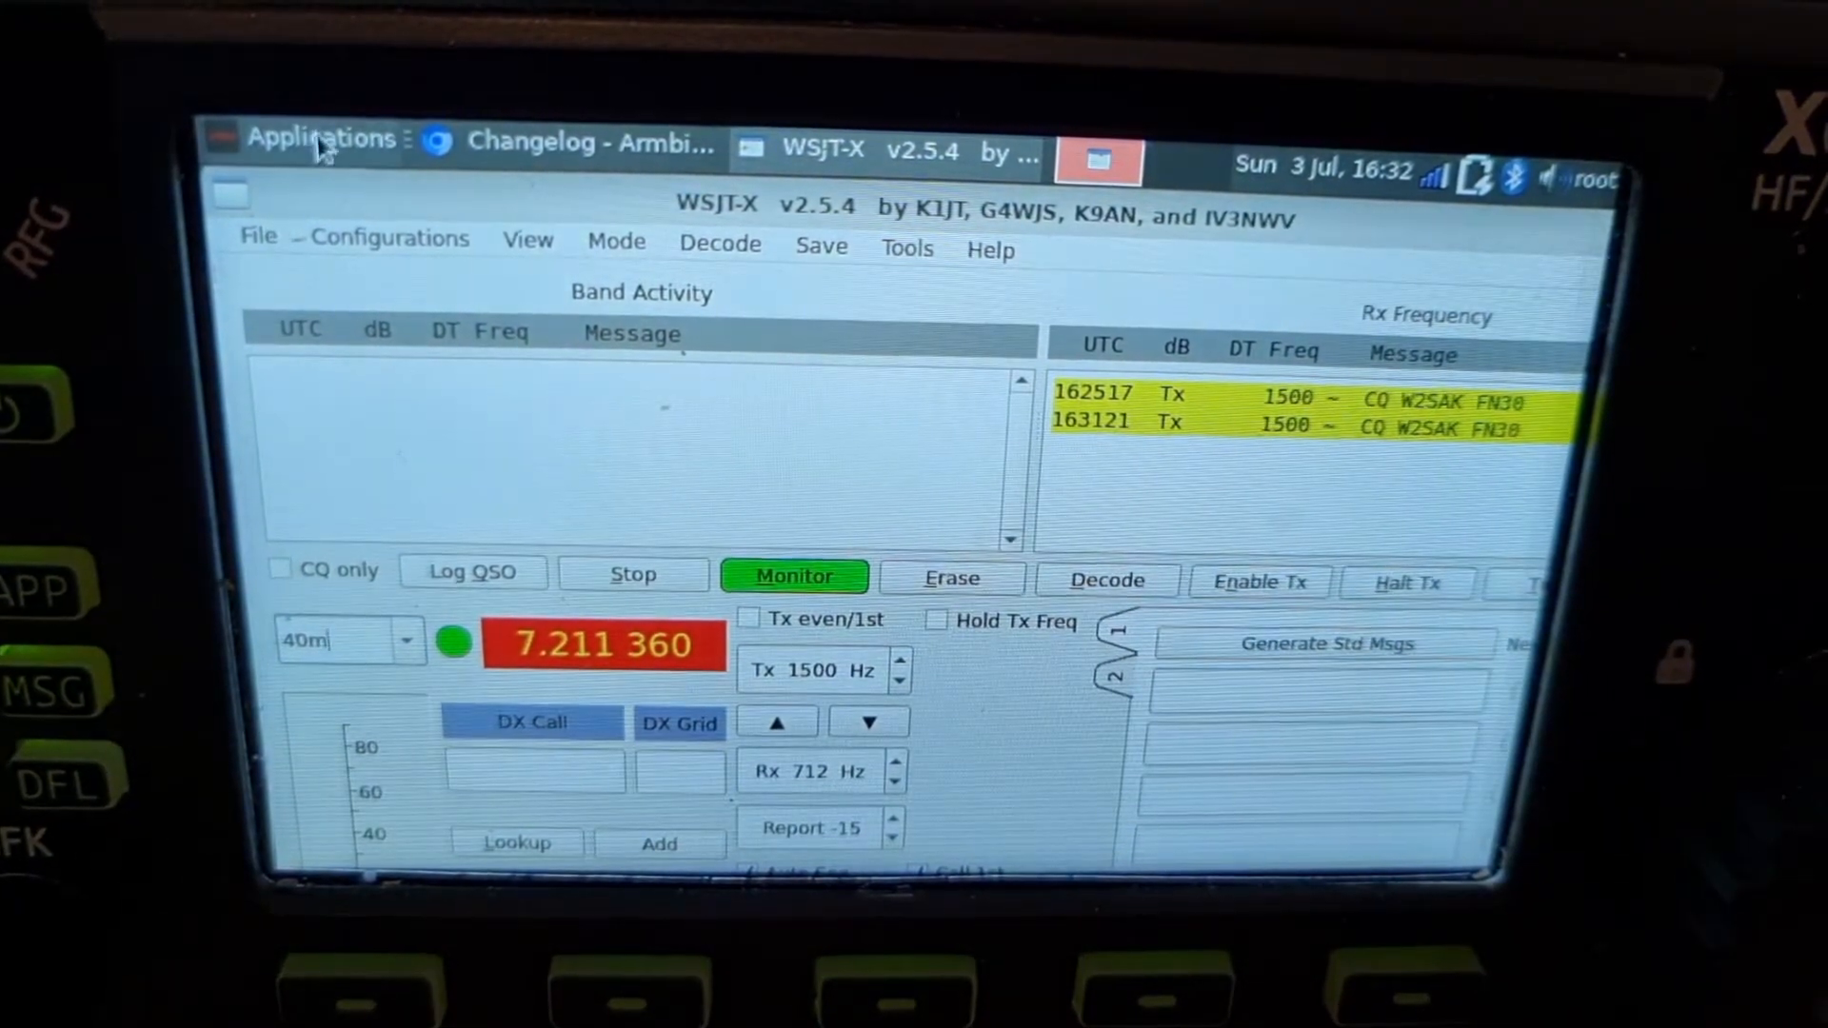
left_click(323, 140)
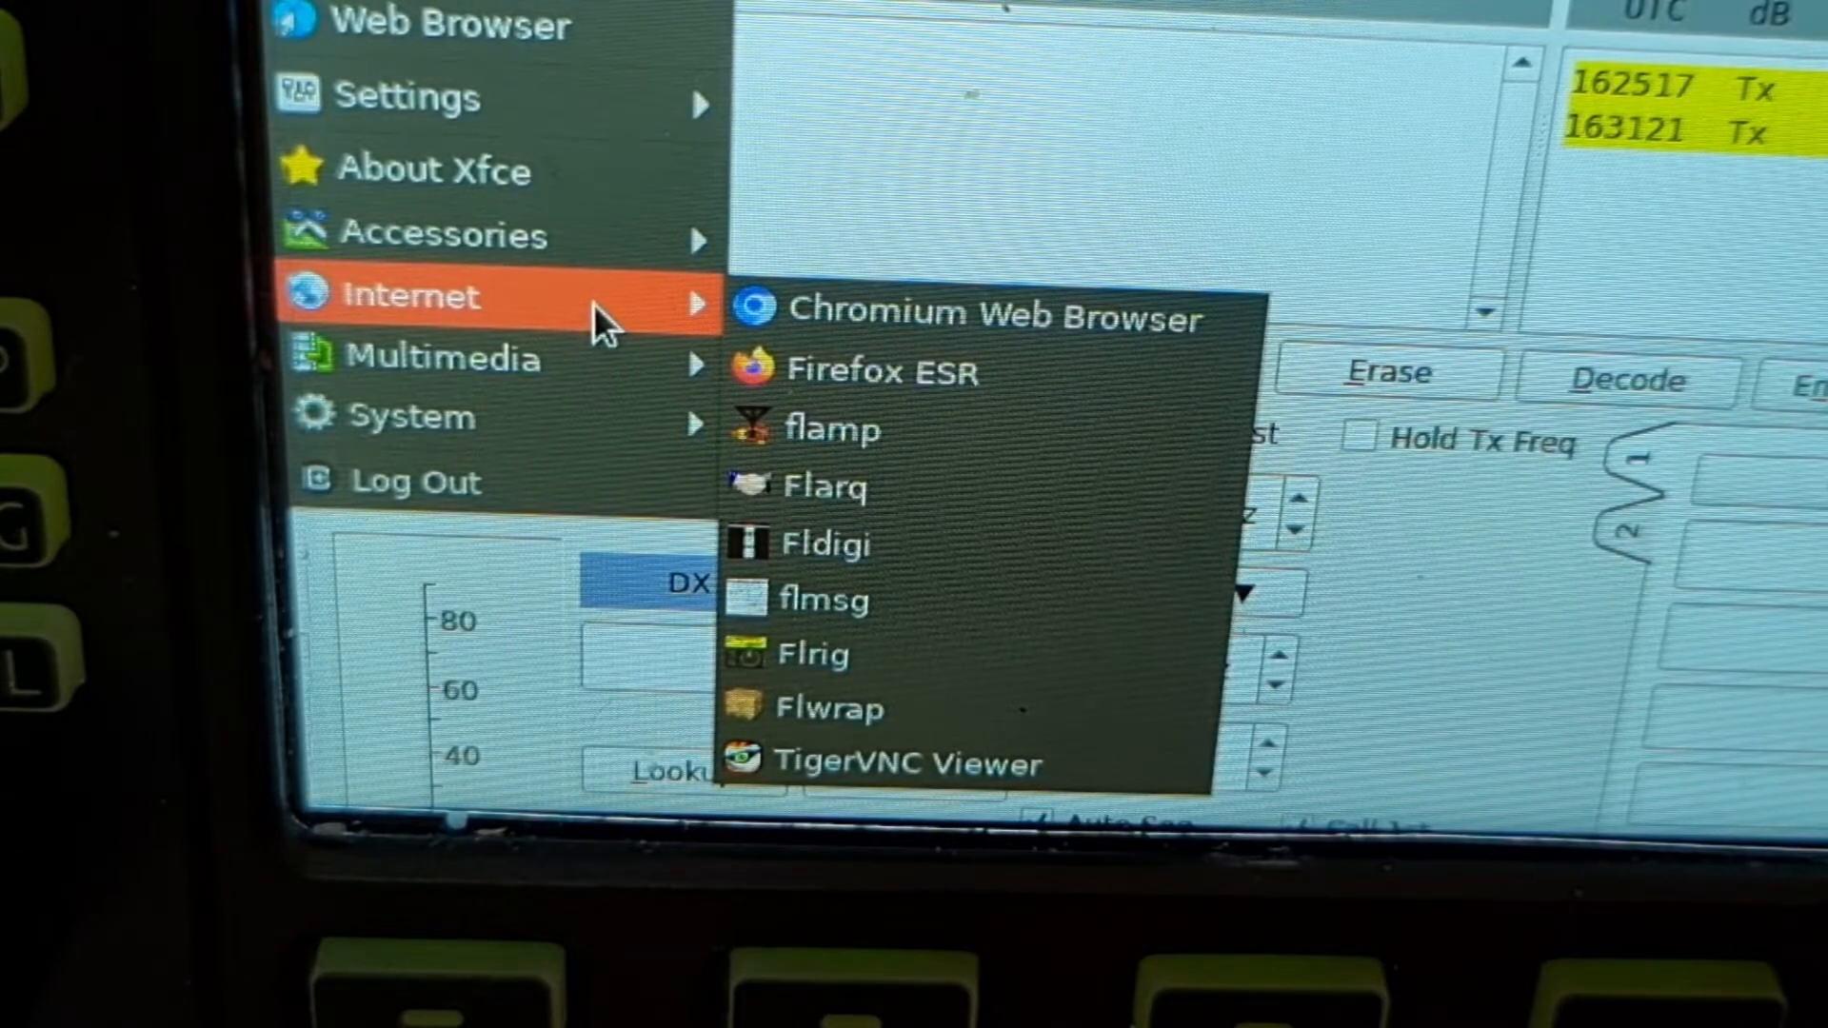
mouse_move(443, 233)
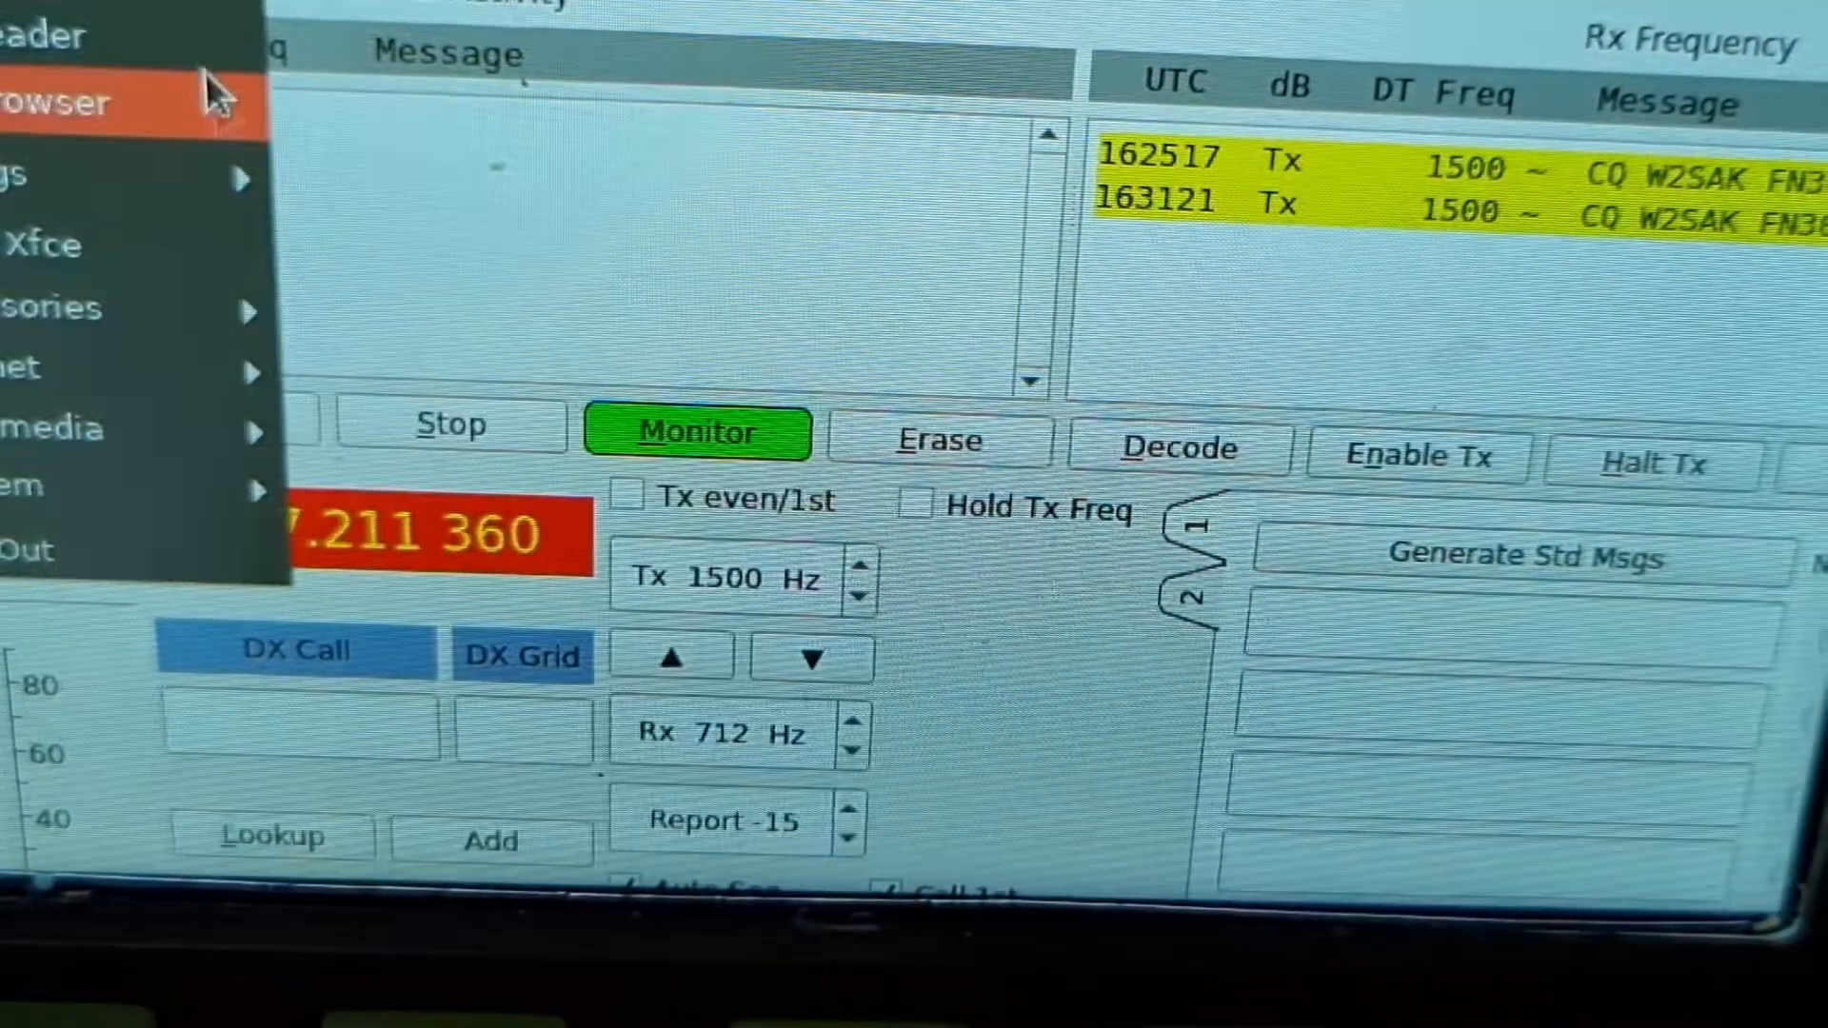
left_click(70, 307)
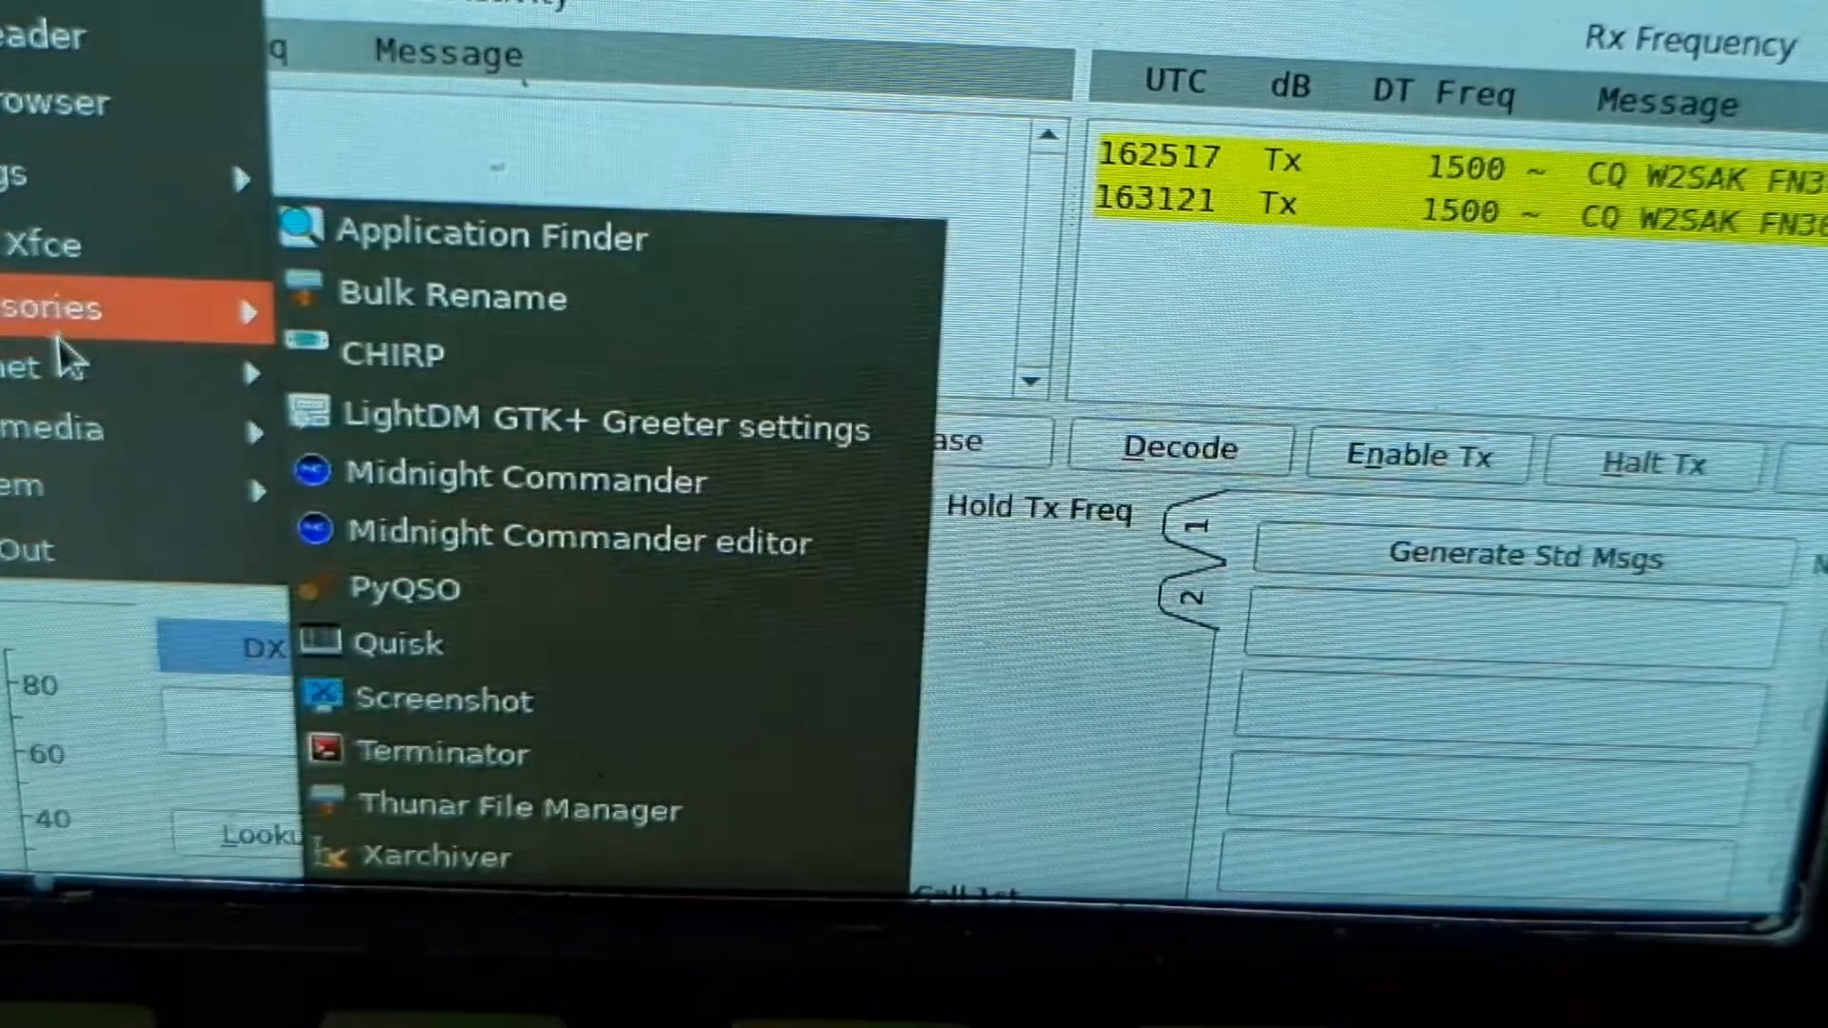
mouse_move(105, 338)
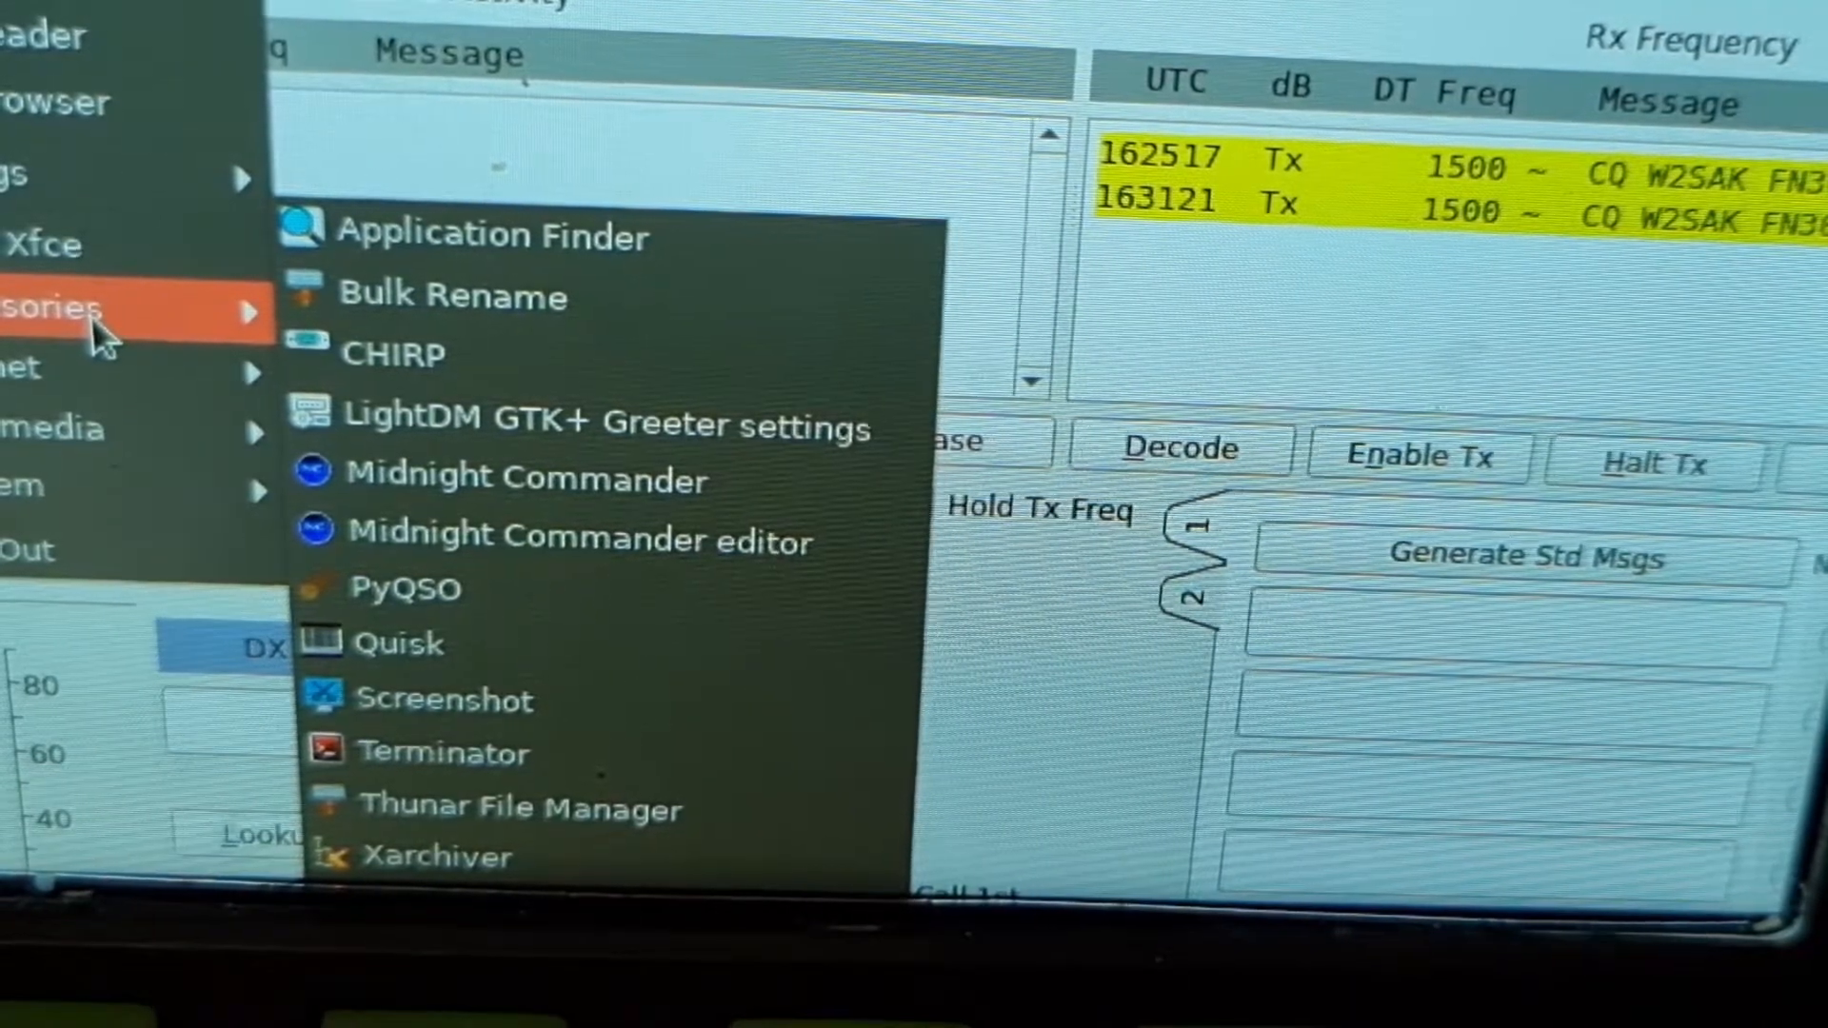
mouse_move(93, 177)
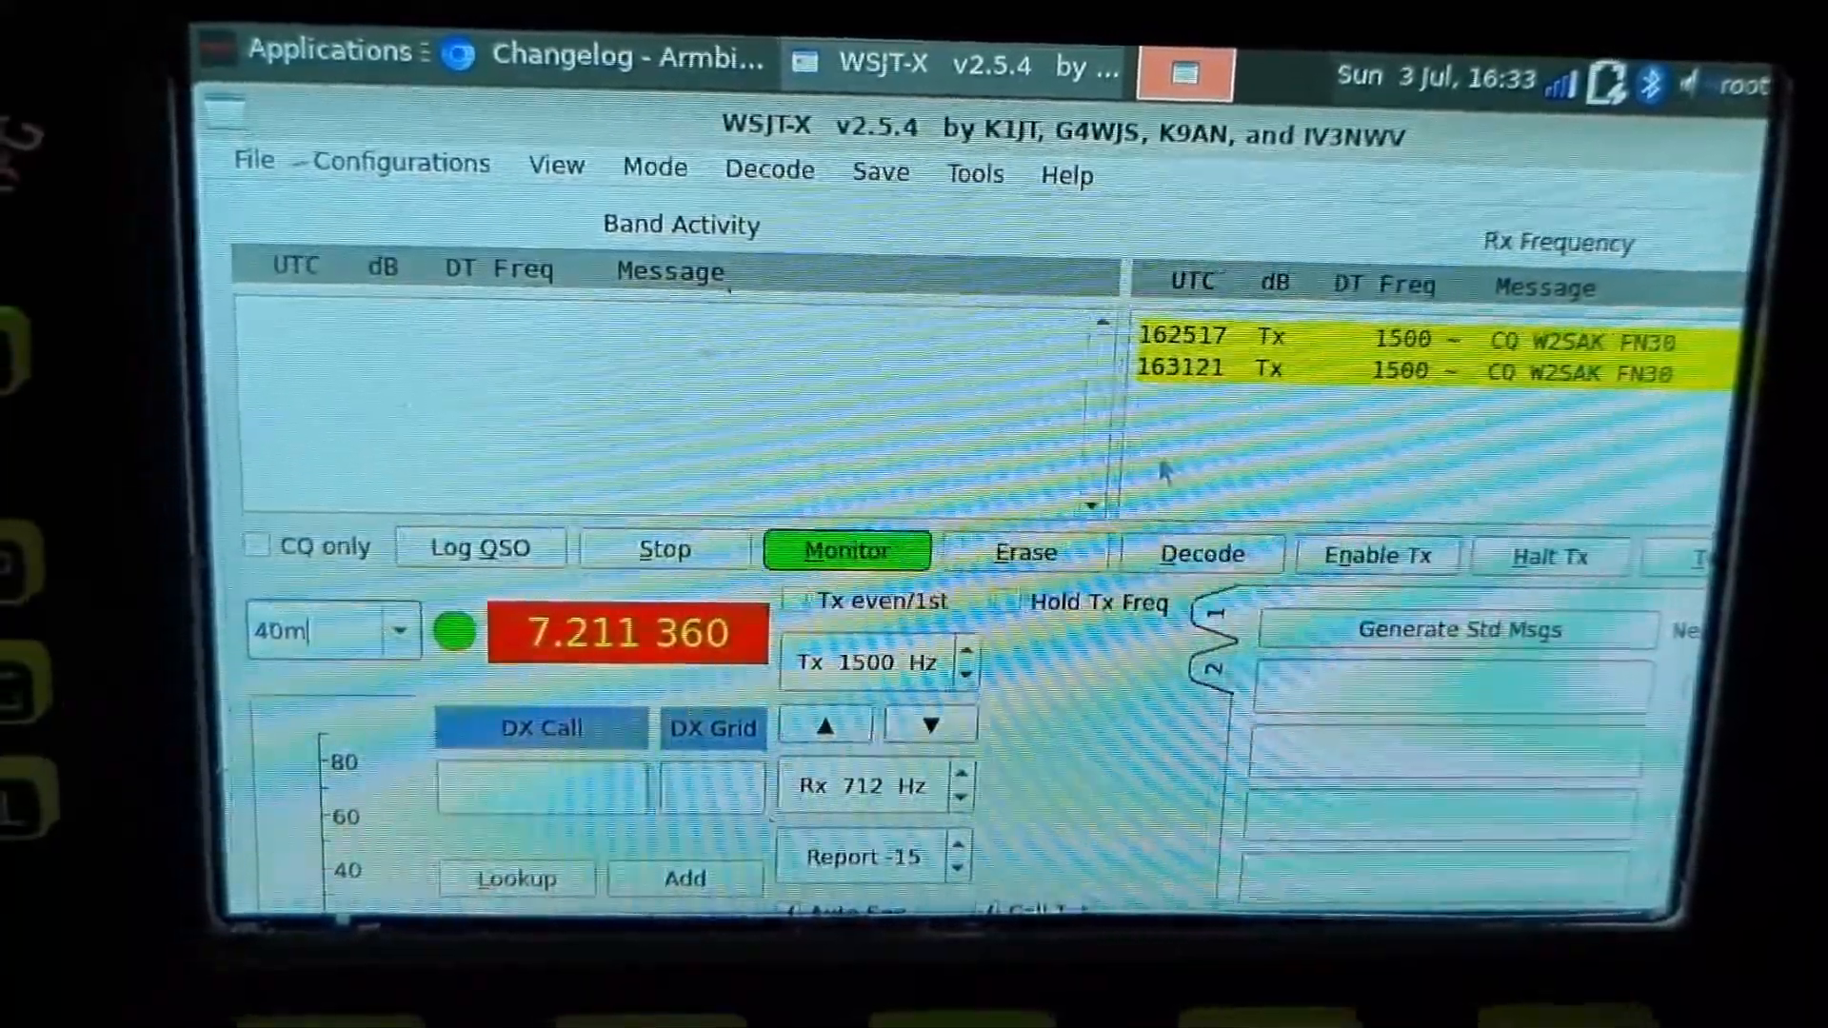
Reopen WSJT-X Settings, review Radio, Audio and Reporting pages, then roll the window up
left_click(253, 162)
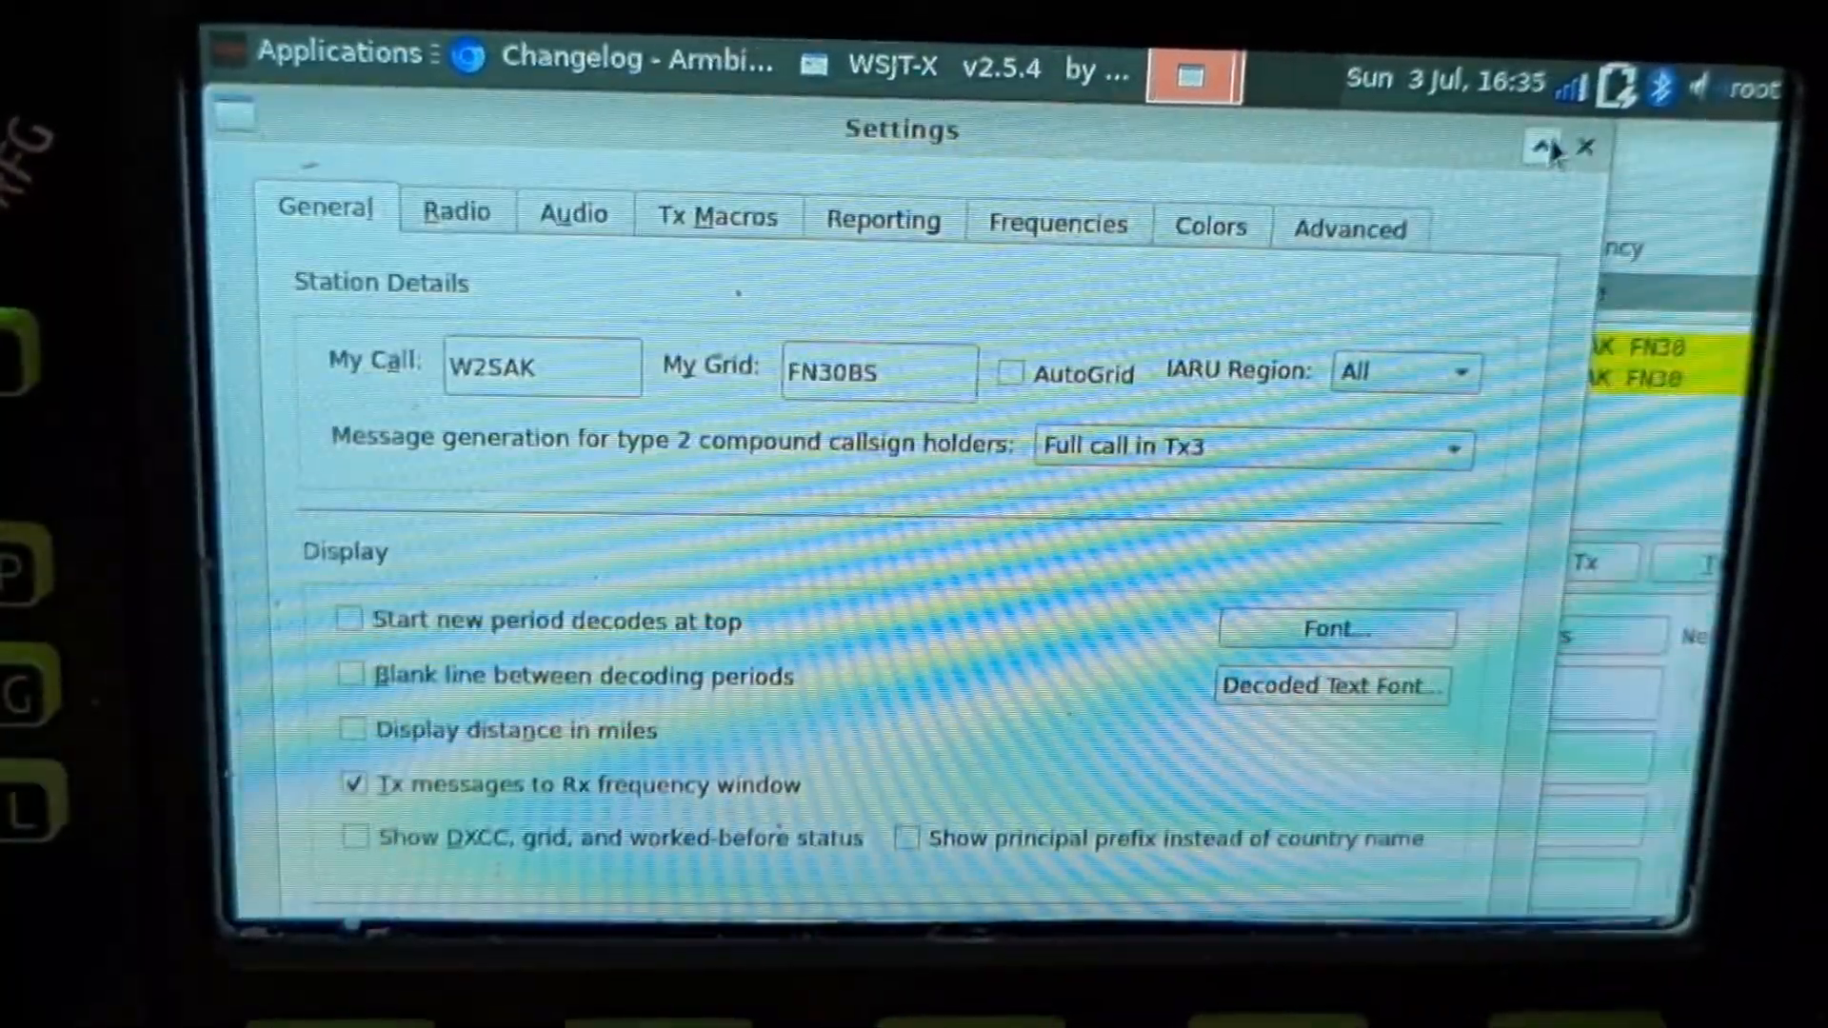
left_click(1584, 147)
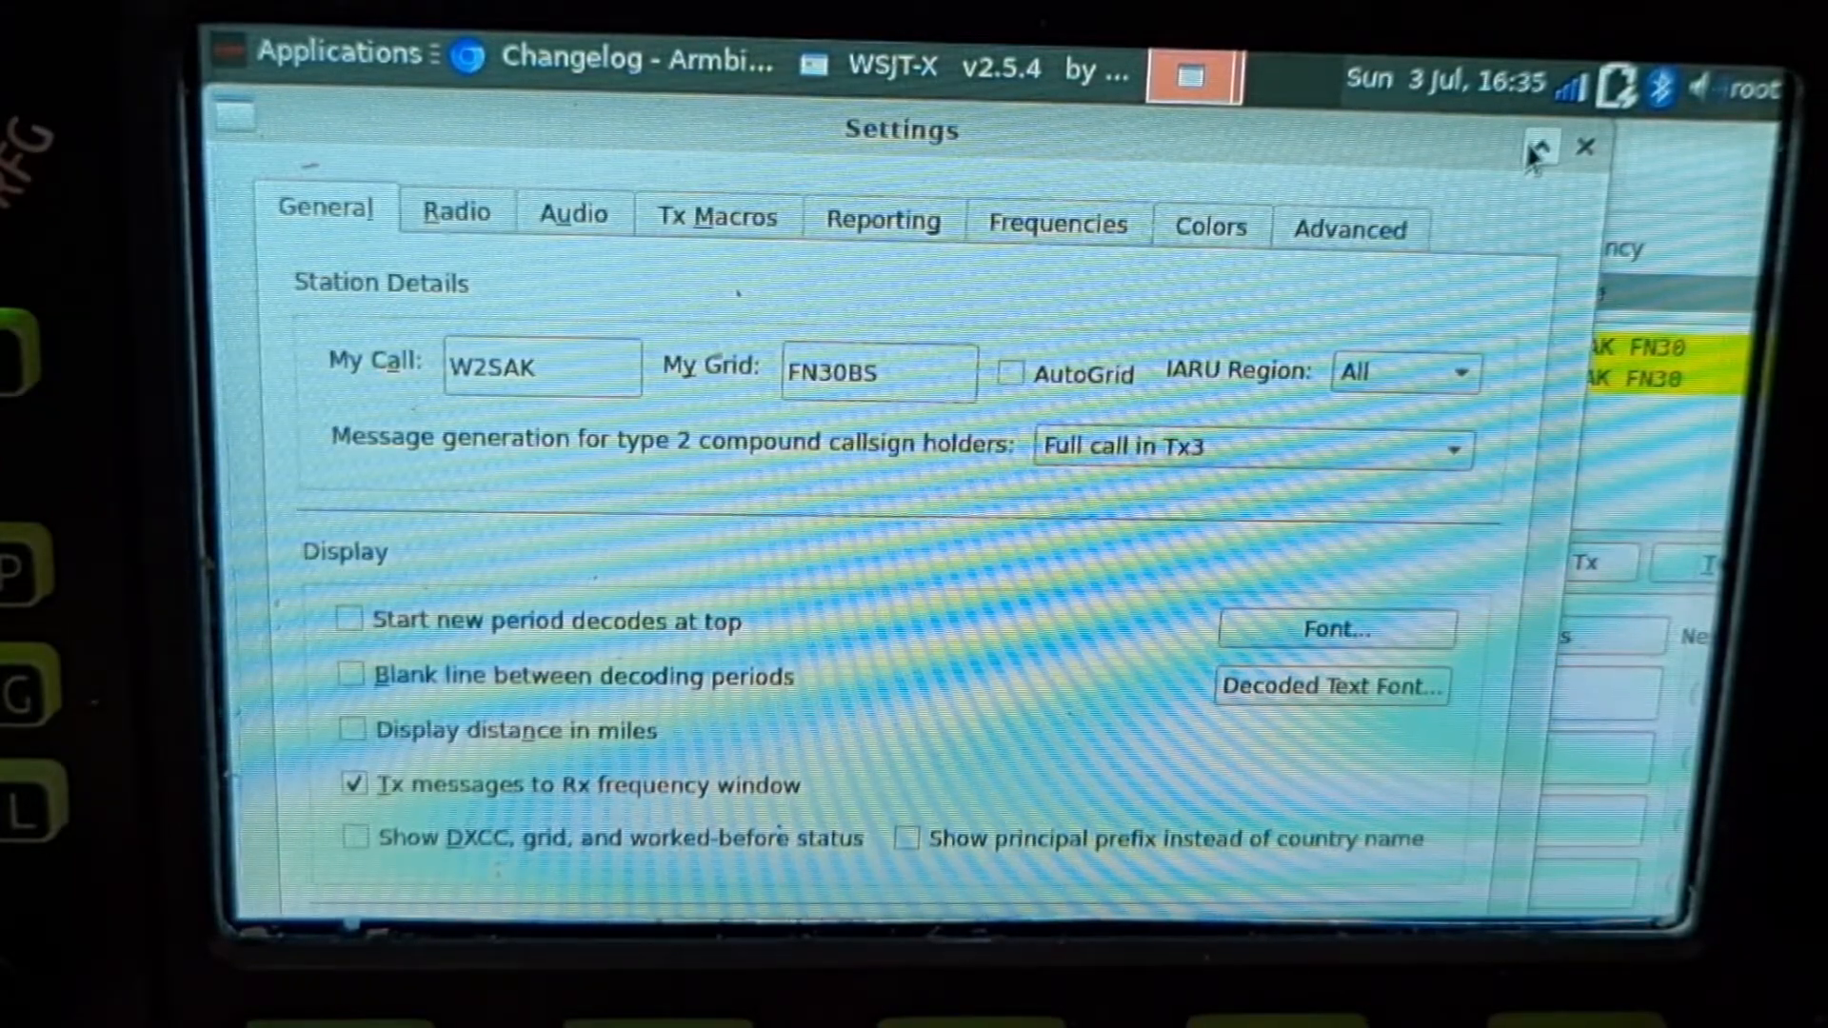
left_click(1583, 146)
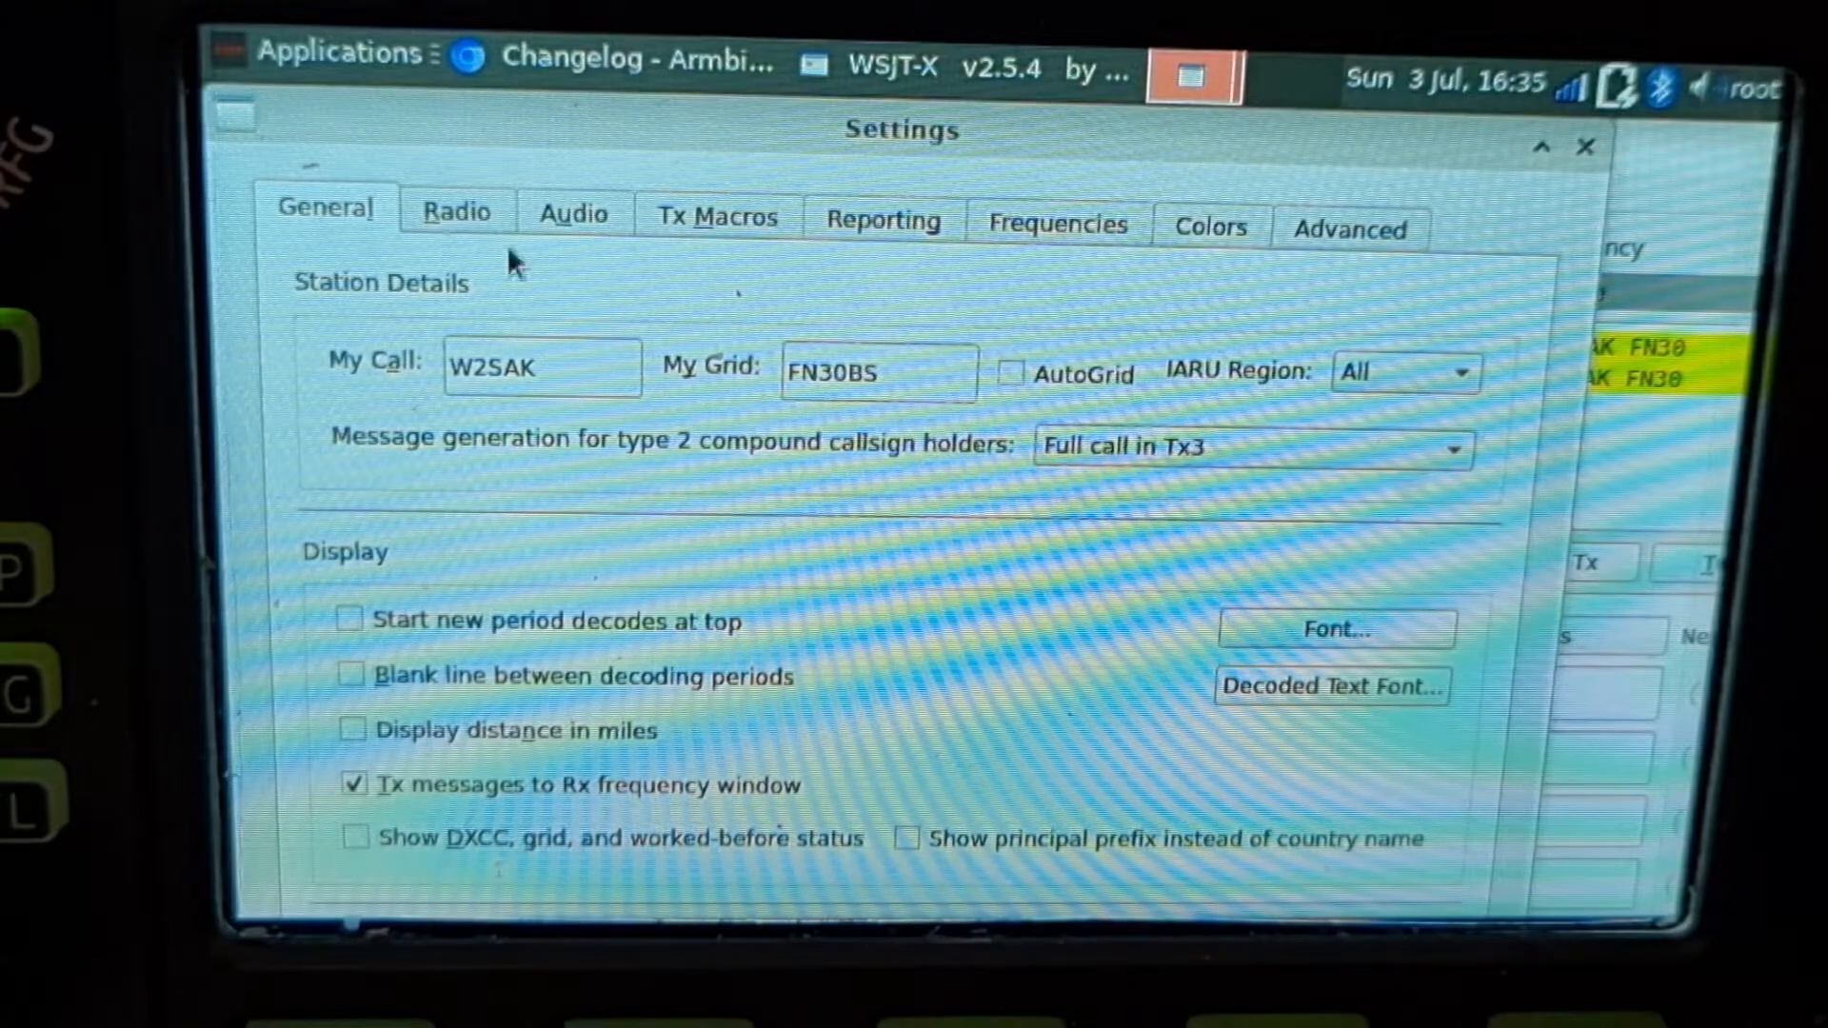
left_click(457, 212)
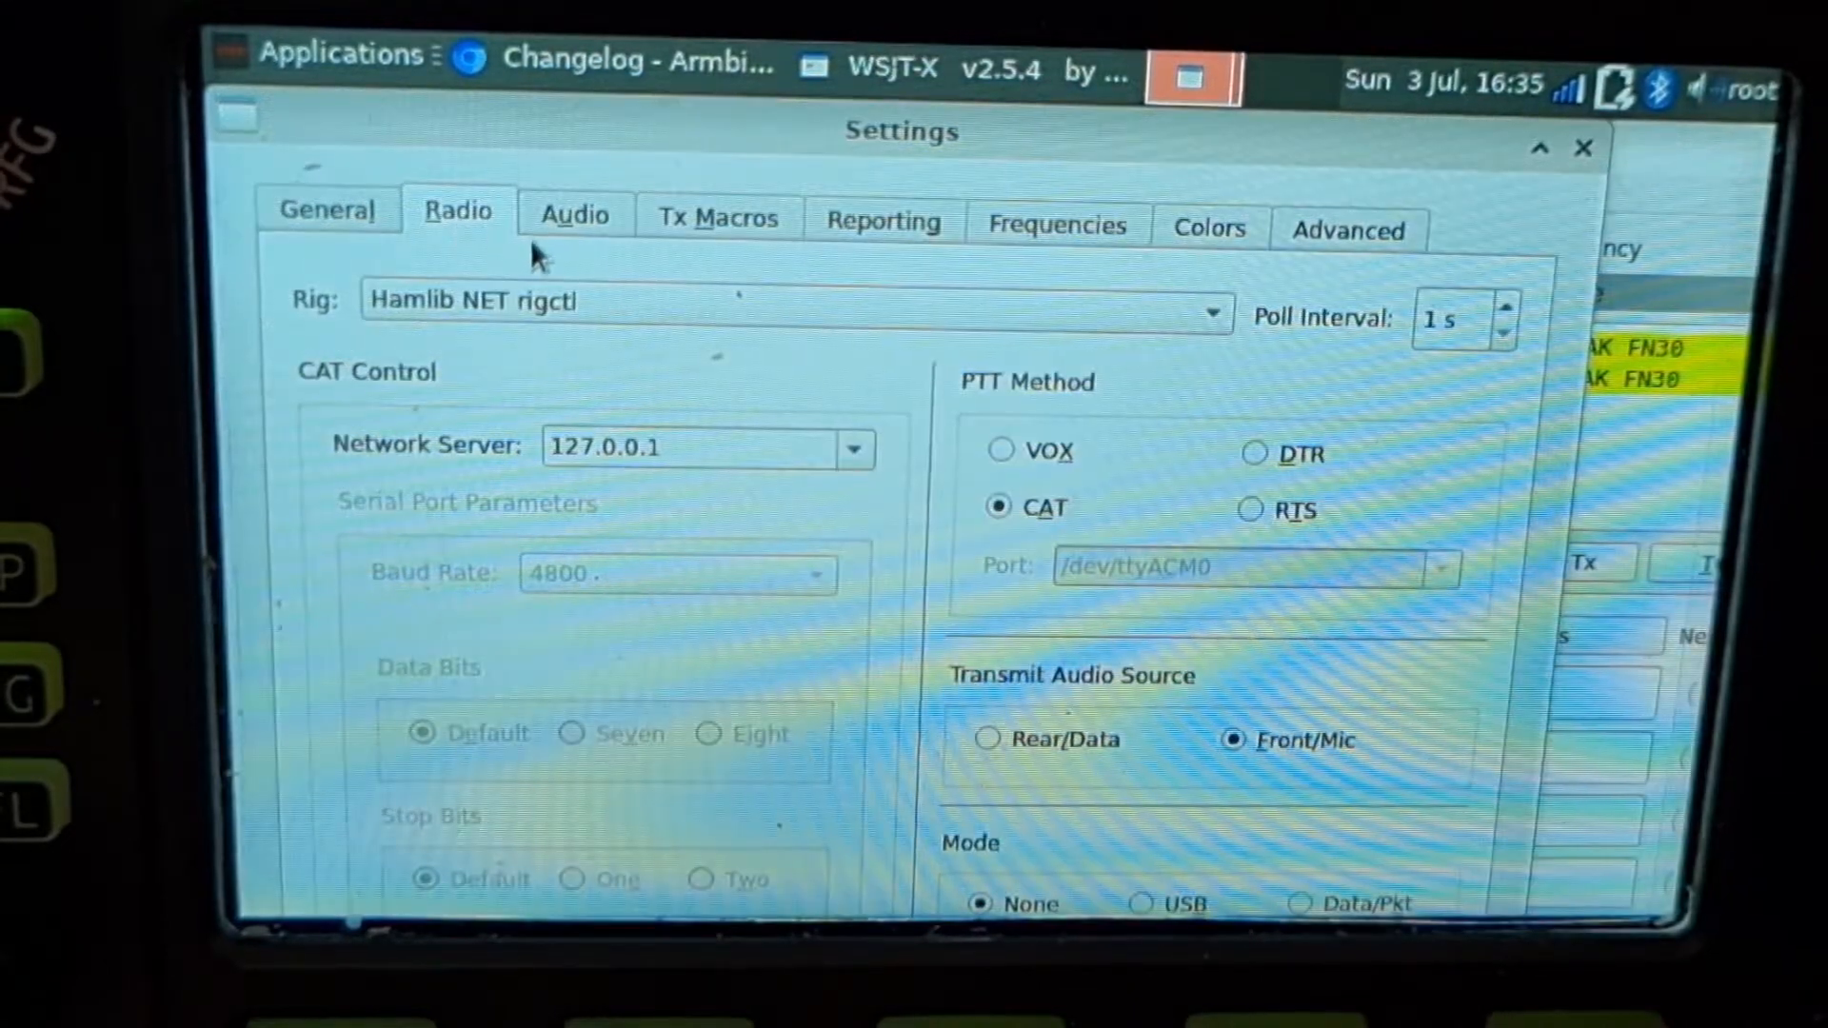
left_click(573, 214)
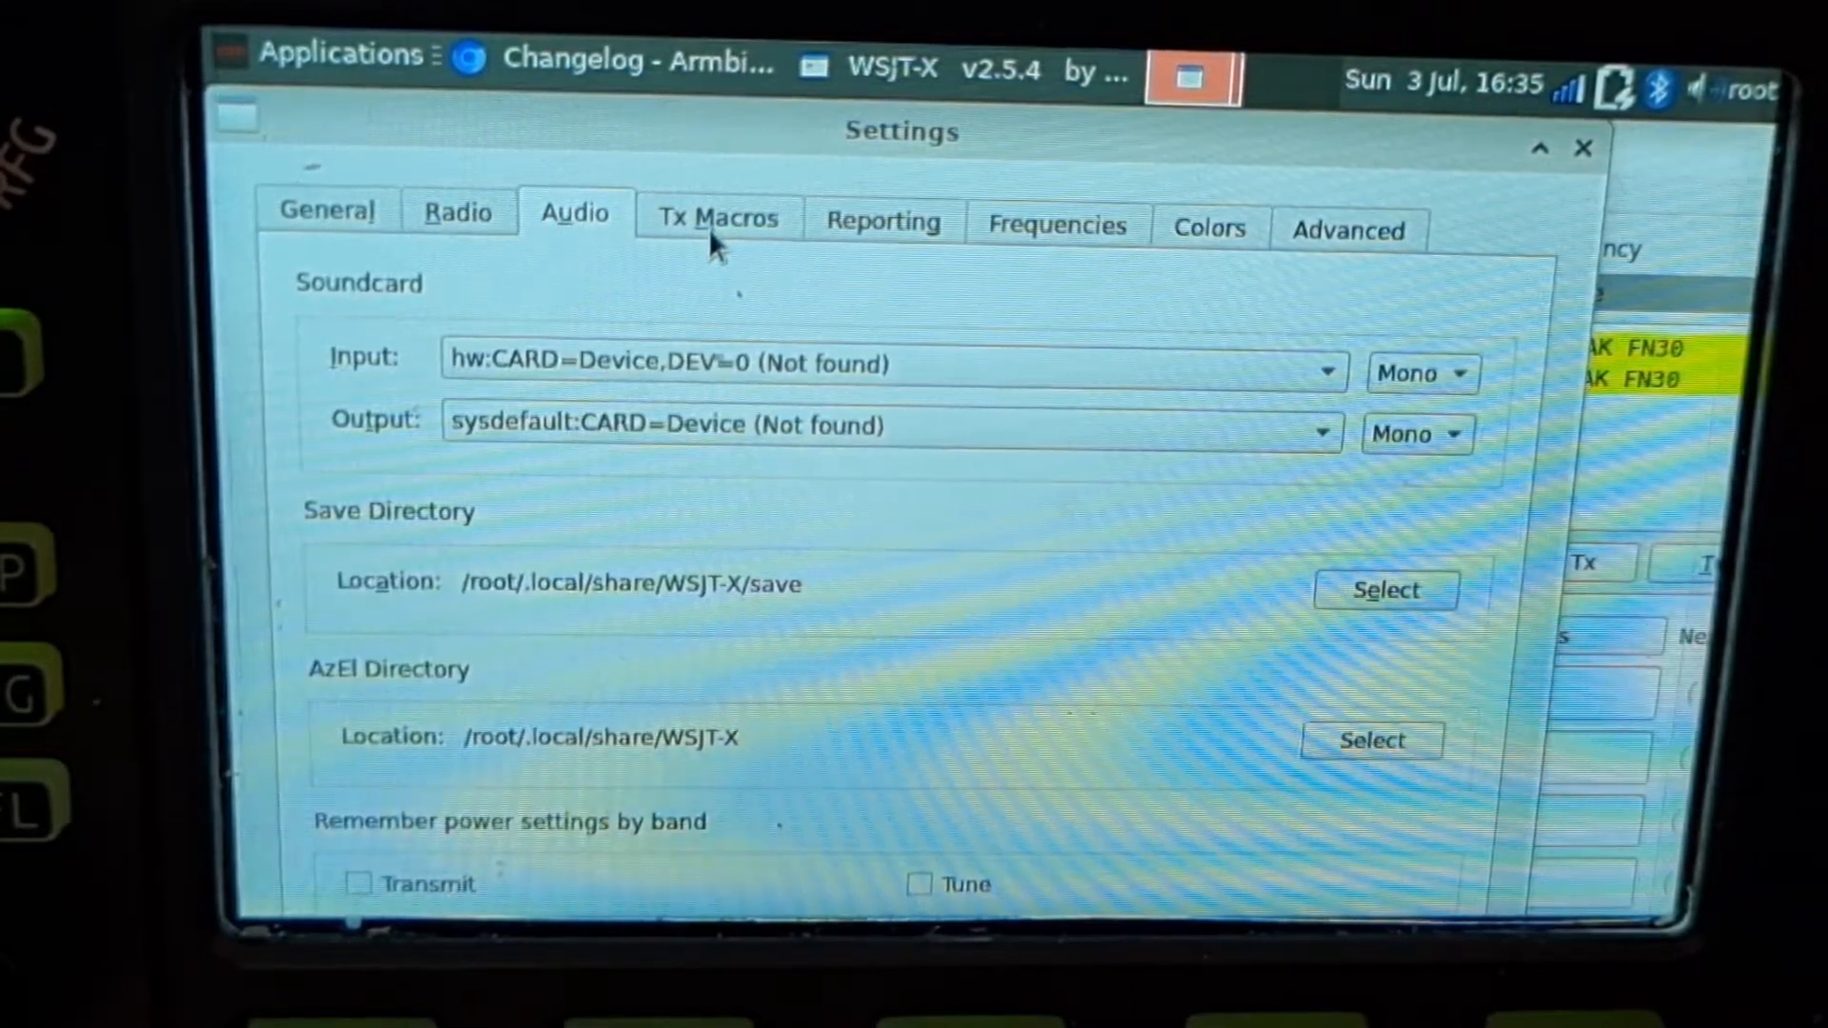
left_click(882, 222)
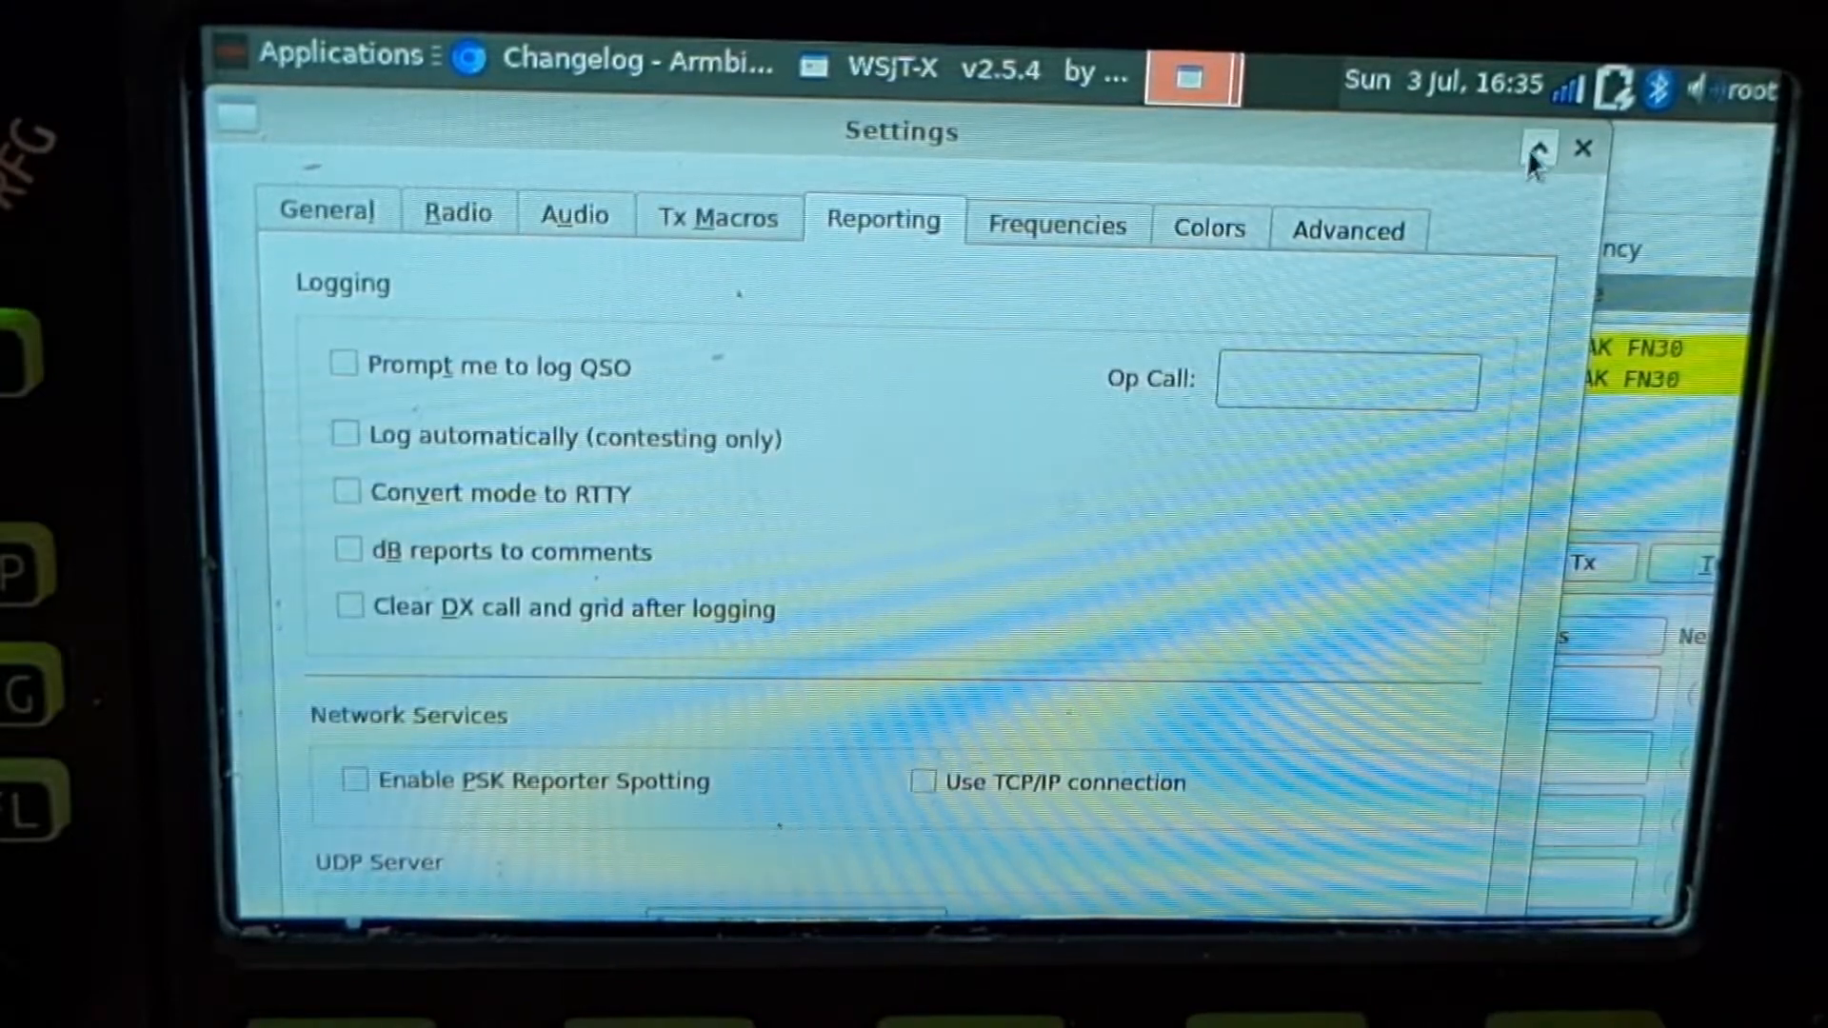
left_click(1582, 149)
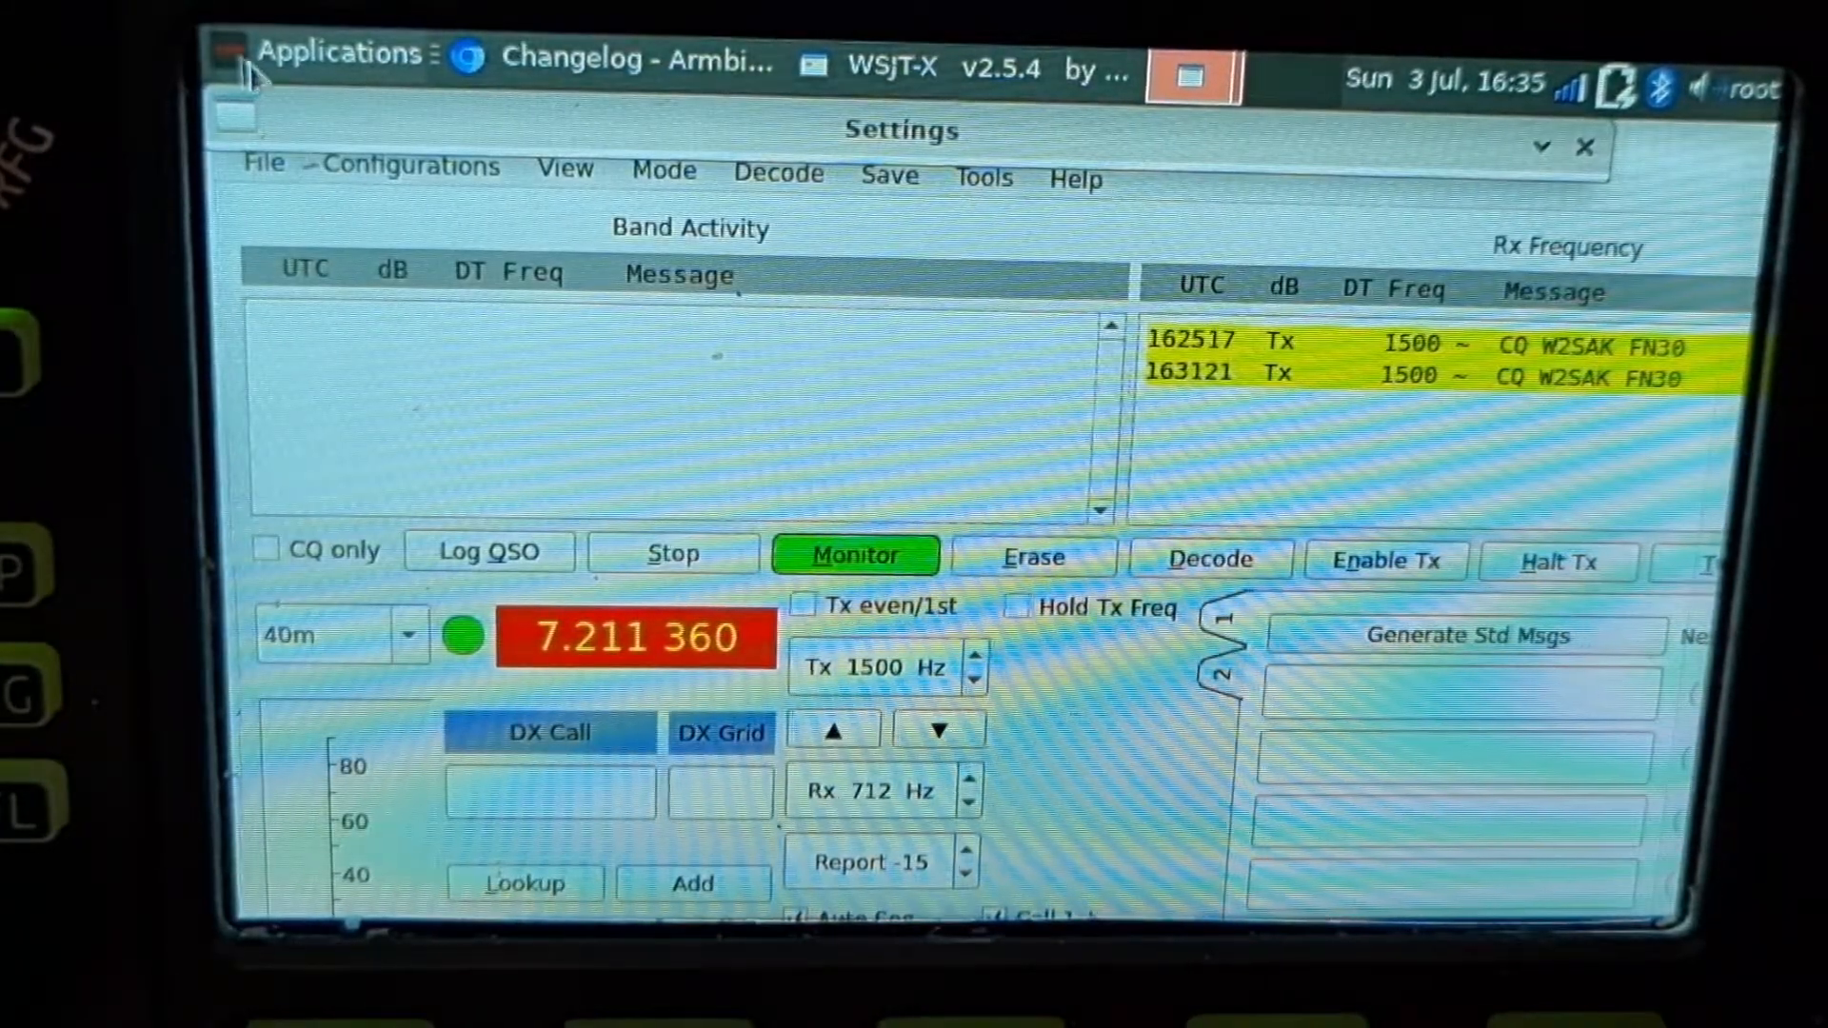
Browse the System and Accessories submenus of the Applications menu for CHIRP and PyQSO
left_click(332, 53)
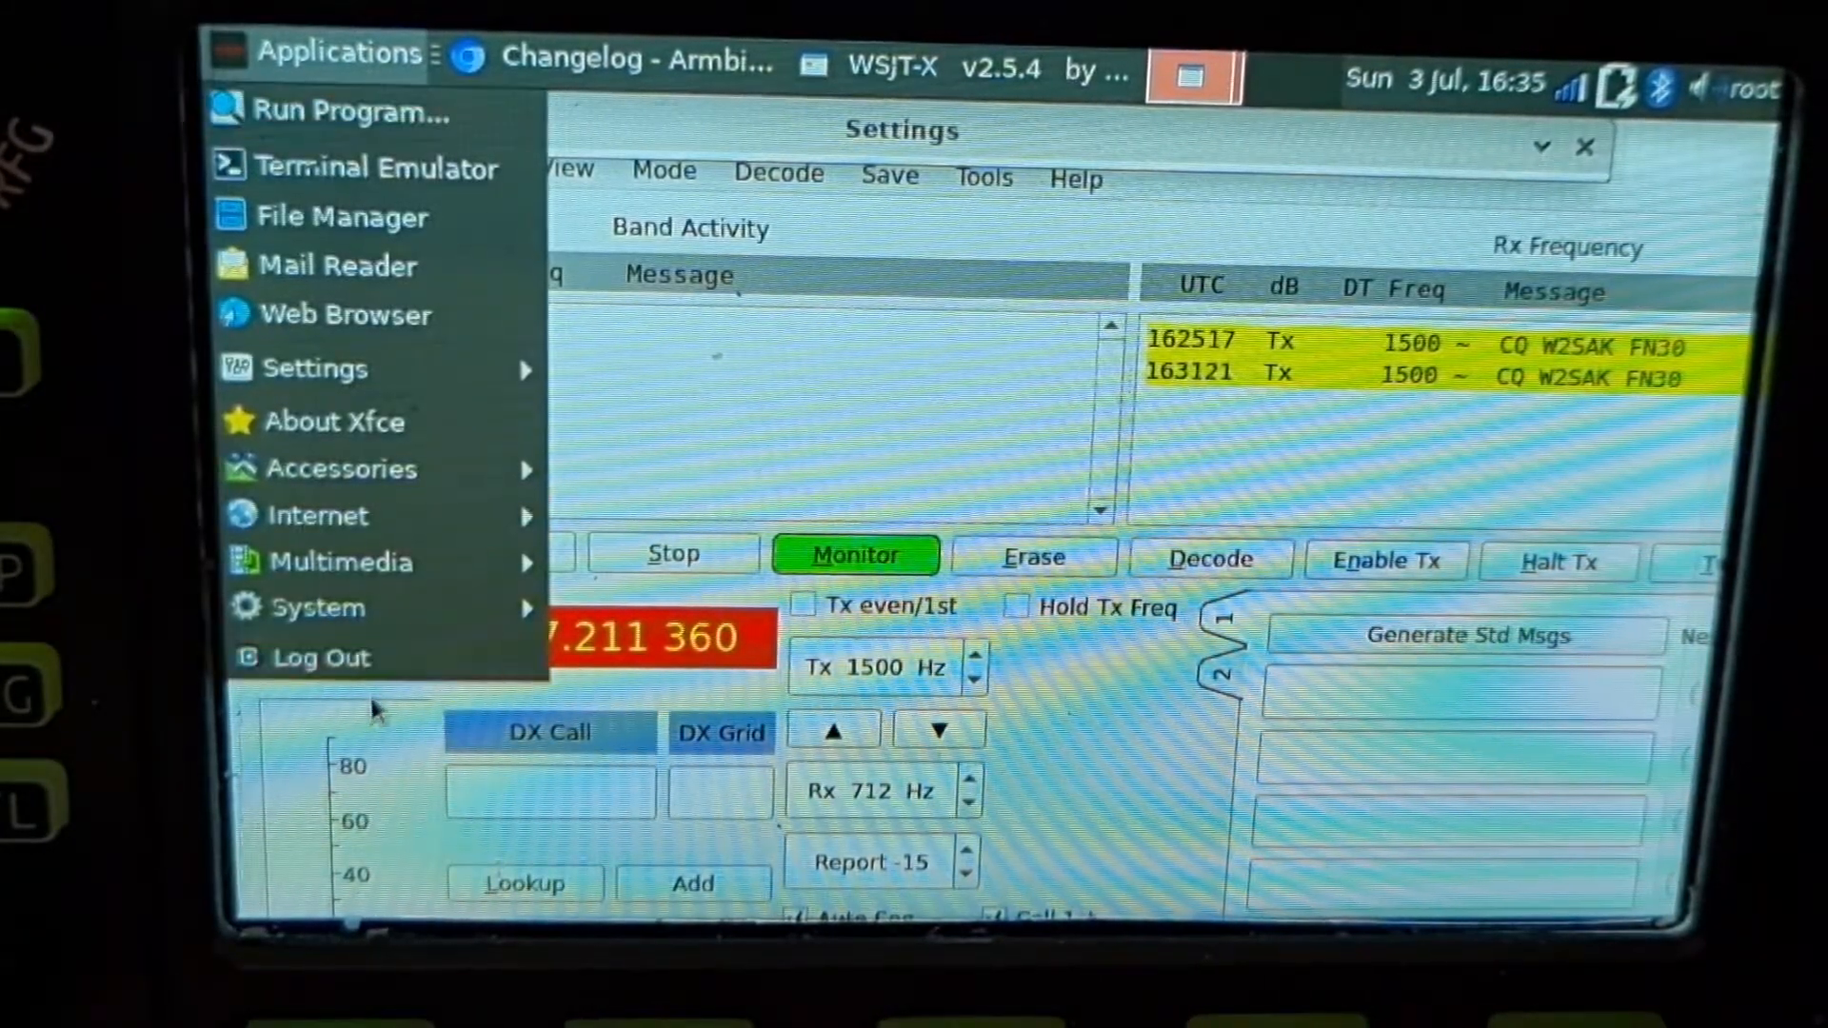
mouse_move(338, 561)
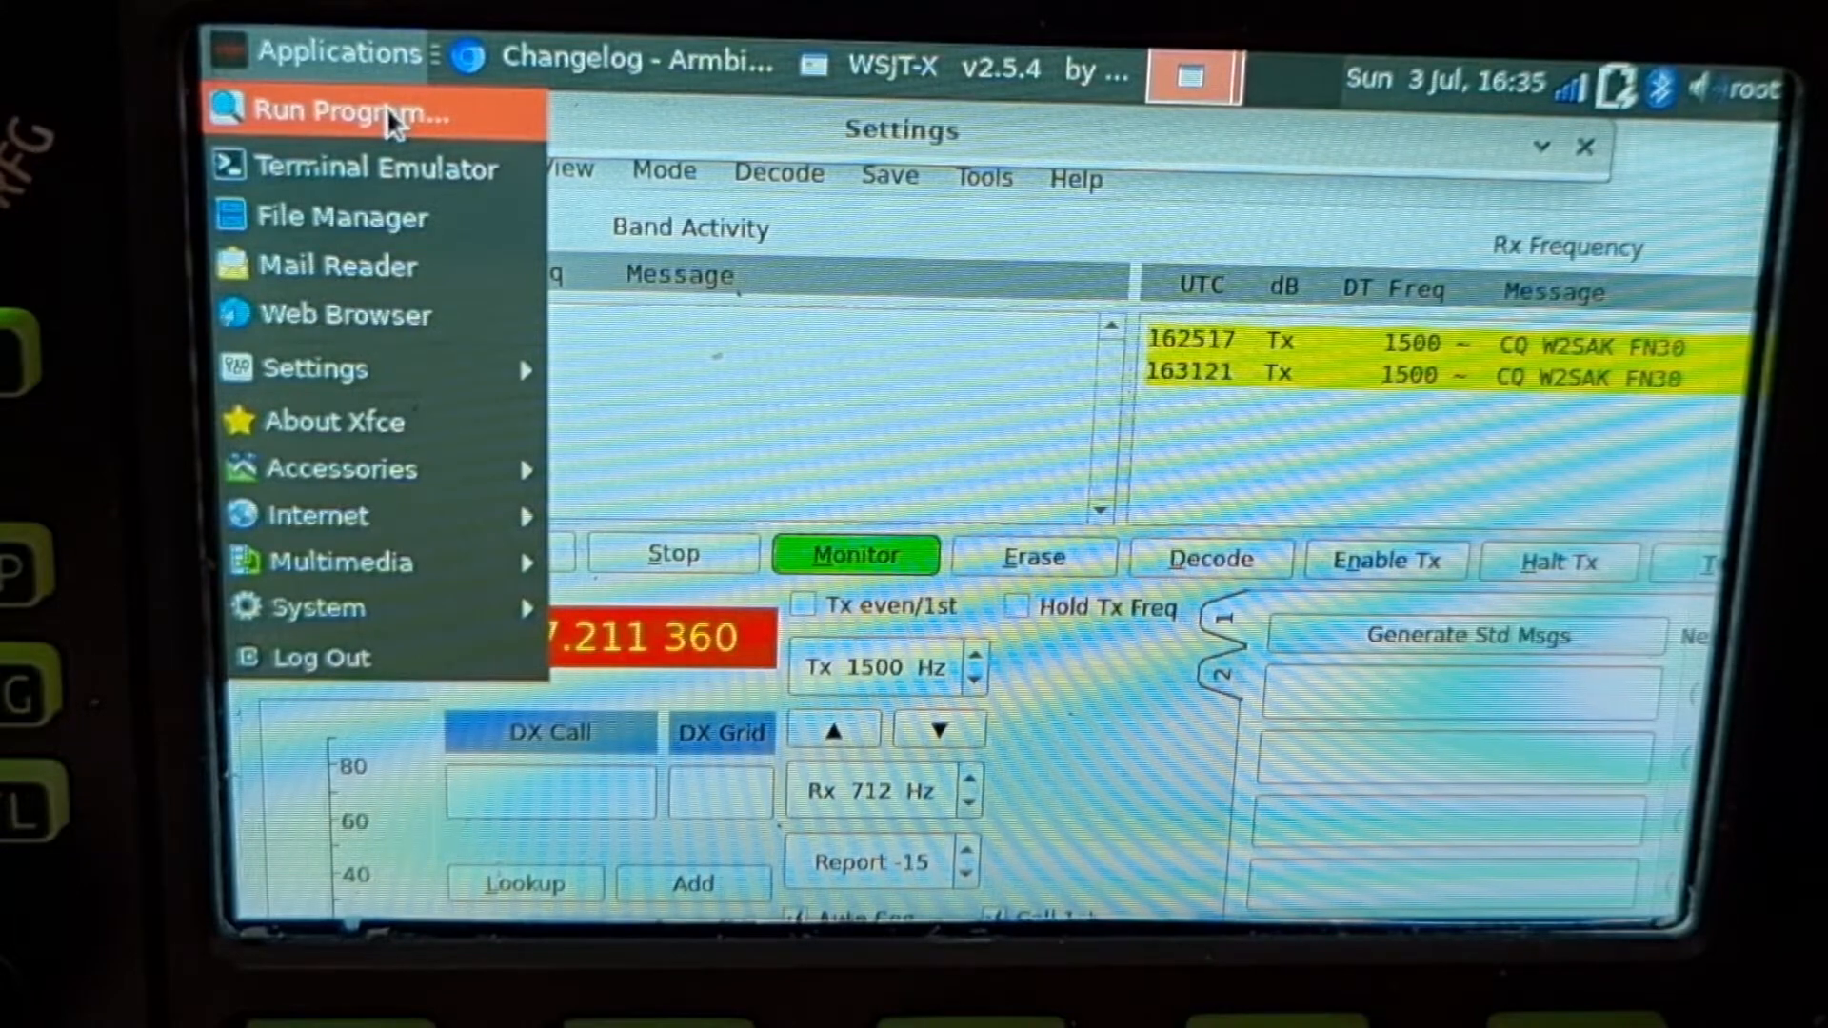
mouse_move(431, 740)
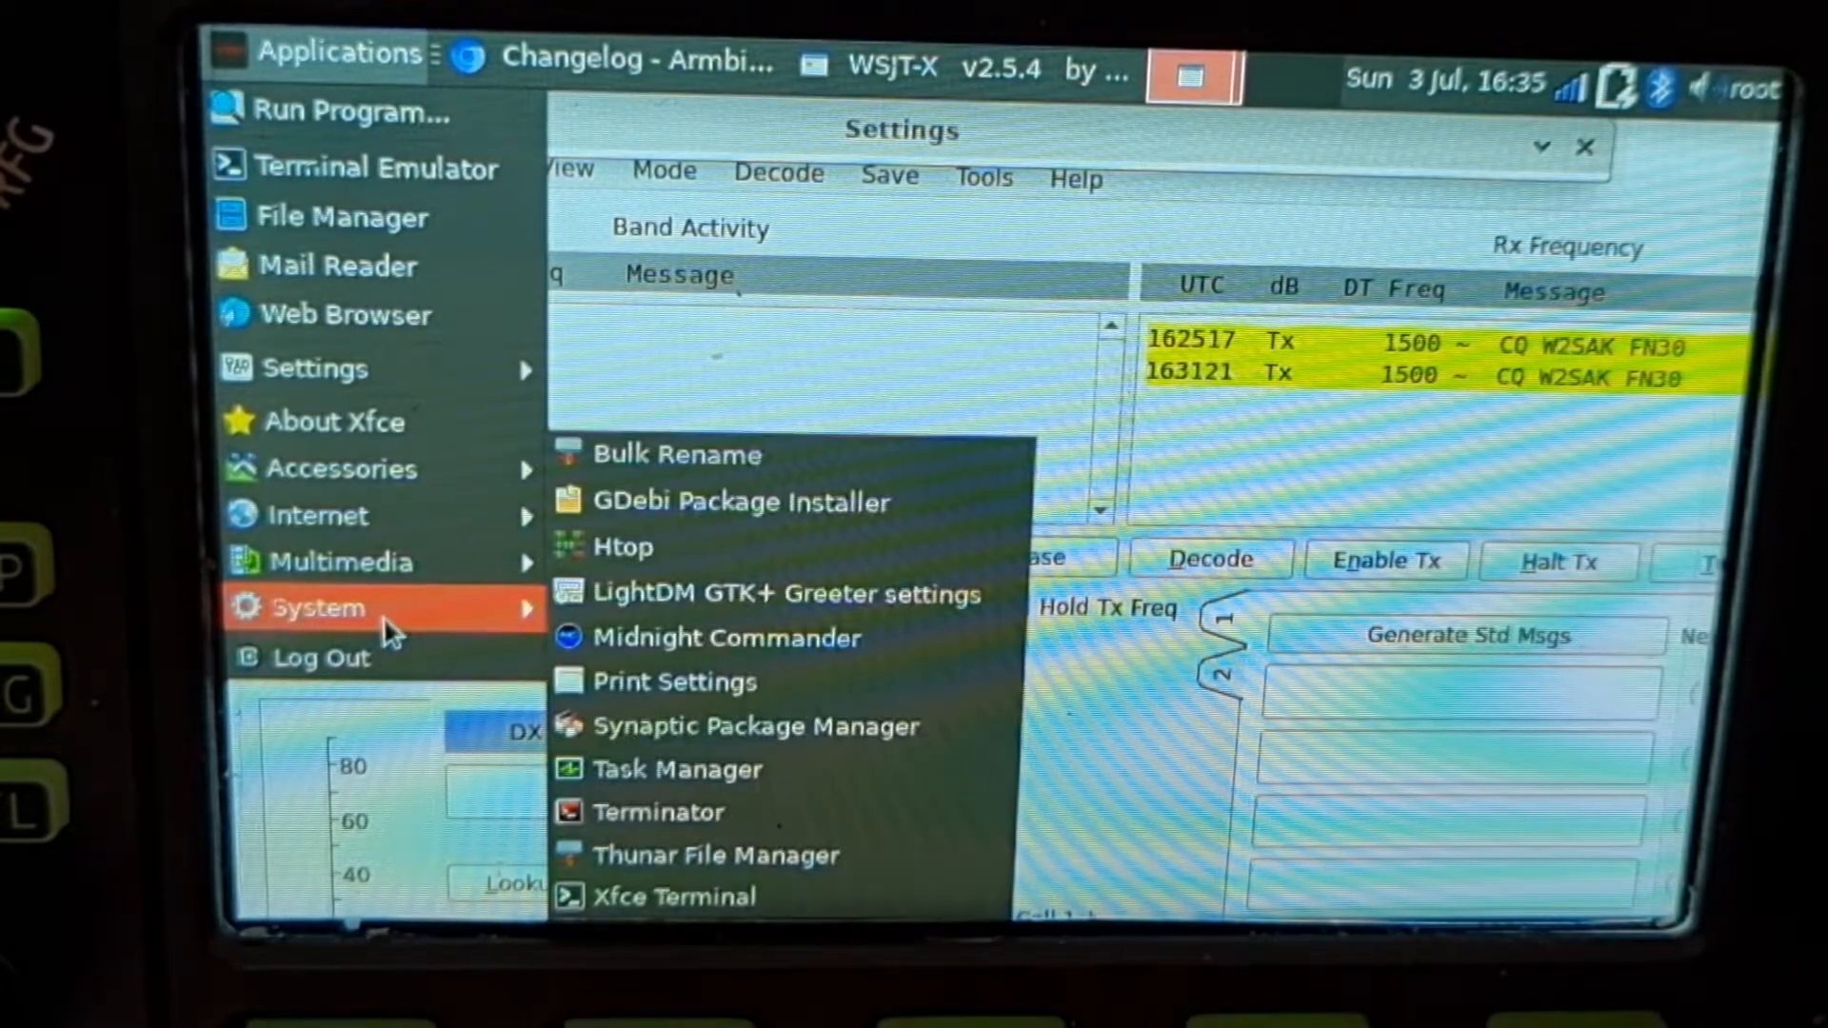
mouse_move(711, 854)
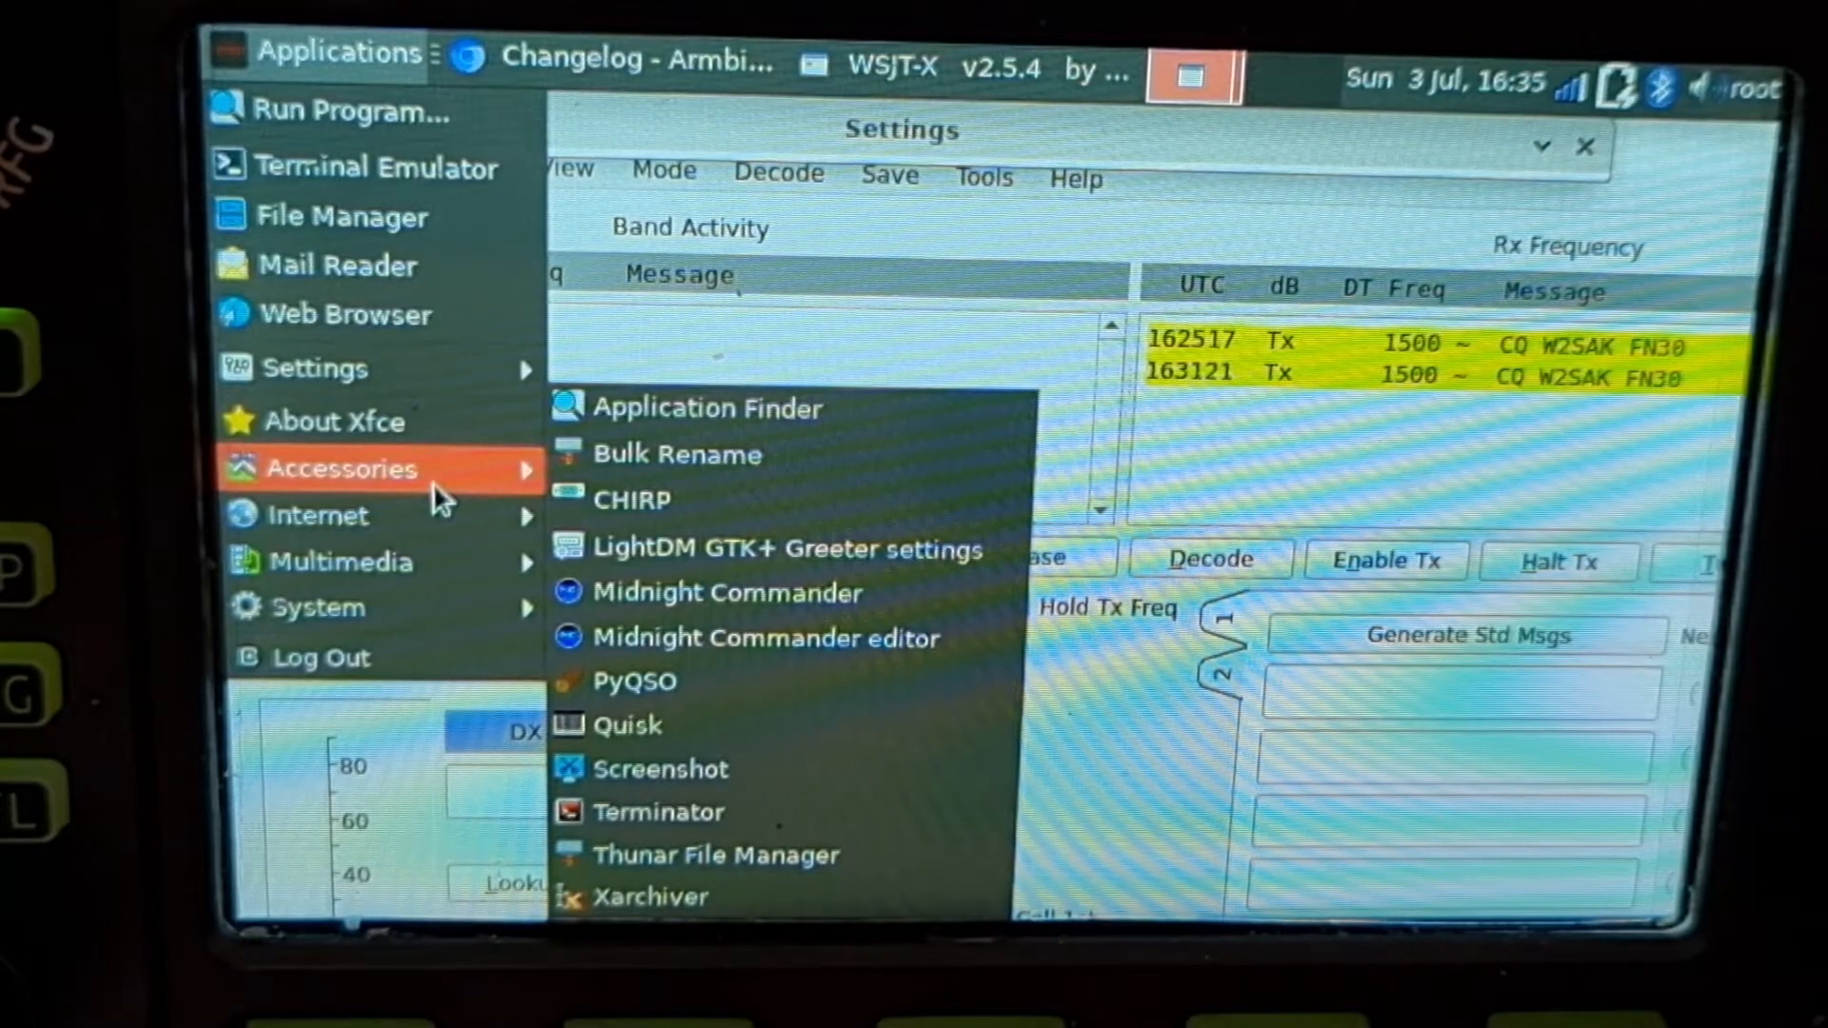
mouse_move(316, 369)
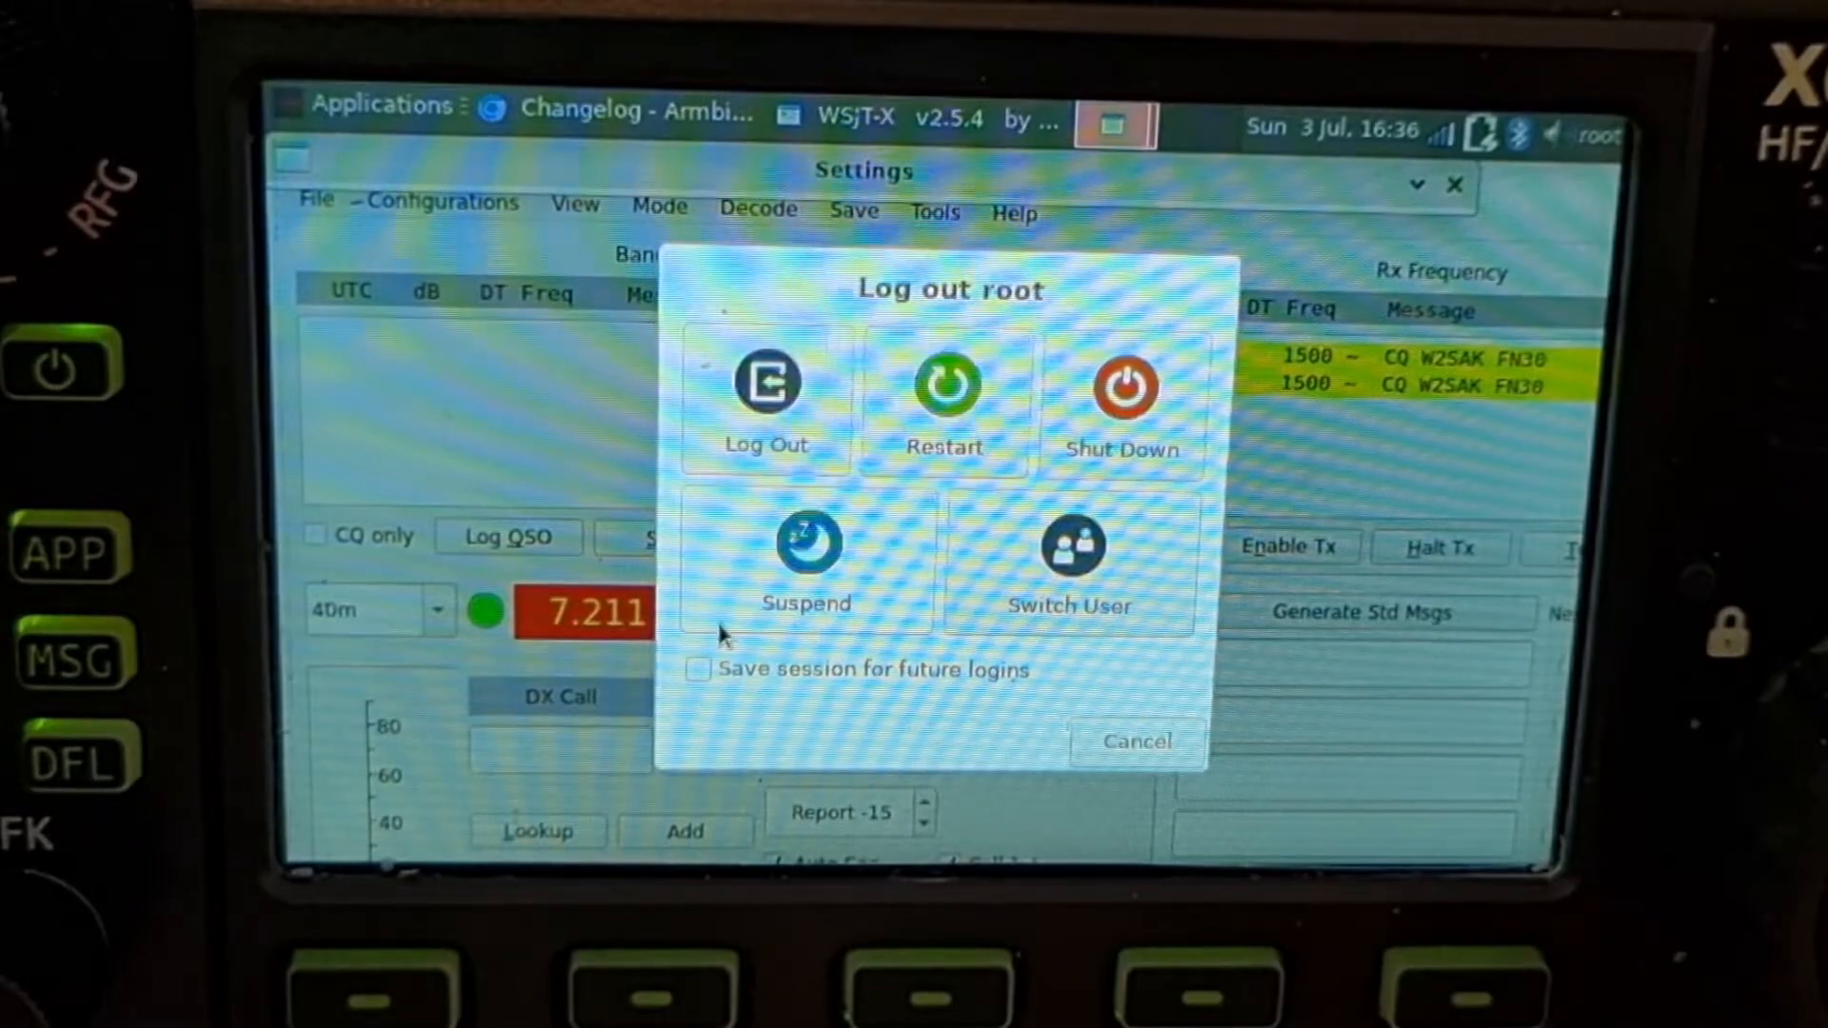
mouse_move(1154, 434)
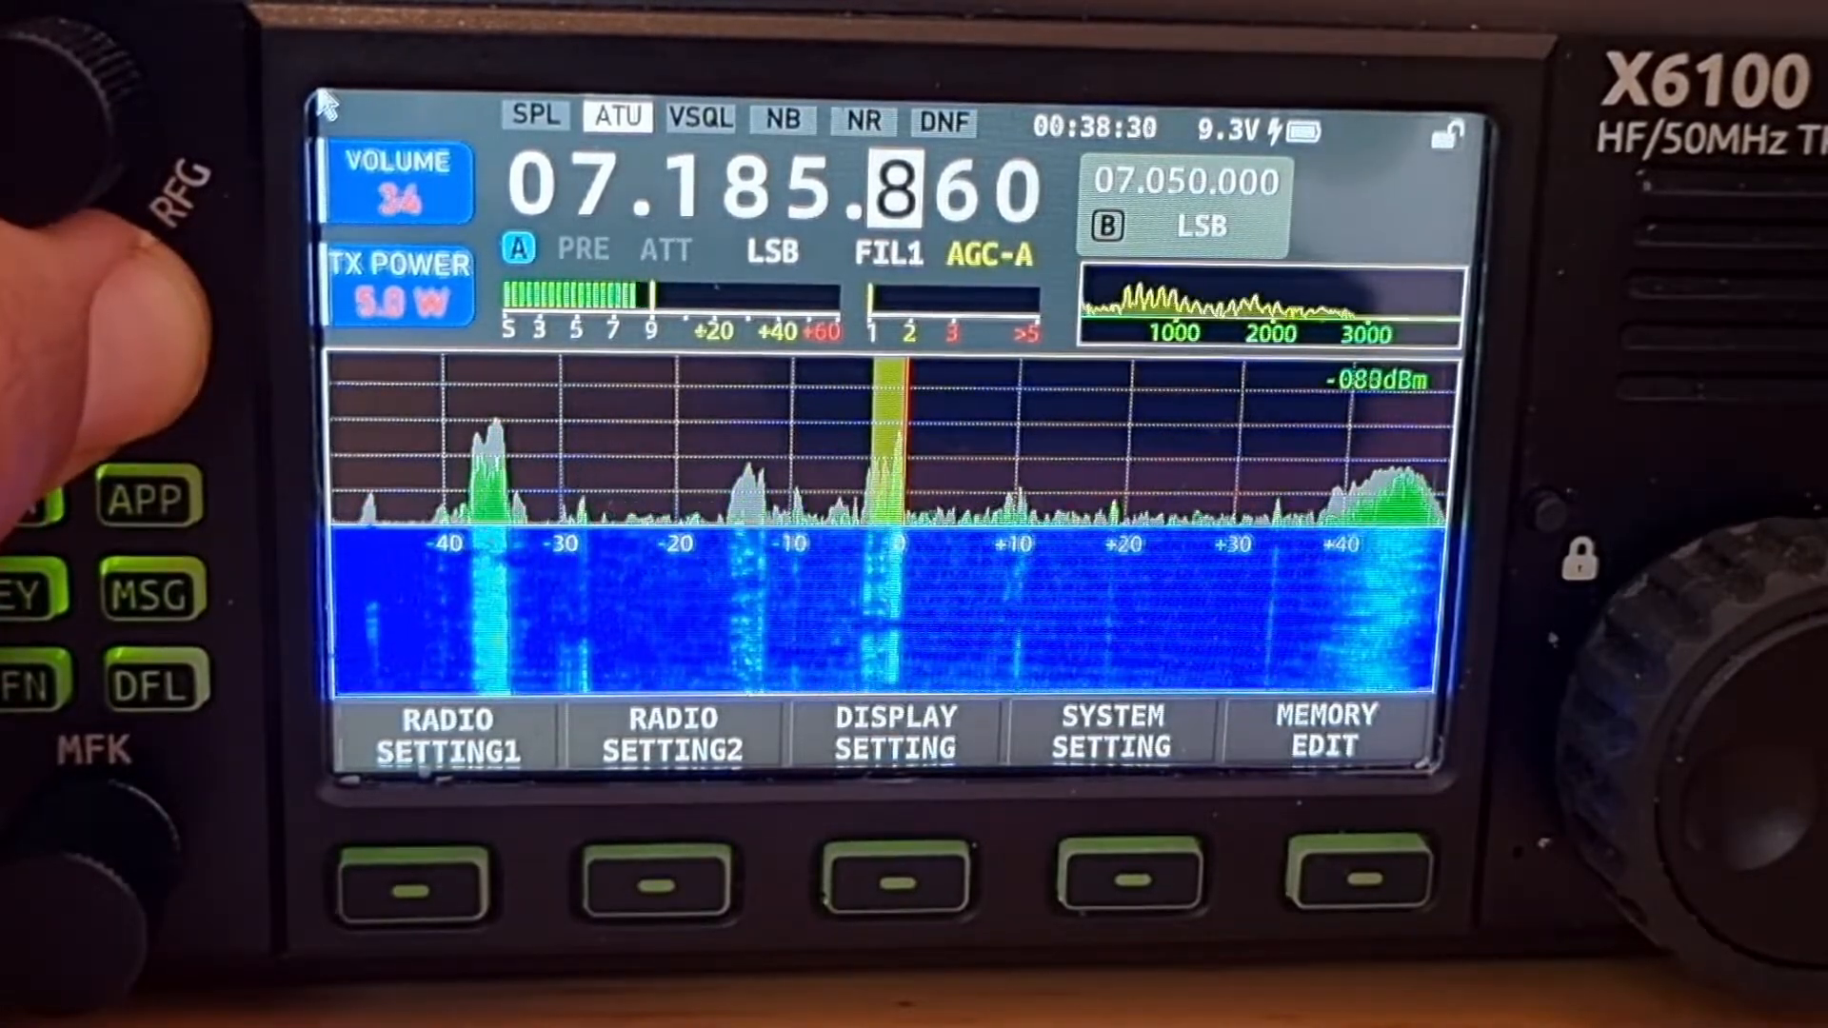
Power the X6100 off, then power on holding the bottom-left soft key to boot Armbian
left_click(140, 336)
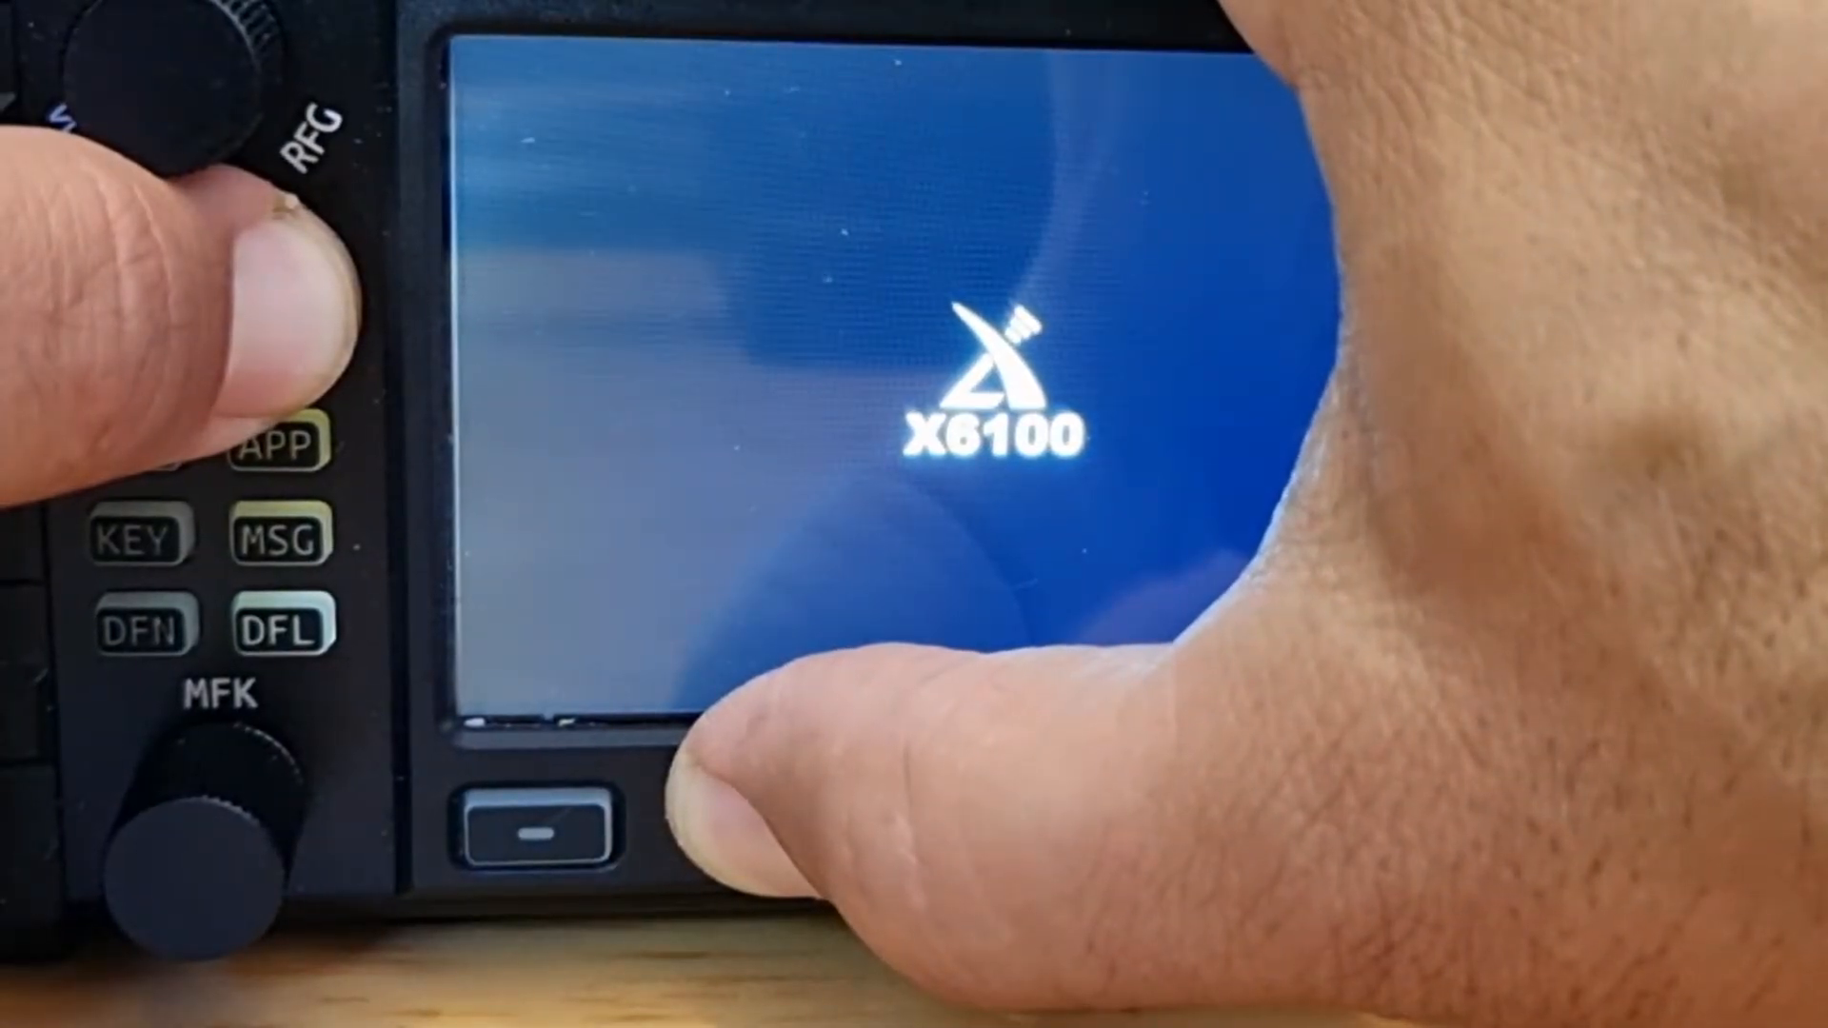
left_click(534, 816)
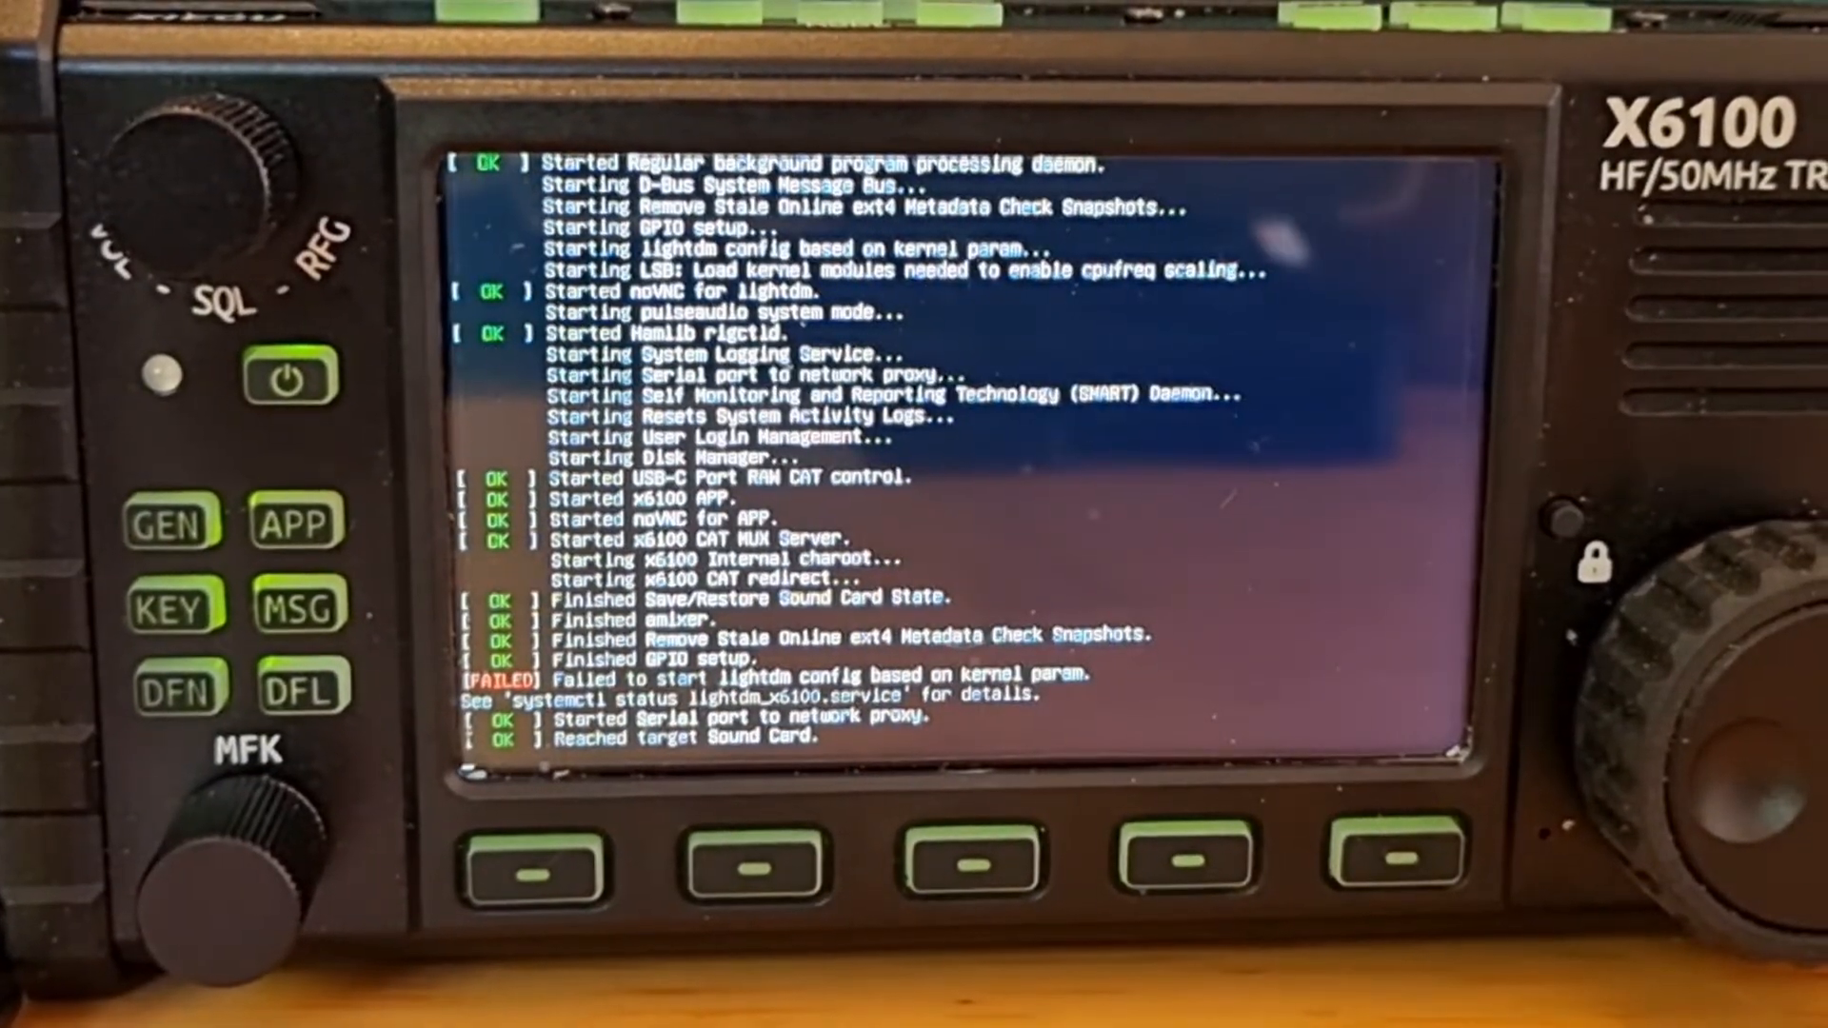
scroll("down", 3)
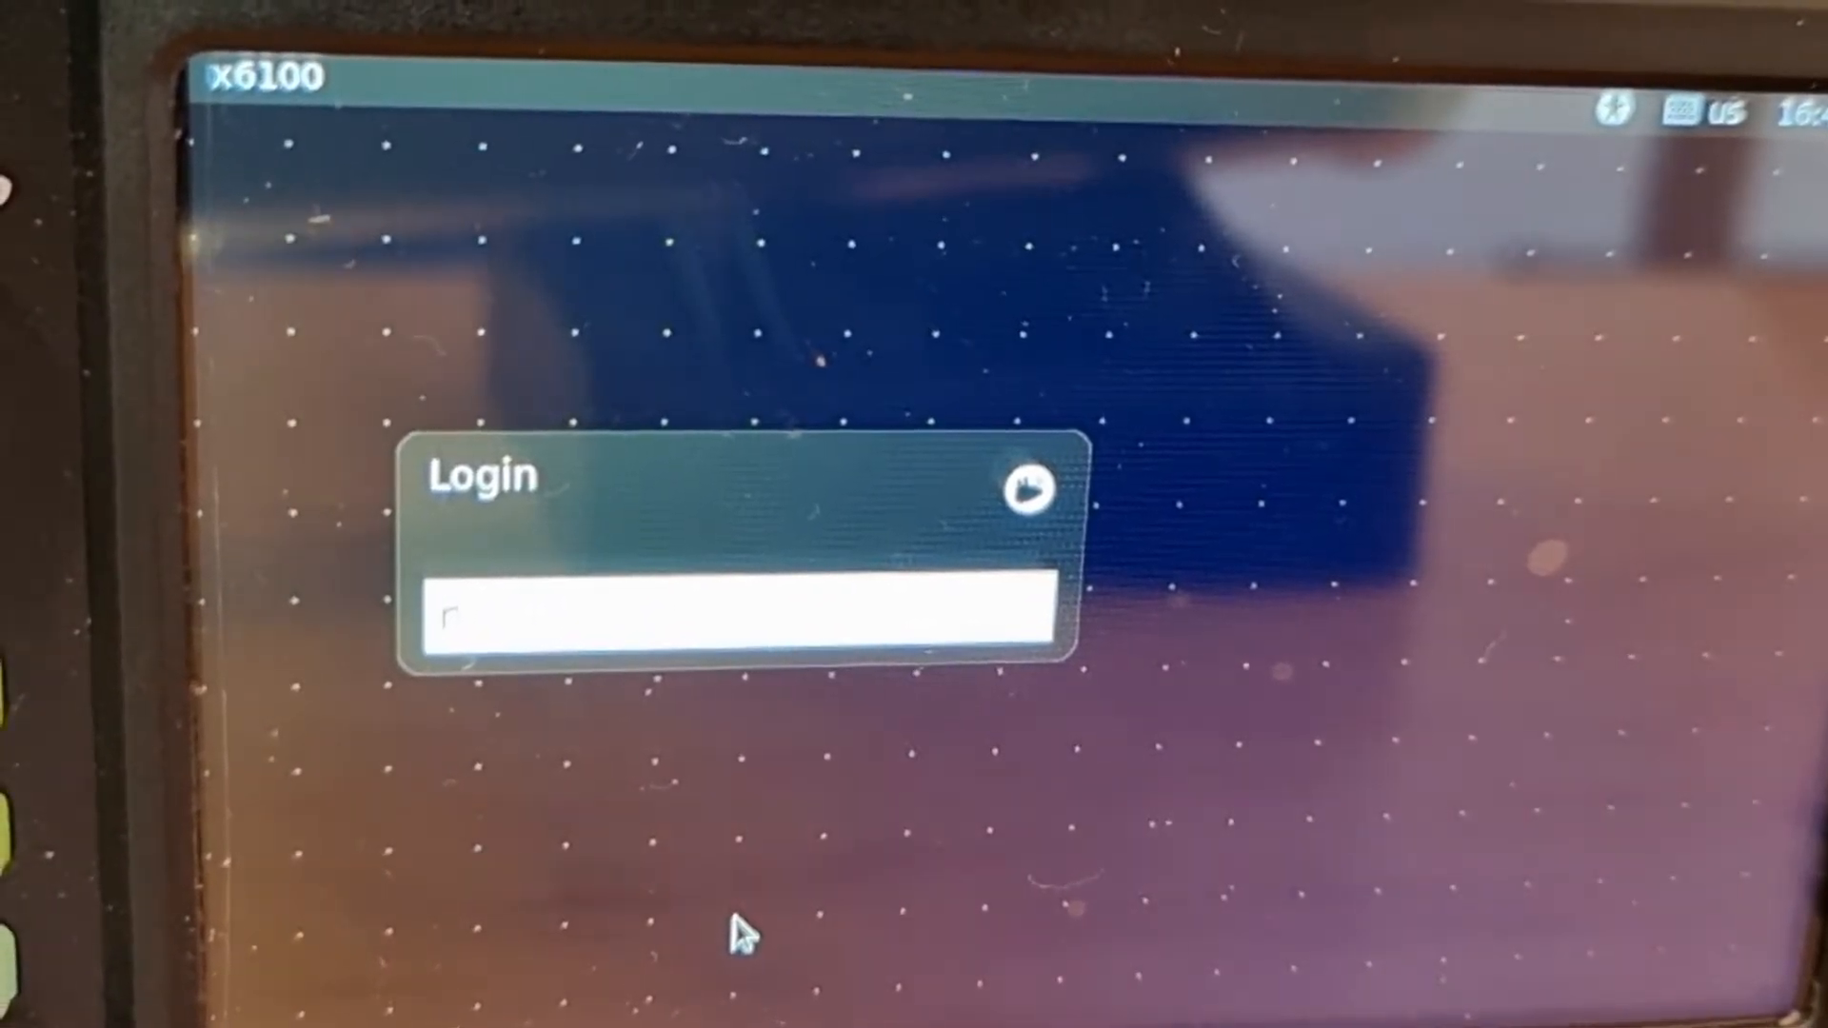
Log in to LightDM with user root and its password
type("ro")
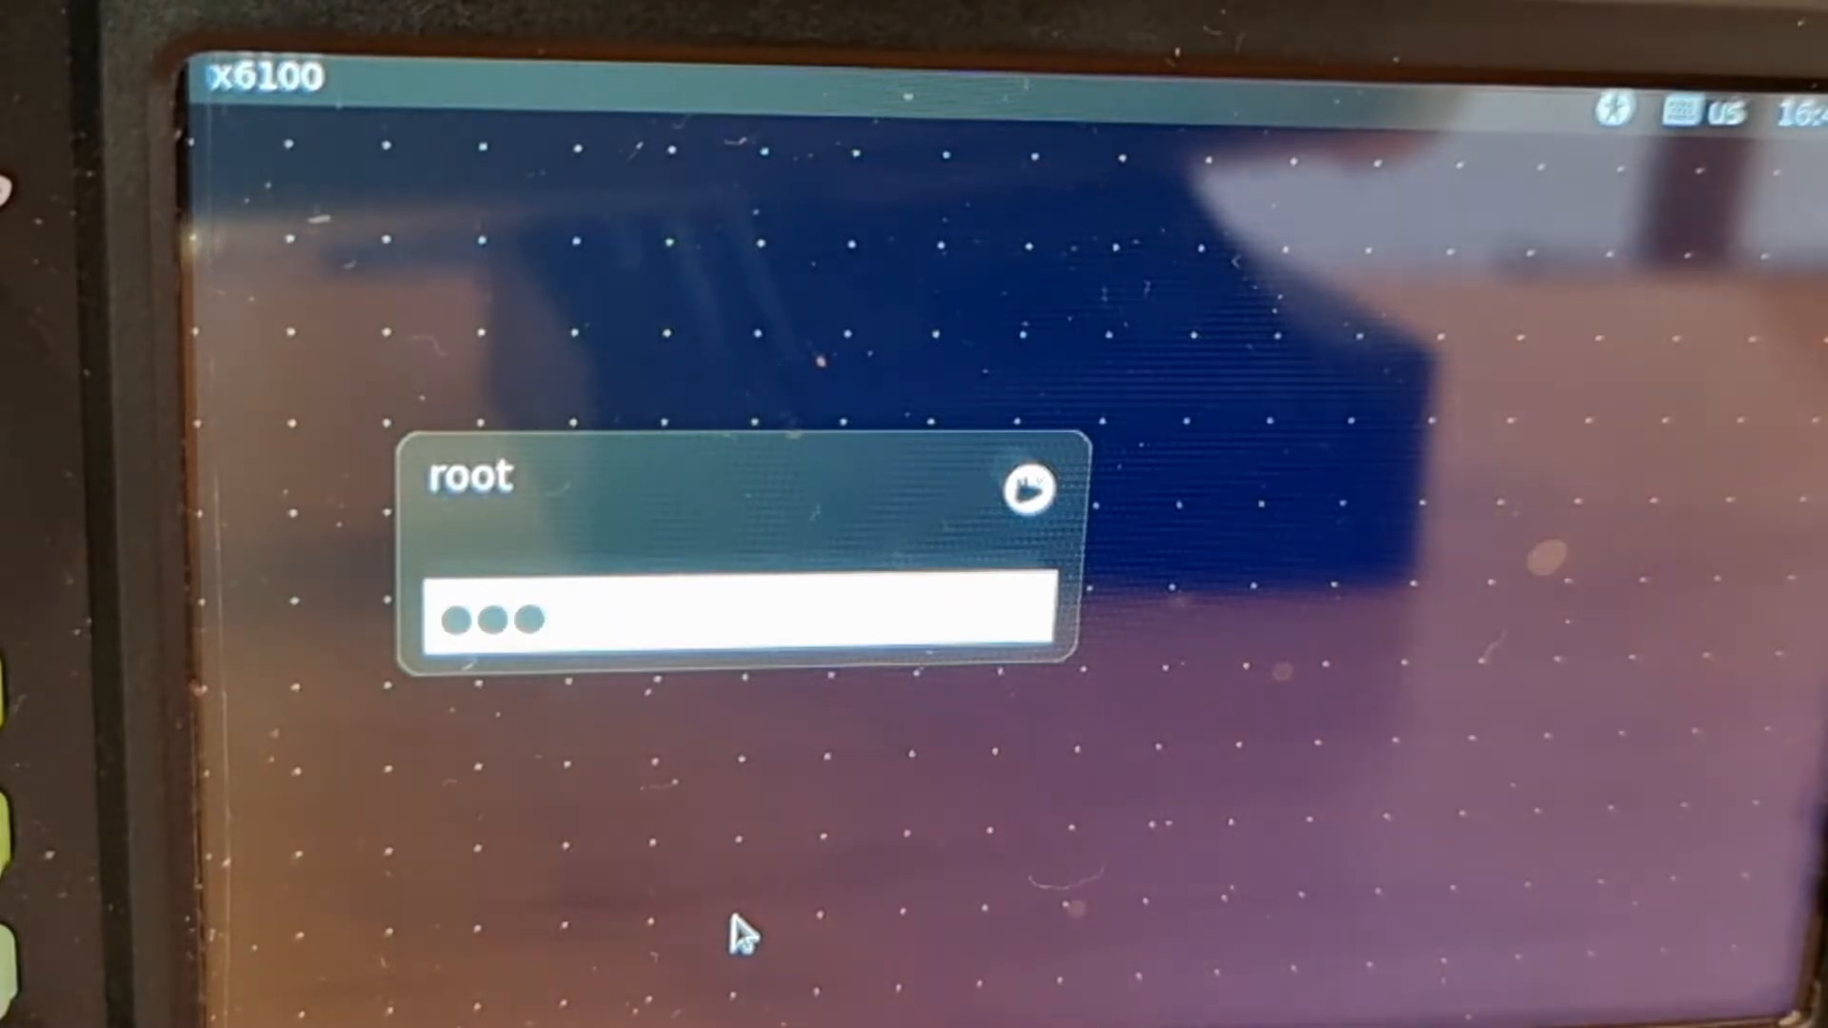
type("•")
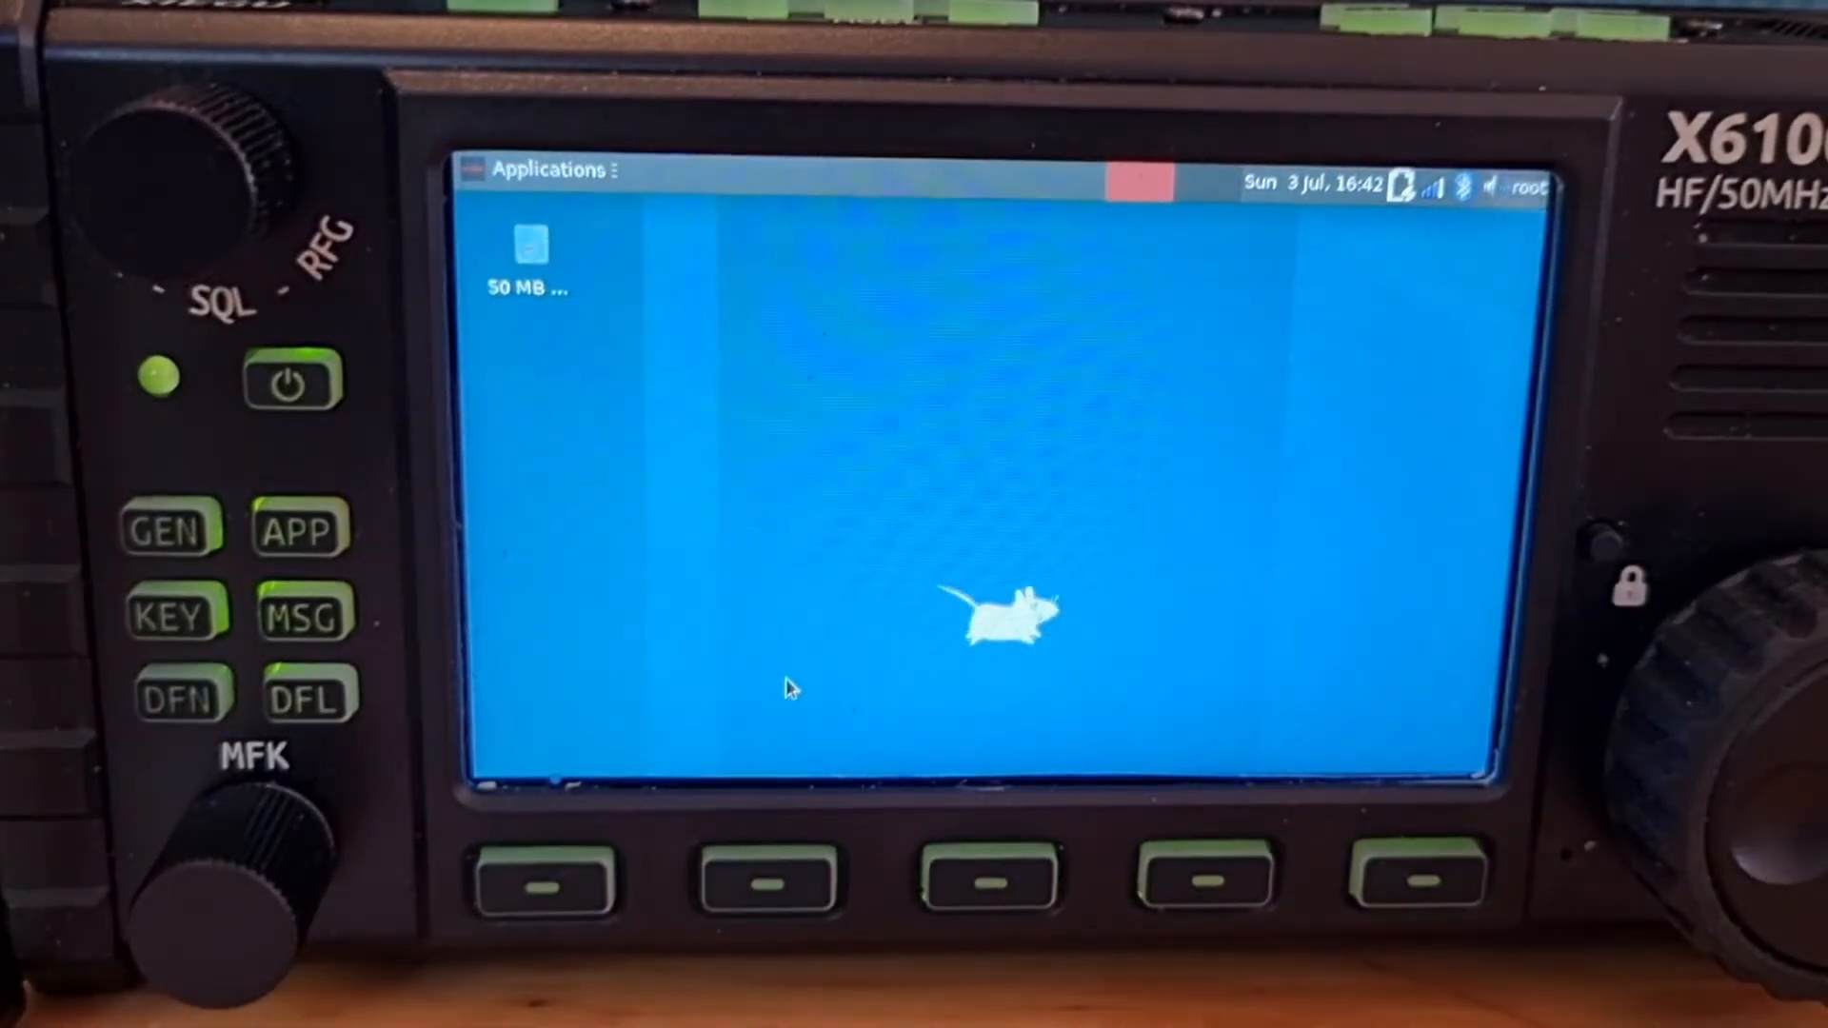
mouse_move(907, 488)
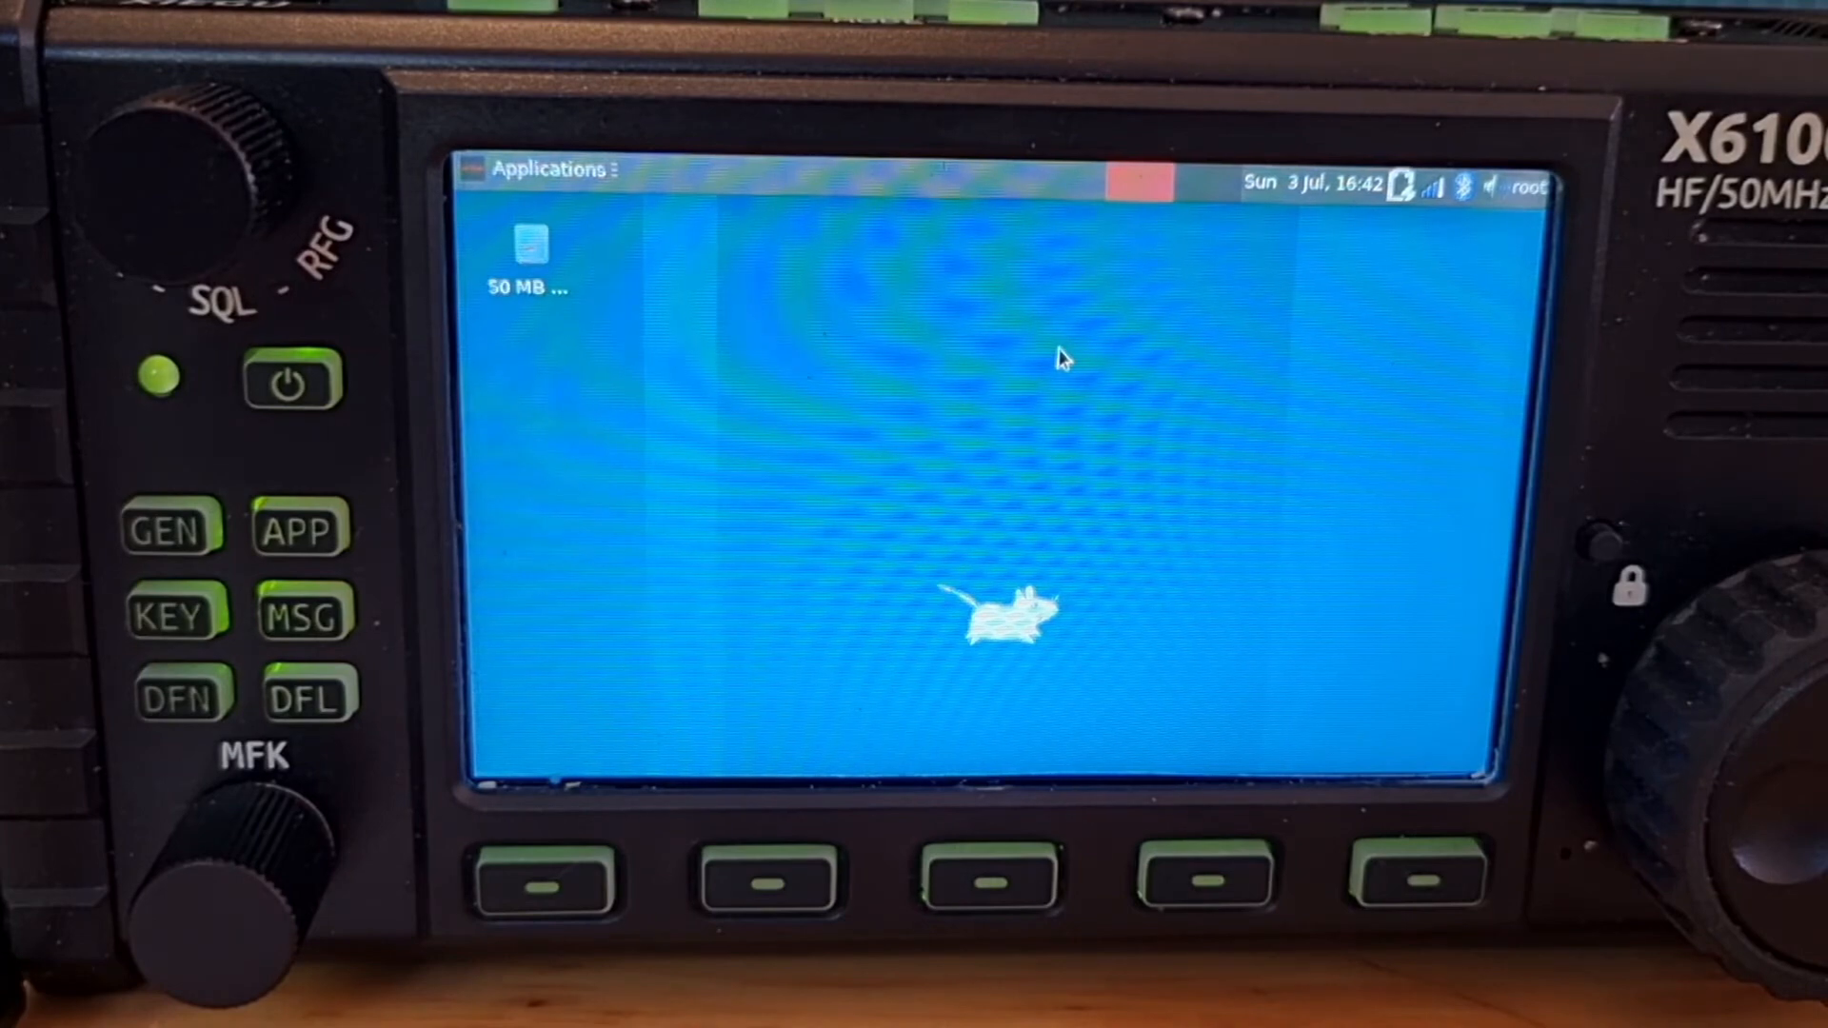
mouse_move(918, 533)
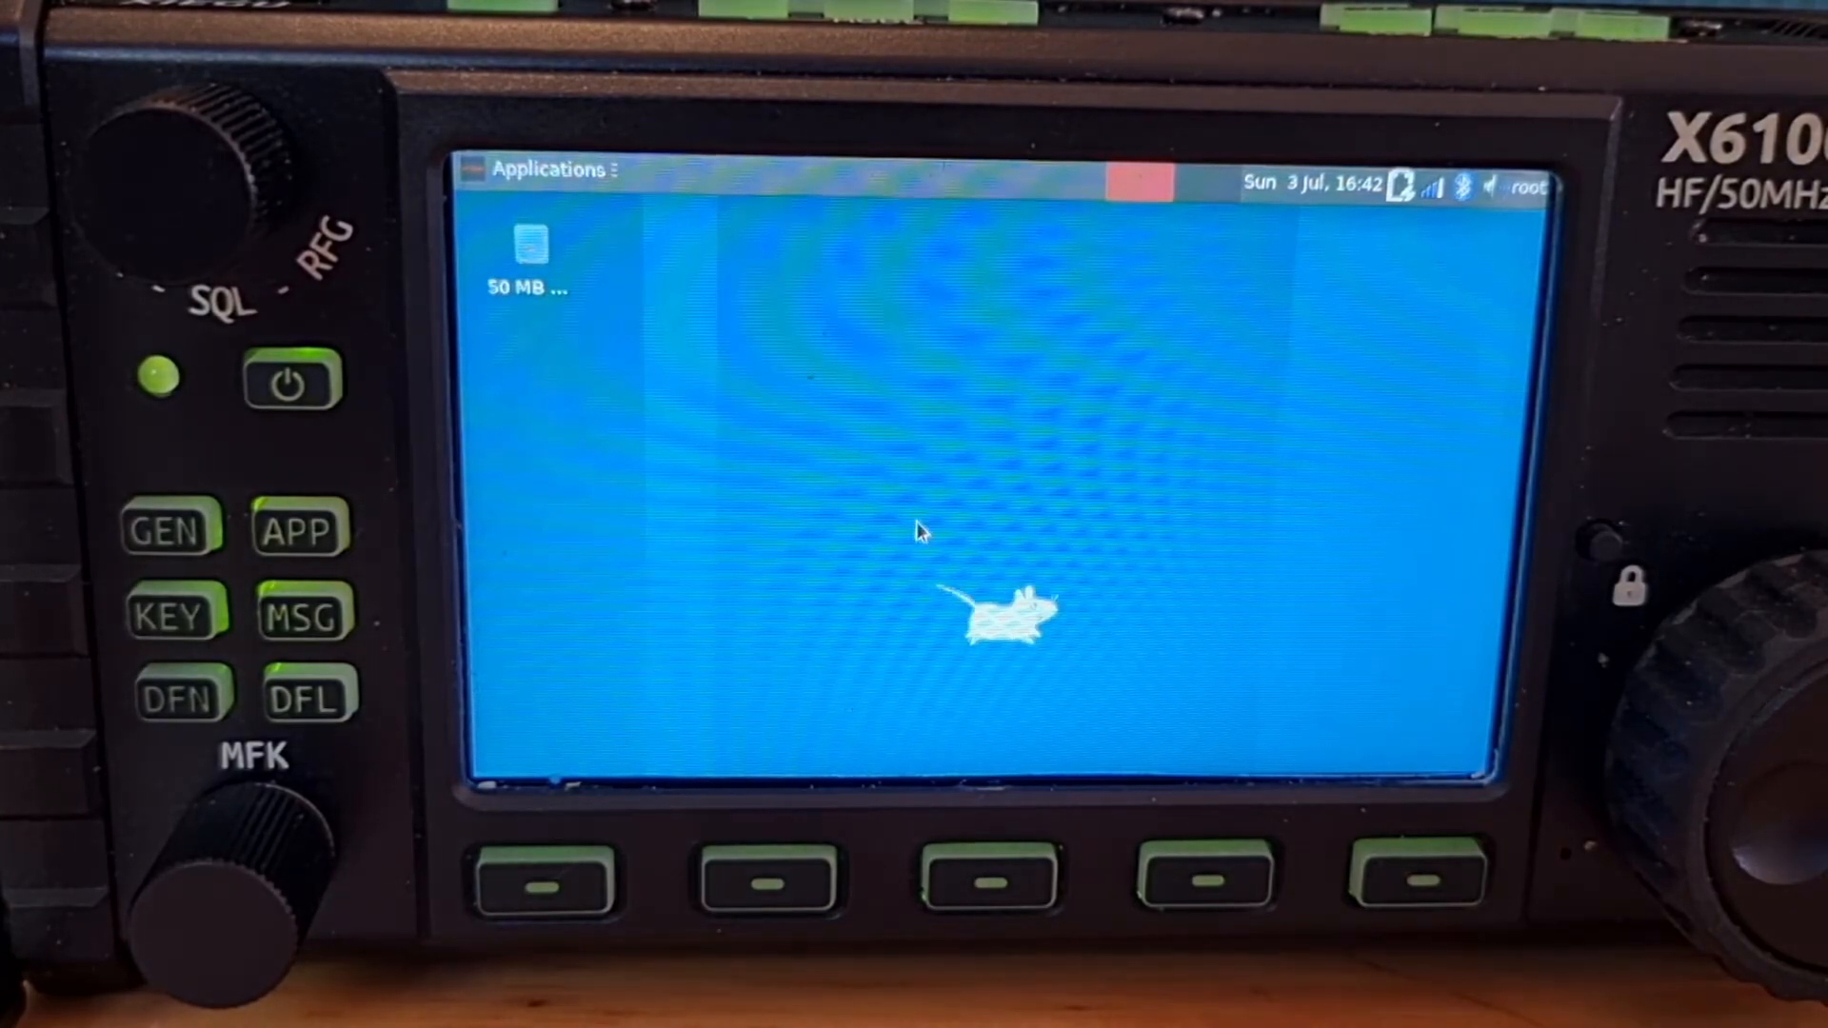
mouse_move(967, 502)
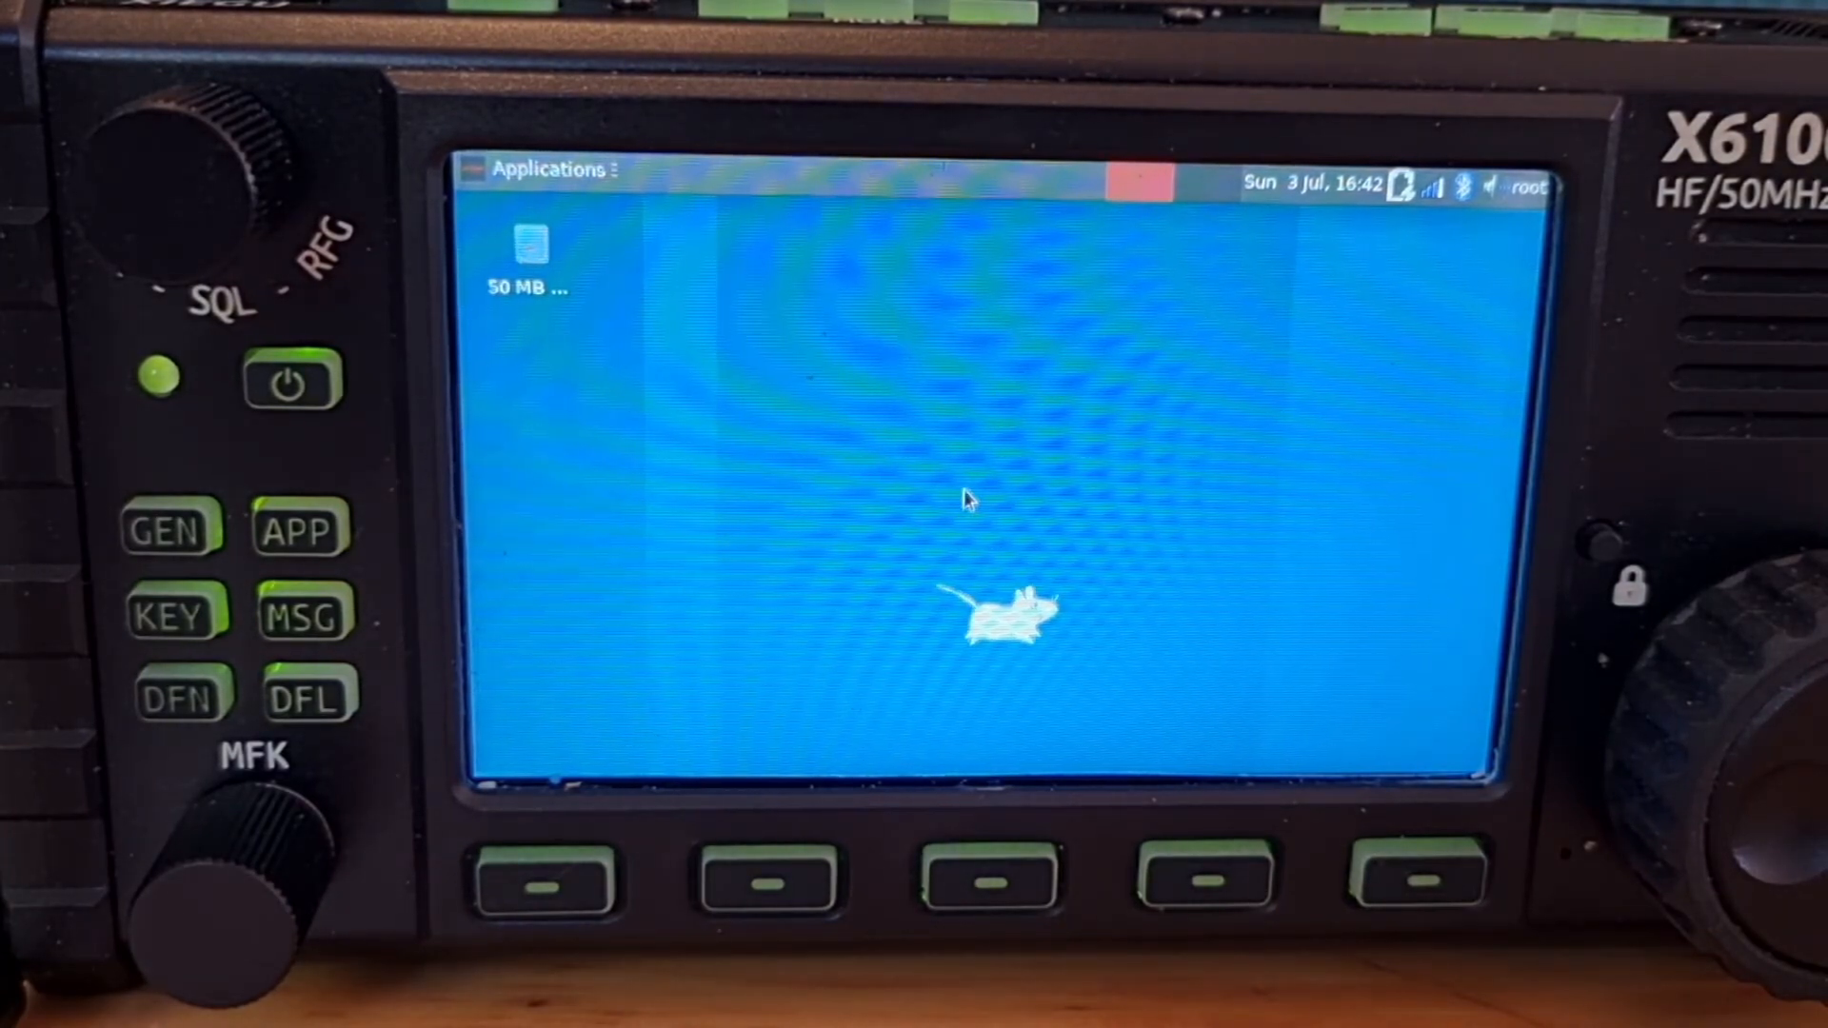